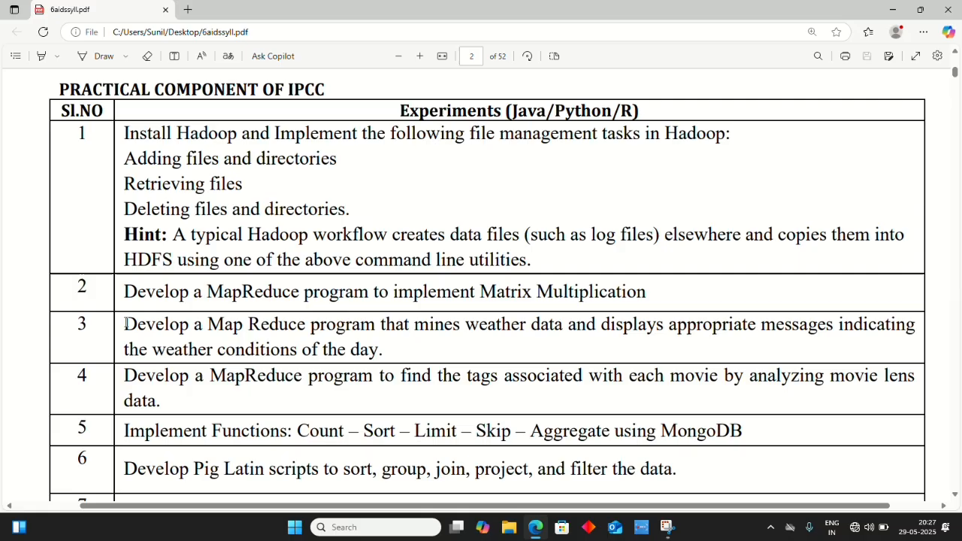
# Highlight the weather-data MapReduce experiment statement in row 3 of the practicals PDF.
pyautogui.moveTo(123, 324); pyautogui.dragTo(382, 349)
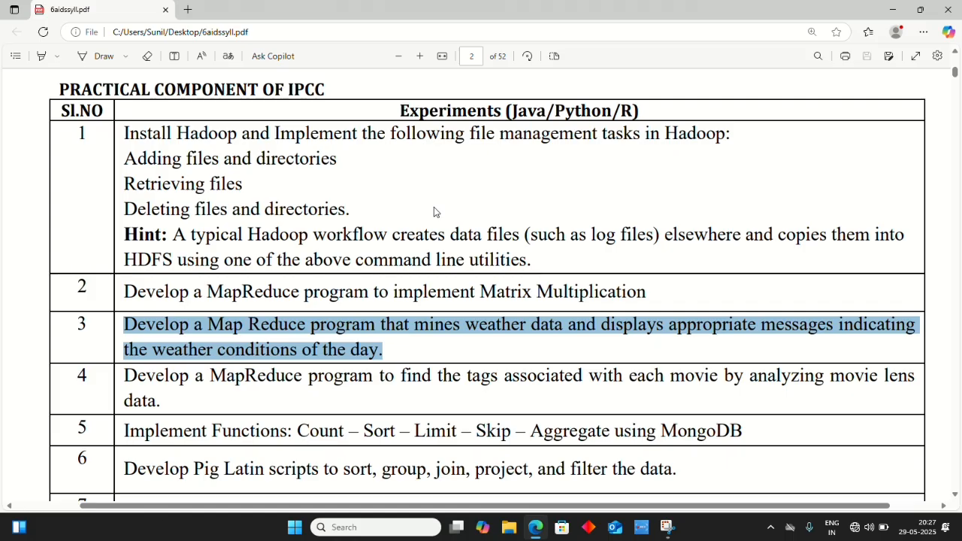
pyautogui.moveTo(225, 330)
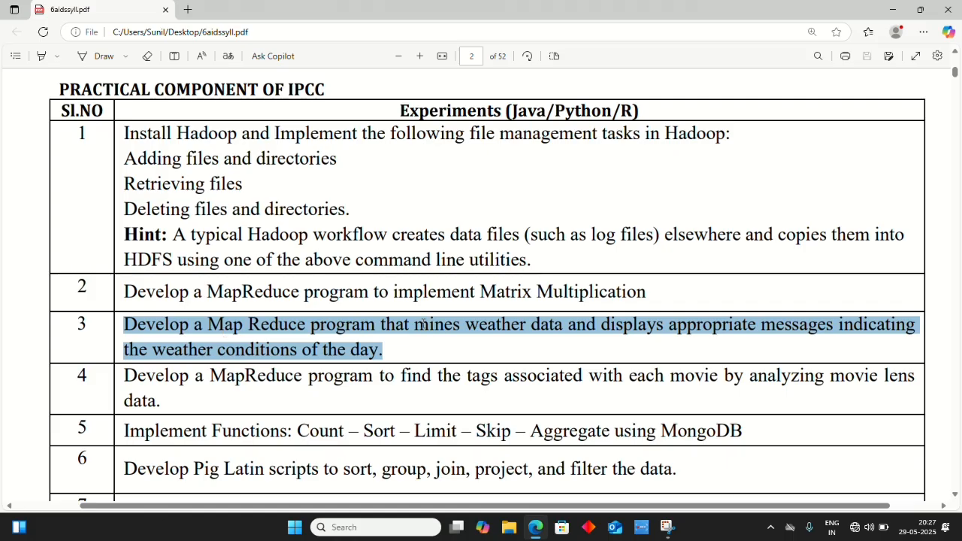
pyautogui.moveTo(532, 325)
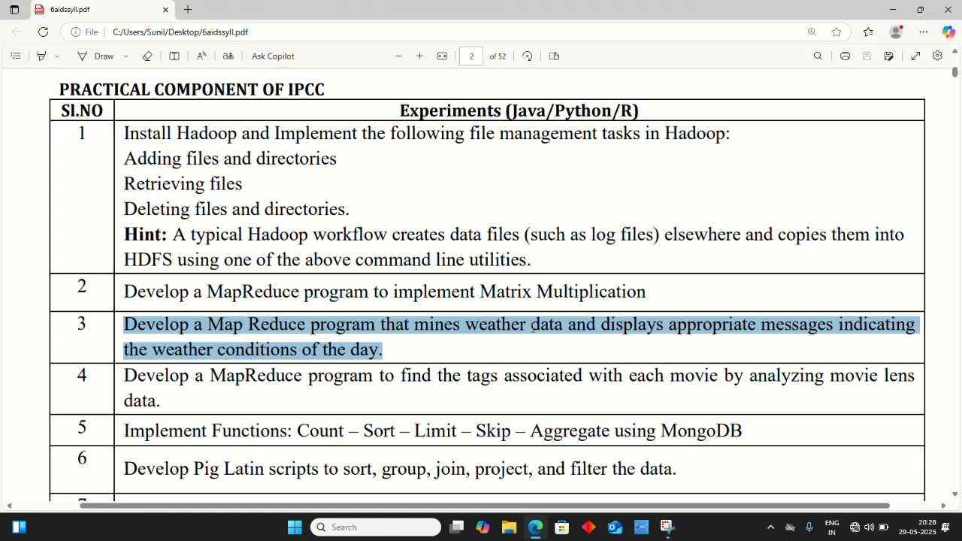
pyautogui.moveTo(893, 9)
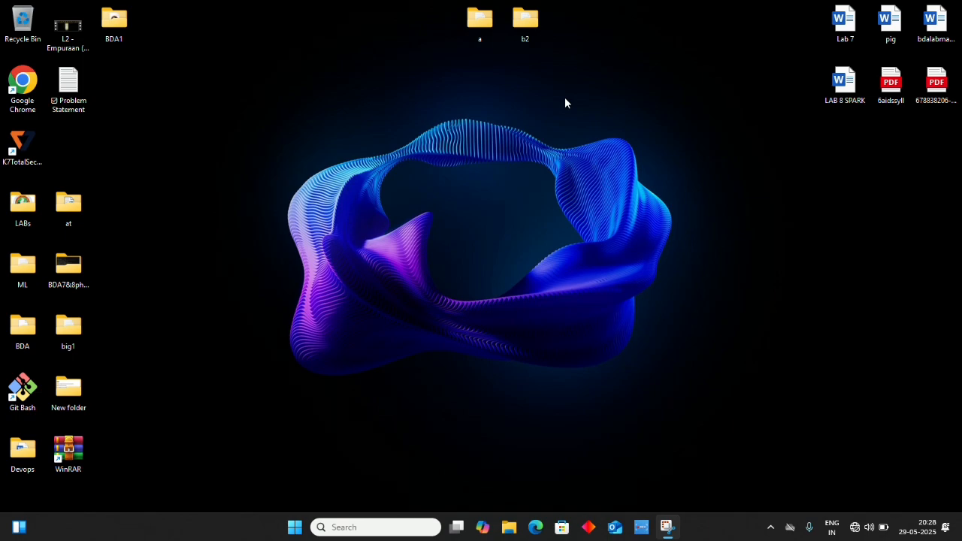
pyautogui.moveTo(532, 48)
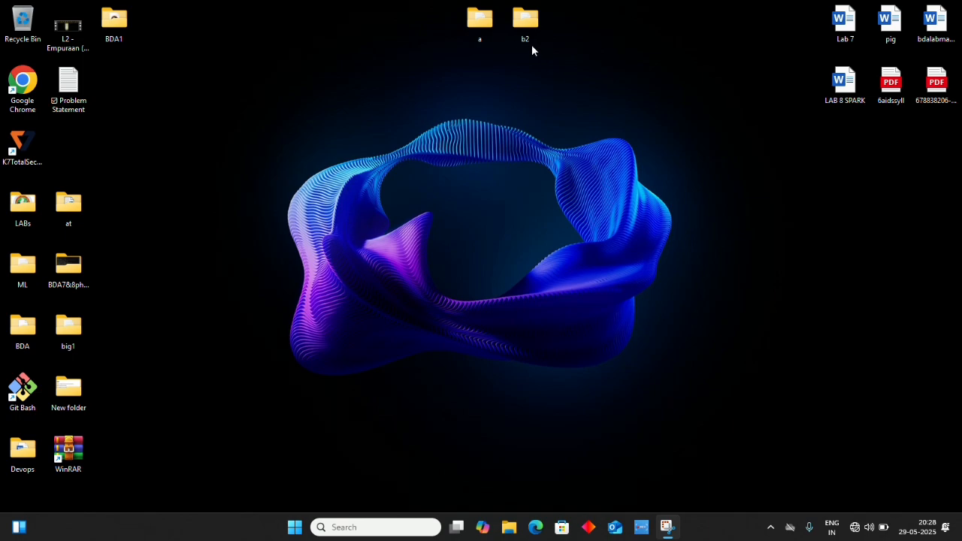
pyautogui.moveTo(524, 42)
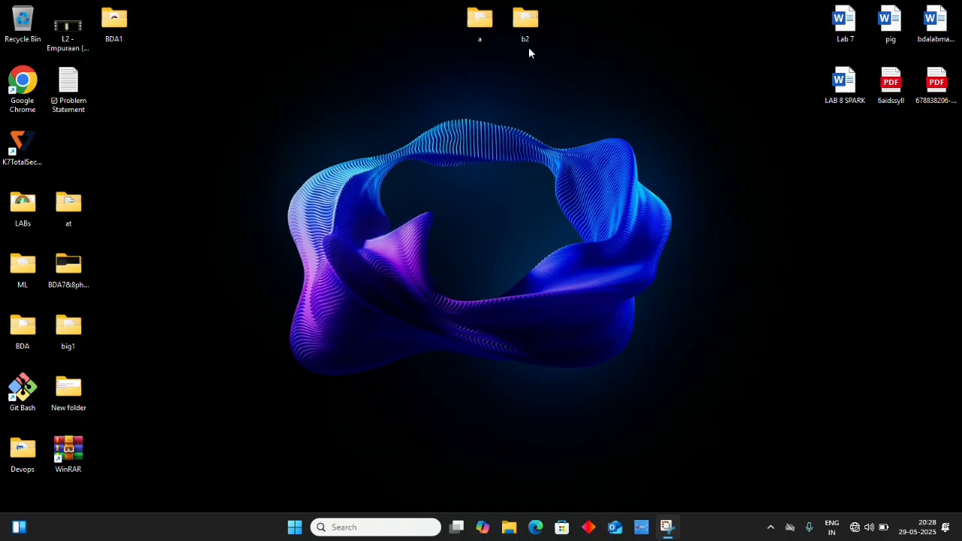
# Open the desktop b2 folder maximized and view the Weather spreadsheet's daily readings in Excel.
pyautogui.moveTo(524, 27); pyautogui.dragTo(613, 37)
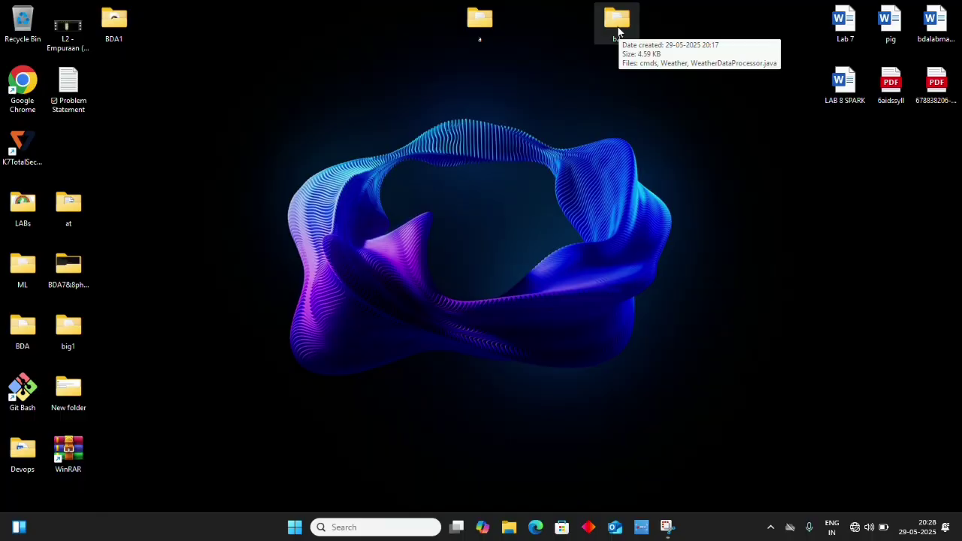
pyautogui.doubleClick(616, 17)
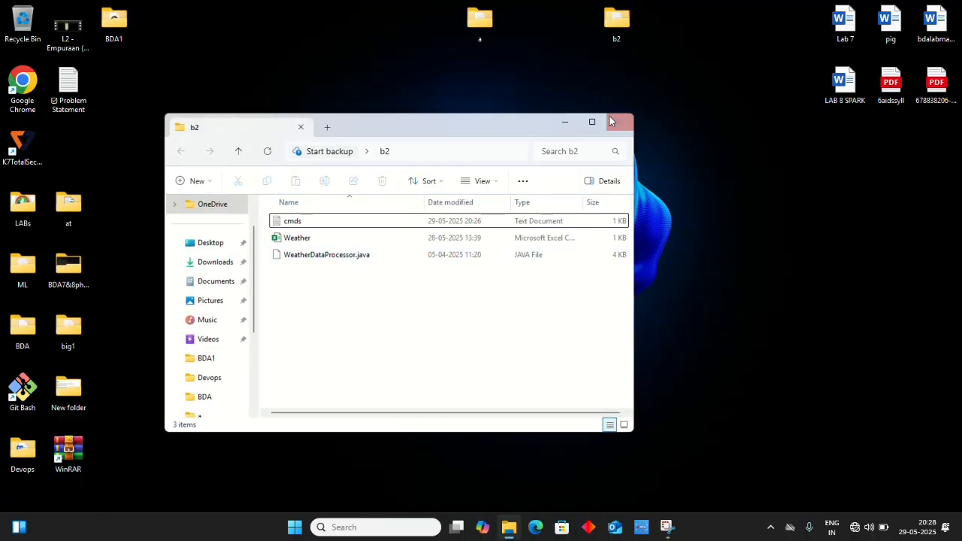
pyautogui.click(593, 120)
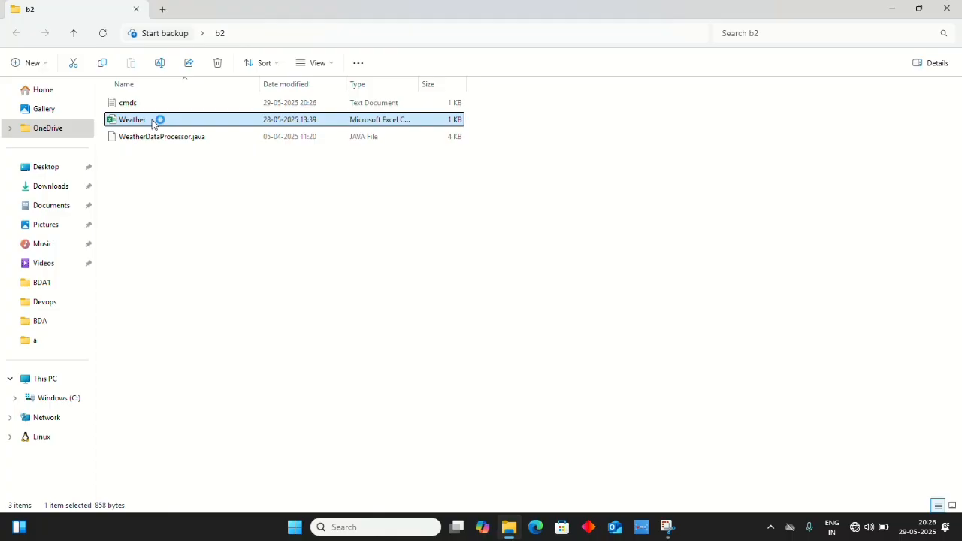
pyautogui.doubleClick(132, 121)
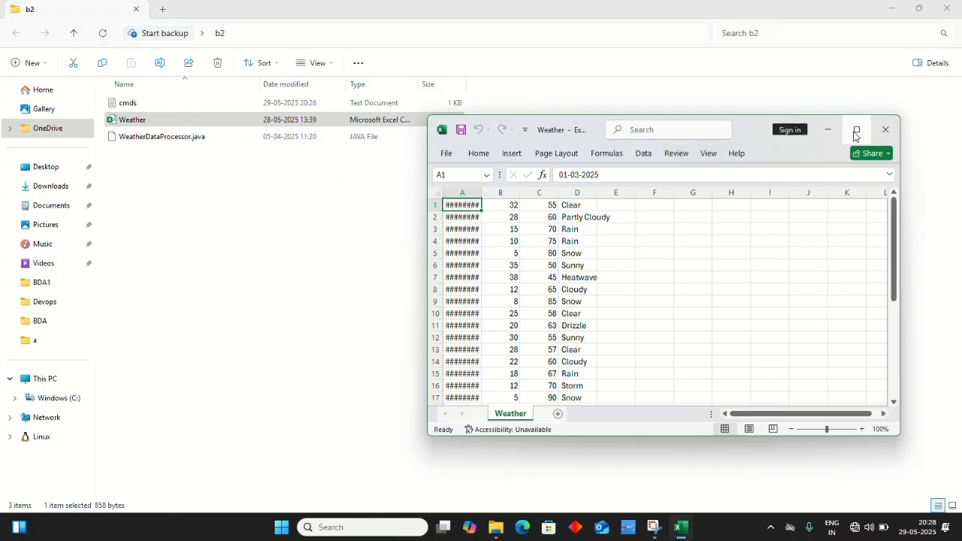
pyautogui.click(855, 129)
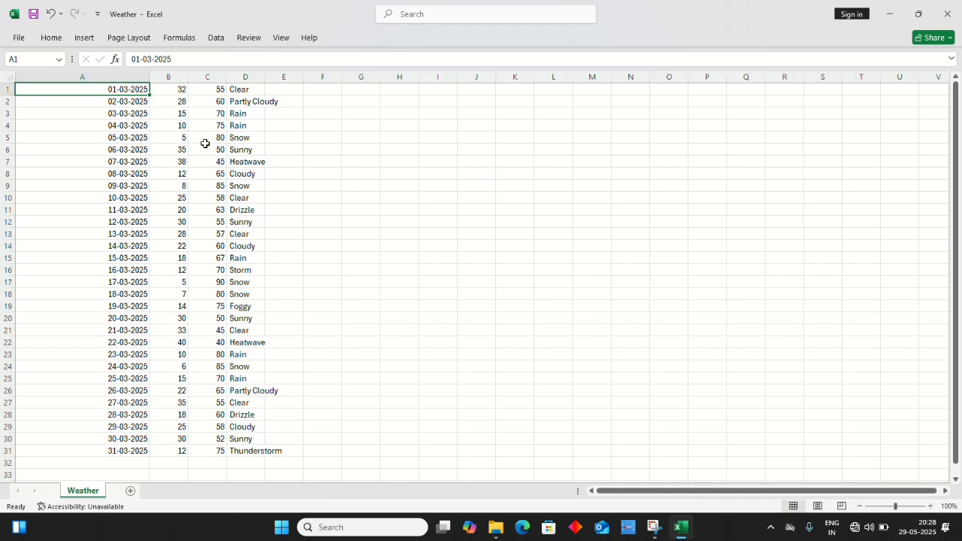
pyautogui.moveTo(242, 102)
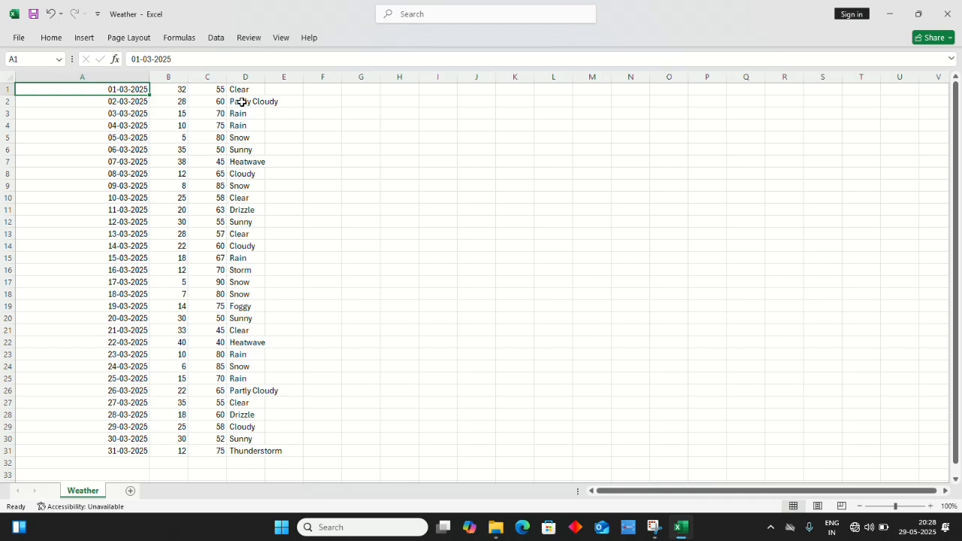
pyautogui.moveTo(189, 89)
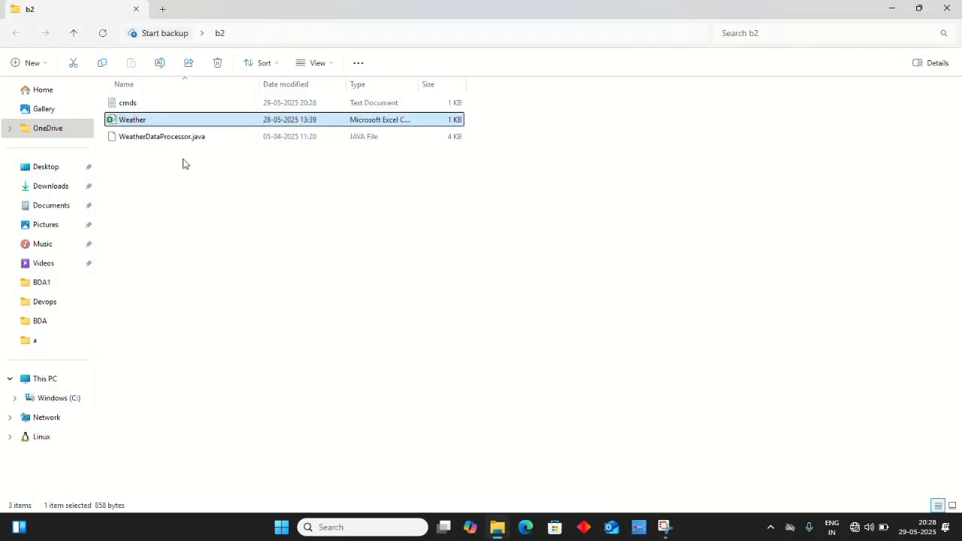
# Open WeatherDataProcessor.java in Notepad (just once) and scroll through the mapper code.
pyautogui.click(162, 135)
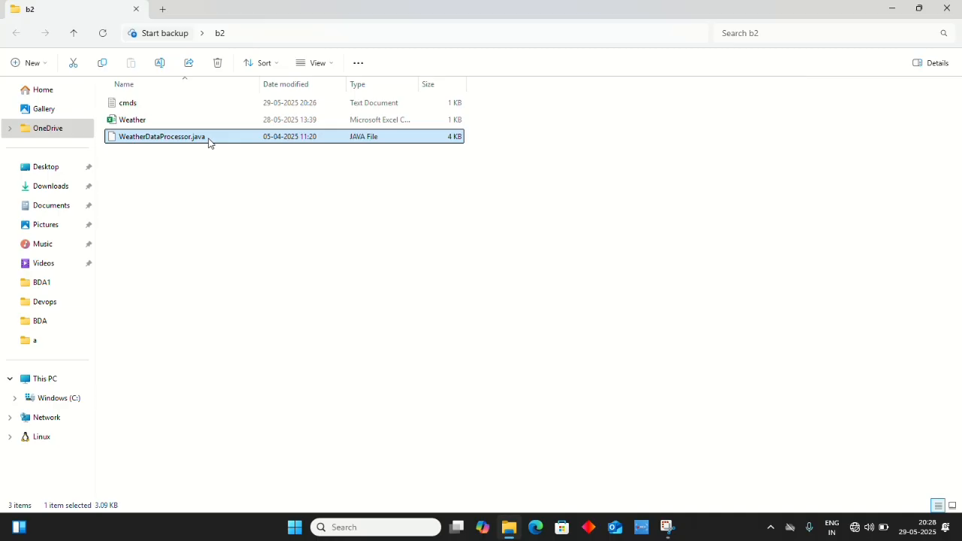
pyautogui.doubleClick(161, 135)
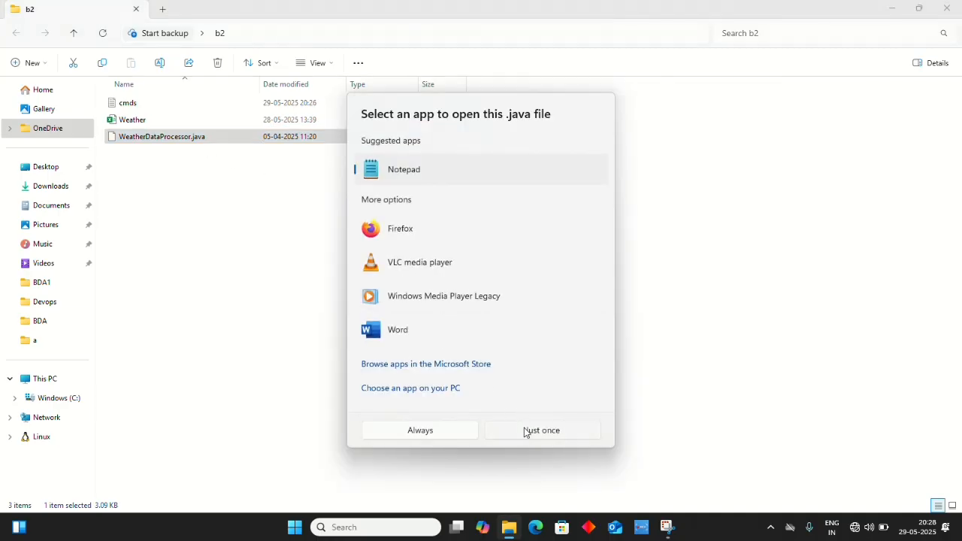
pyautogui.click(541, 430)
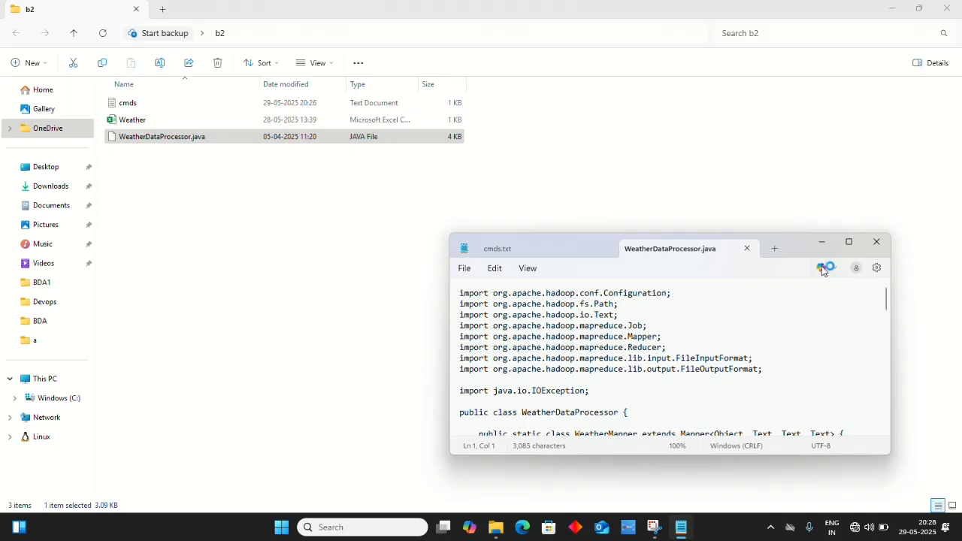
pyautogui.click(848, 240)
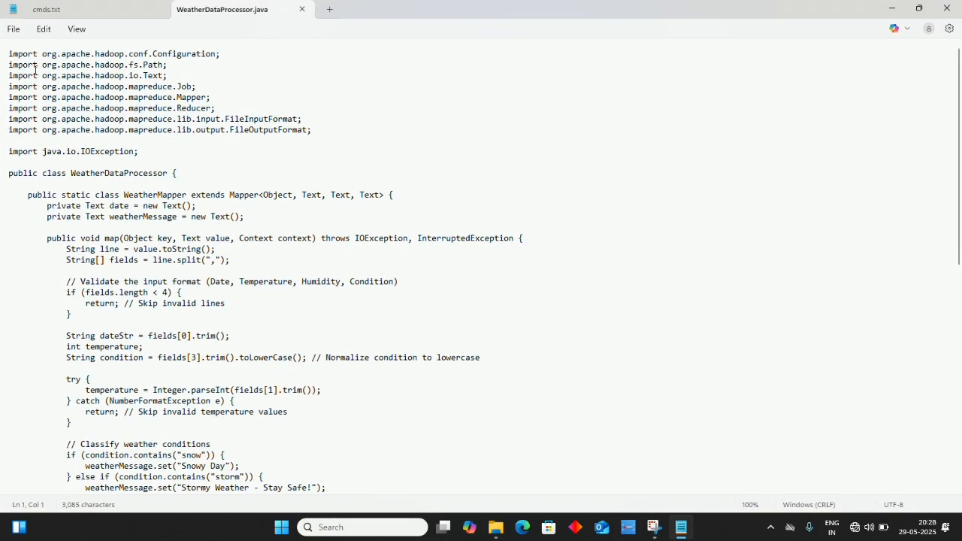
pyautogui.scroll(-3)
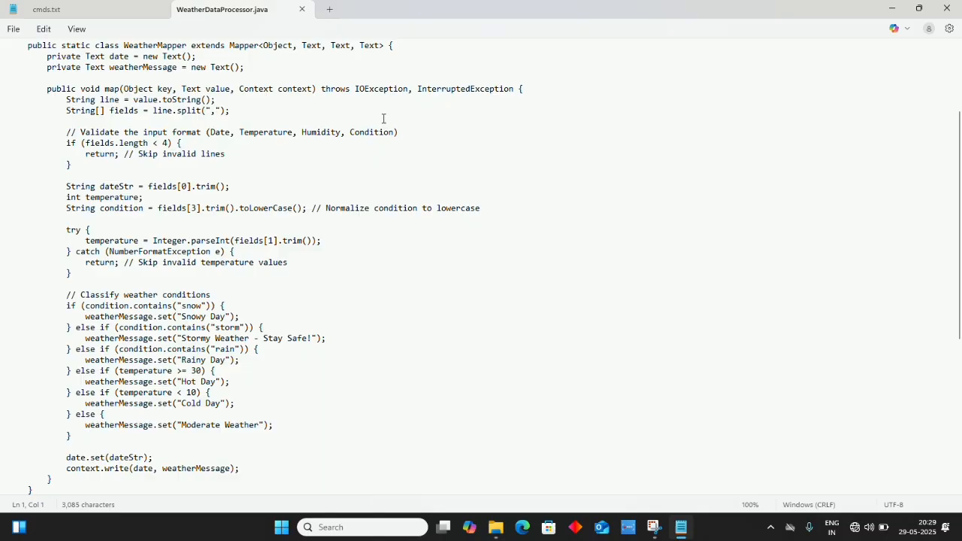
pyautogui.scroll(-3)
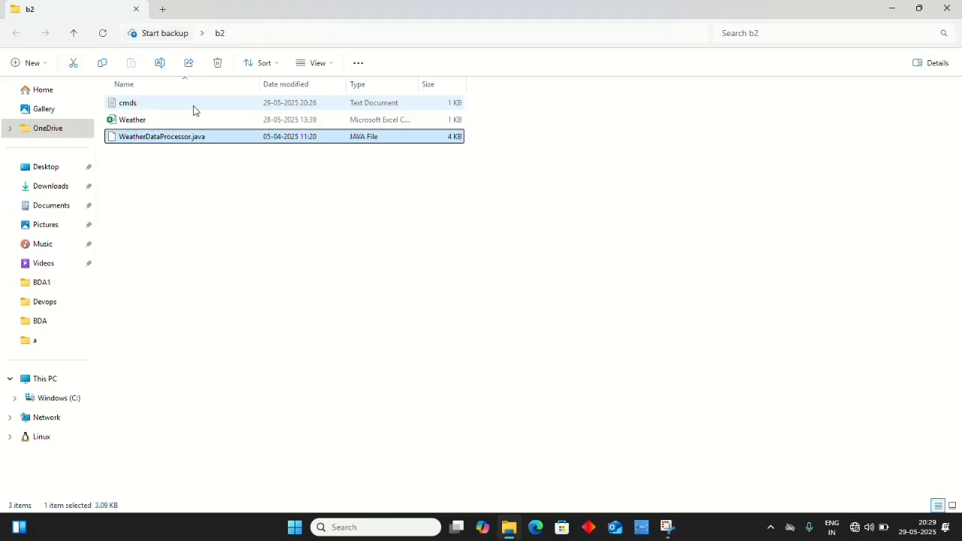
# Open the cmds notes maximized in Notepad showing the Hadoop compile, jar and hdfs commands.
pyautogui.doubleClick(127, 102)
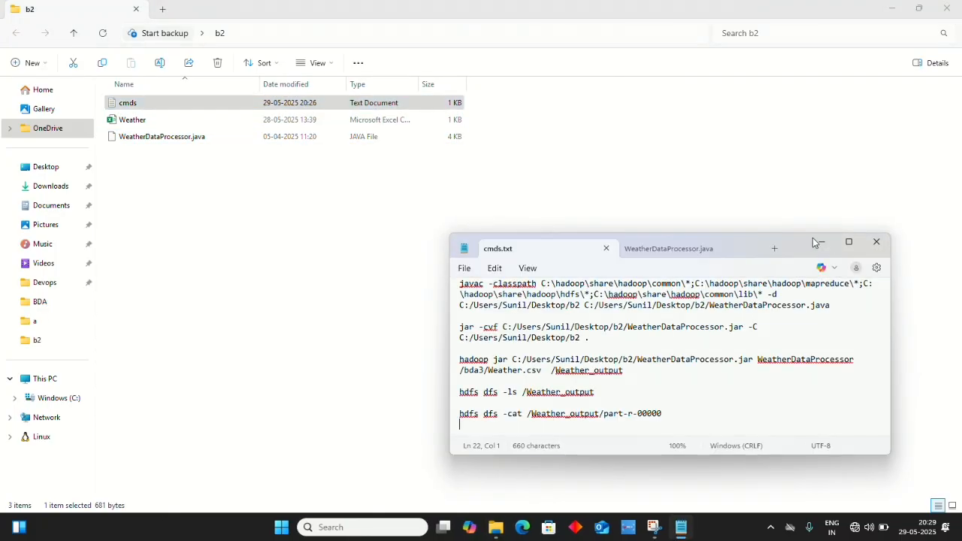
pyautogui.click(847, 240)
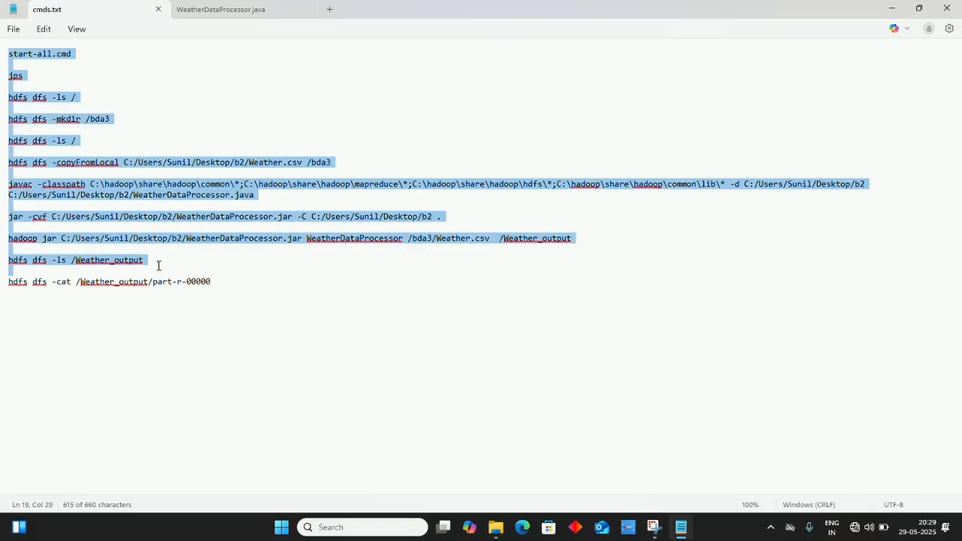
pyautogui.click(385, 292)
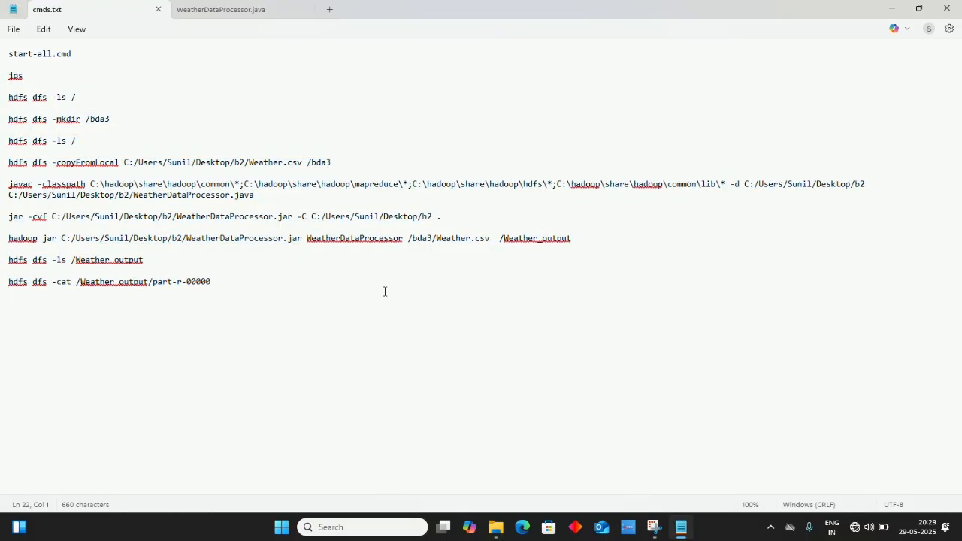
pyautogui.moveTo(369, 273)
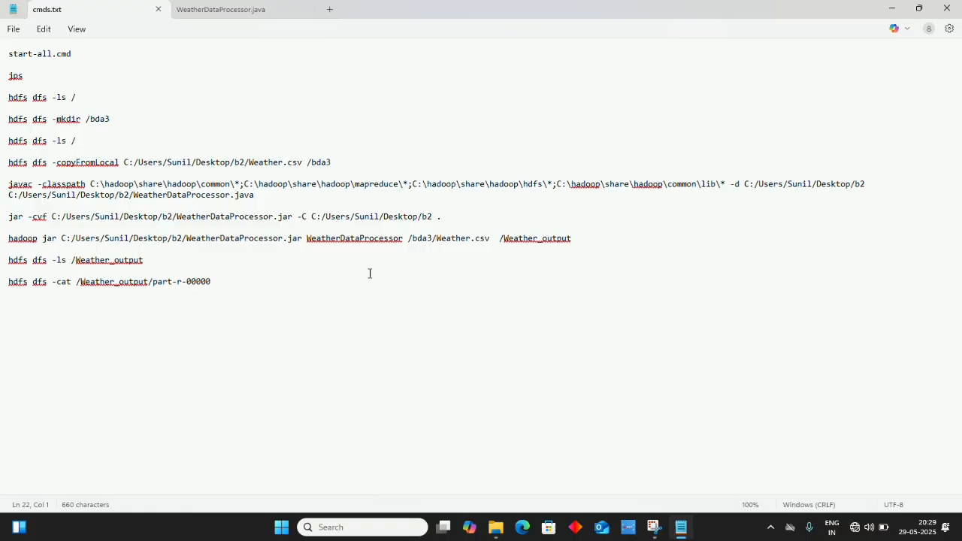
pyautogui.moveTo(919, 9)
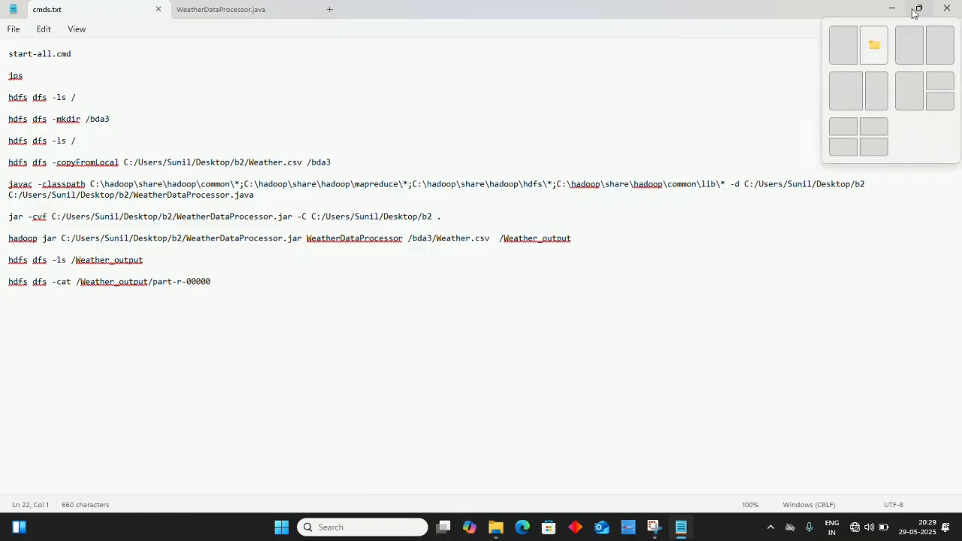
pyautogui.click(919, 9)
pyautogui.write('c')
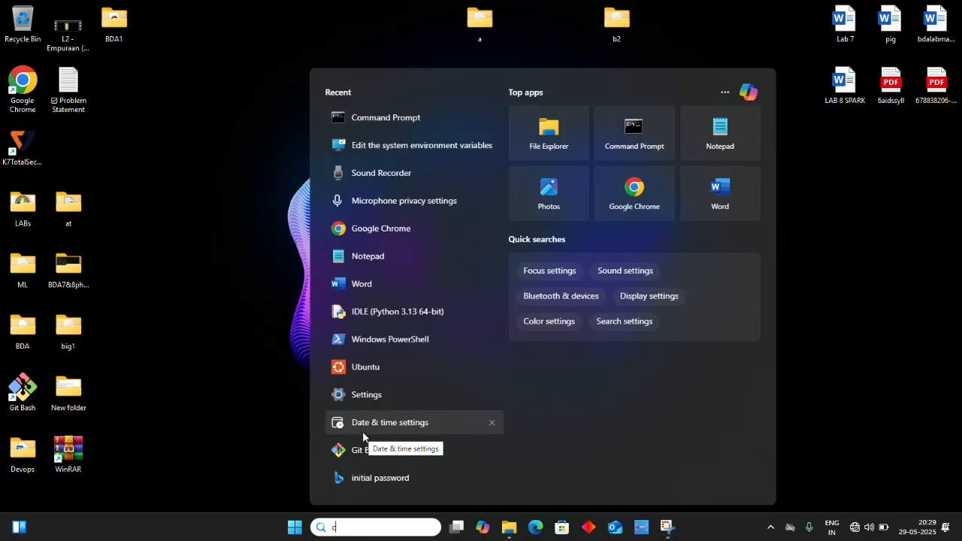
# Run hdfs namenode -format and answer y so the name storage directory is successfully formatted.
pyautogui.write('md')
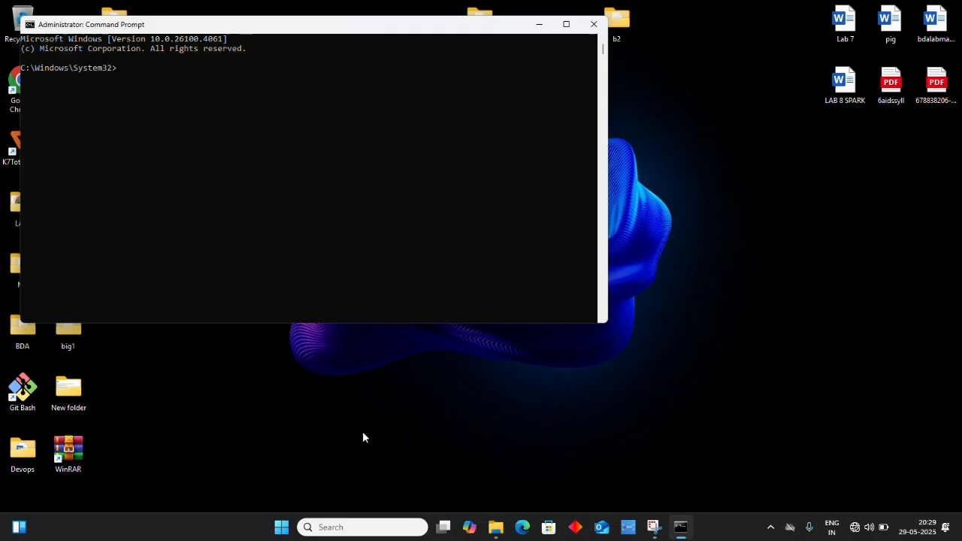
pyautogui.write('hdfs nam')
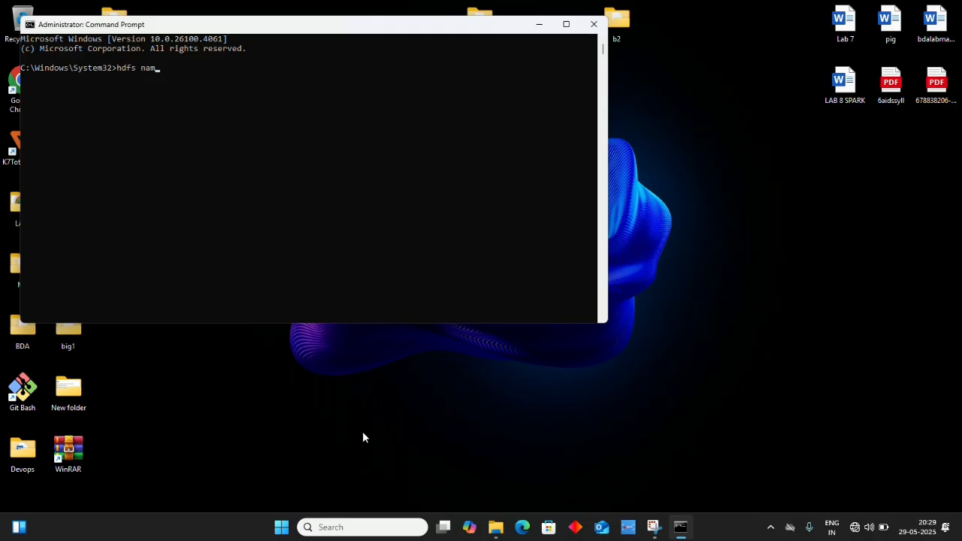
pyautogui.write('enode -')
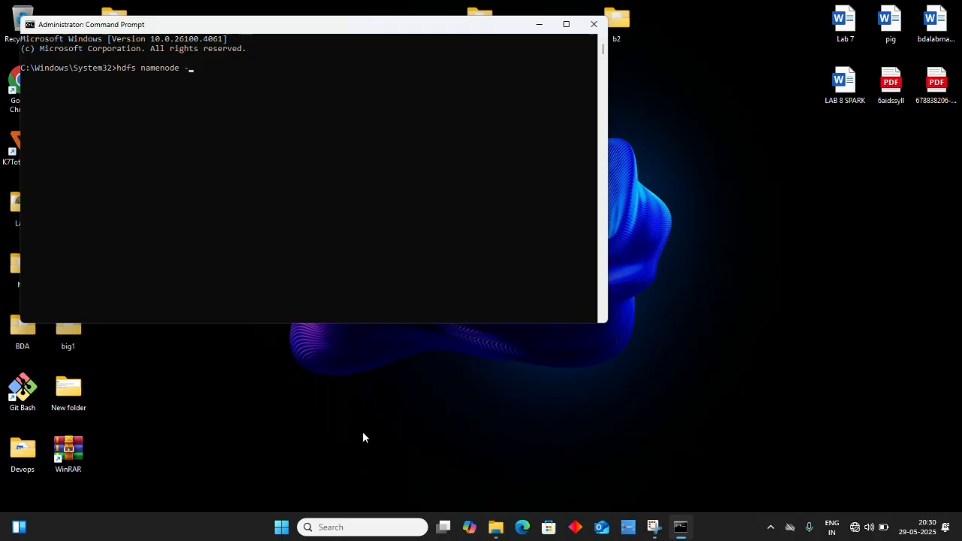
pyautogui.write('fo')
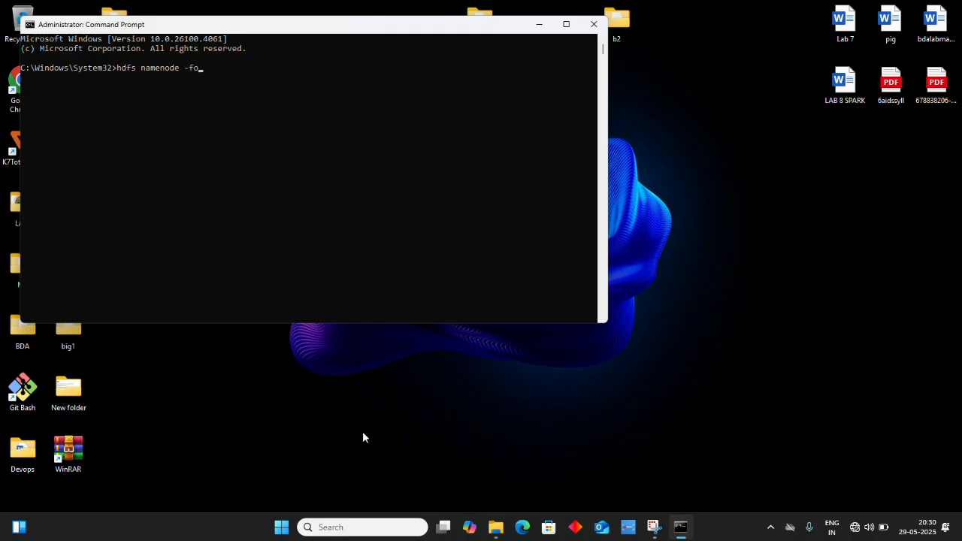
pyautogui.write('rmat')
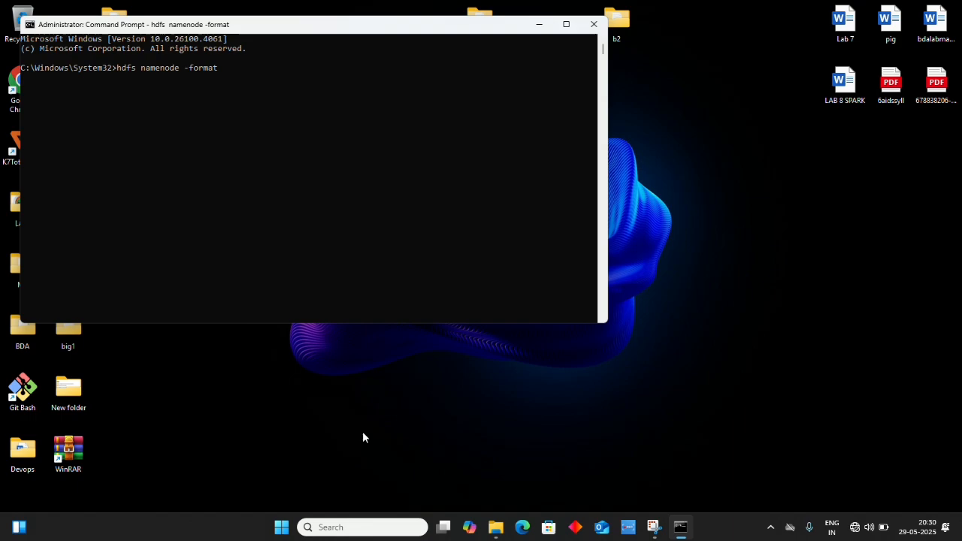
pyautogui.moveTo(577, 42)
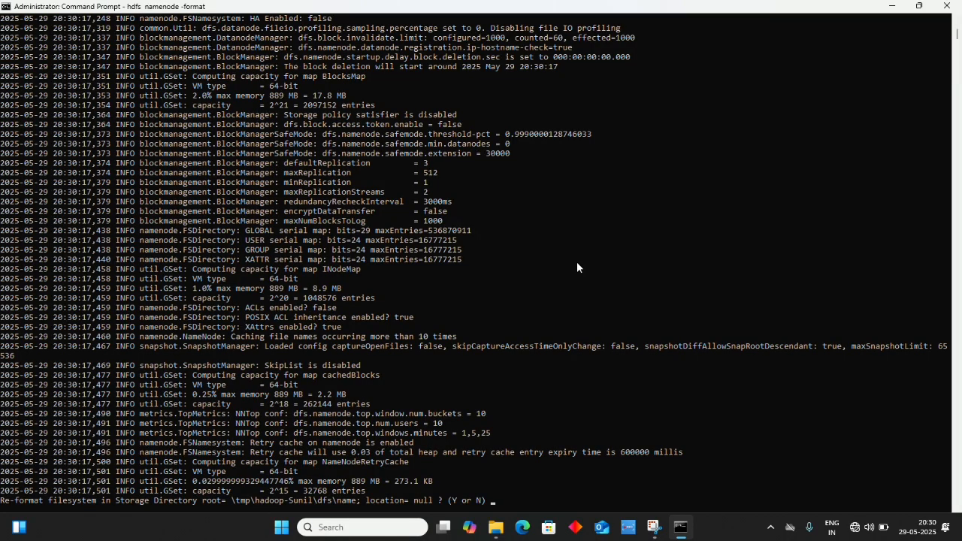
pyautogui.write('y')
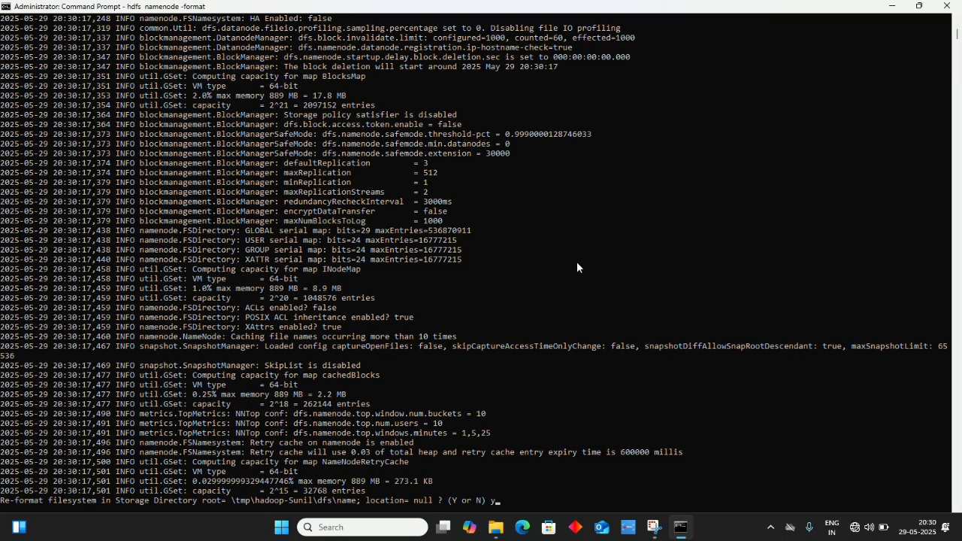
pyautogui.press('Enter')
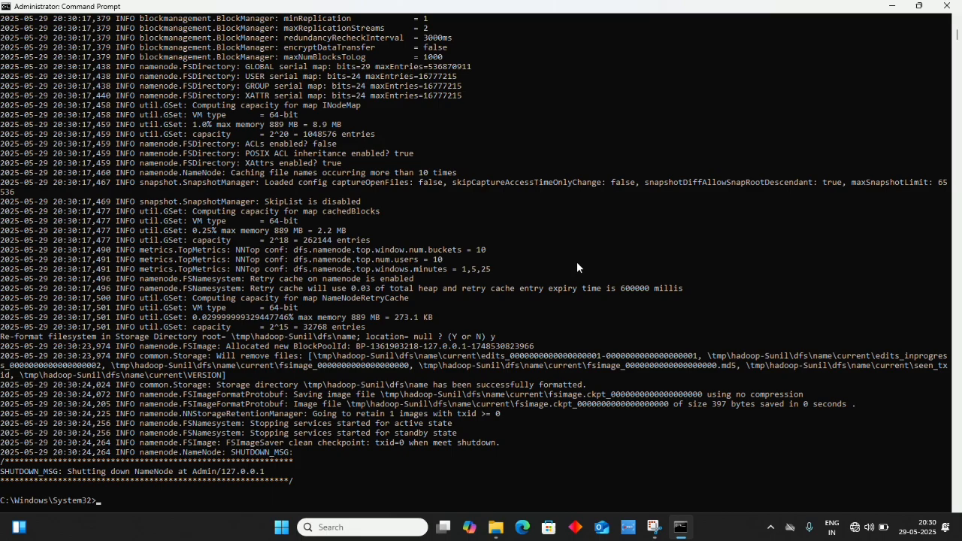
pyautogui.moveTo(423, 38)
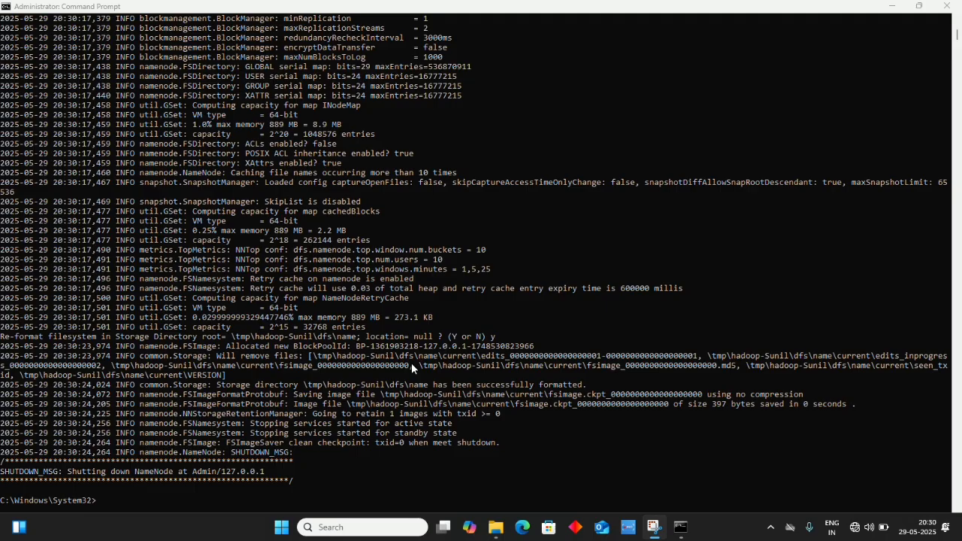
pyautogui.moveTo(469, 385)
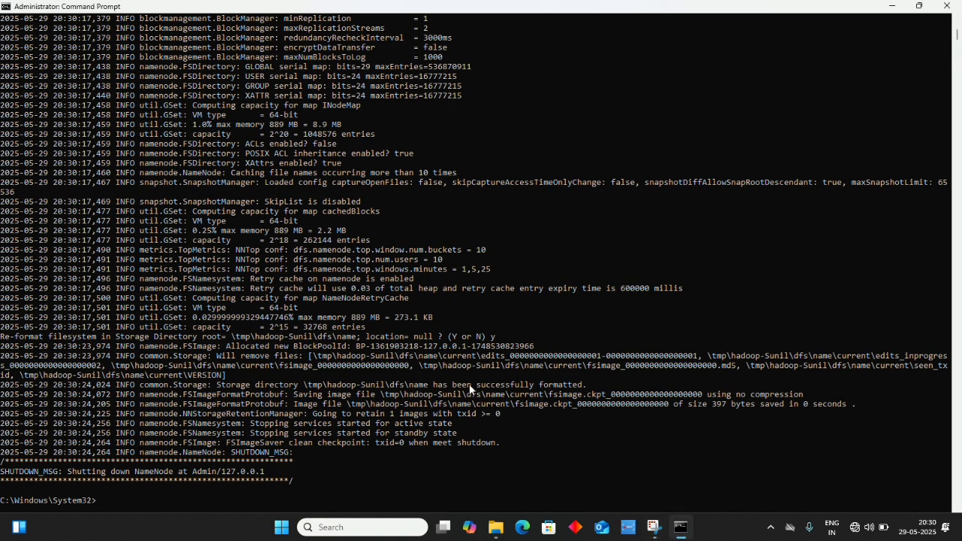
pyautogui.moveTo(409, 385); pyautogui.dragTo(481, 385)
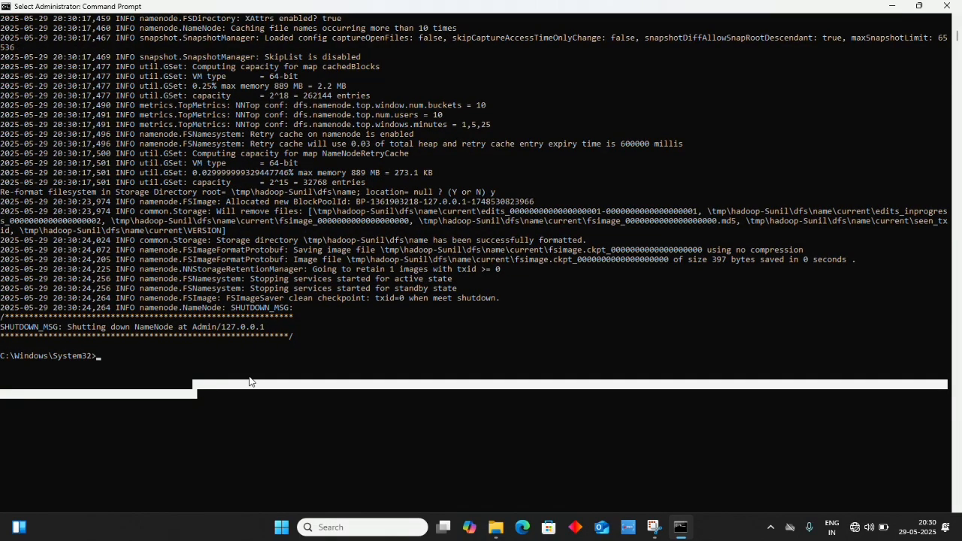
# Change to \hadoop\sbin and run start-all.cmd to launch the Hadoop daemons.
pyautogui.write('cd \\')
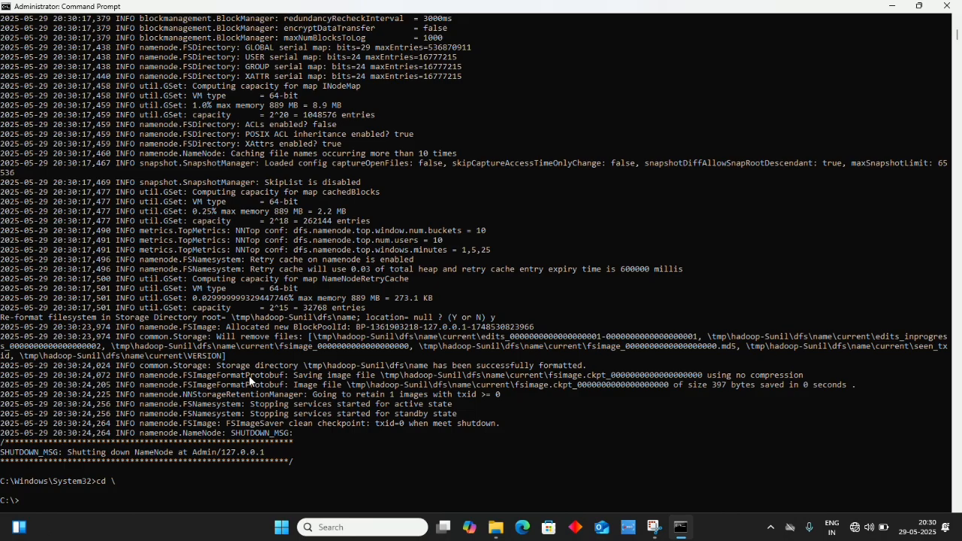
pyautogui.write('cd')
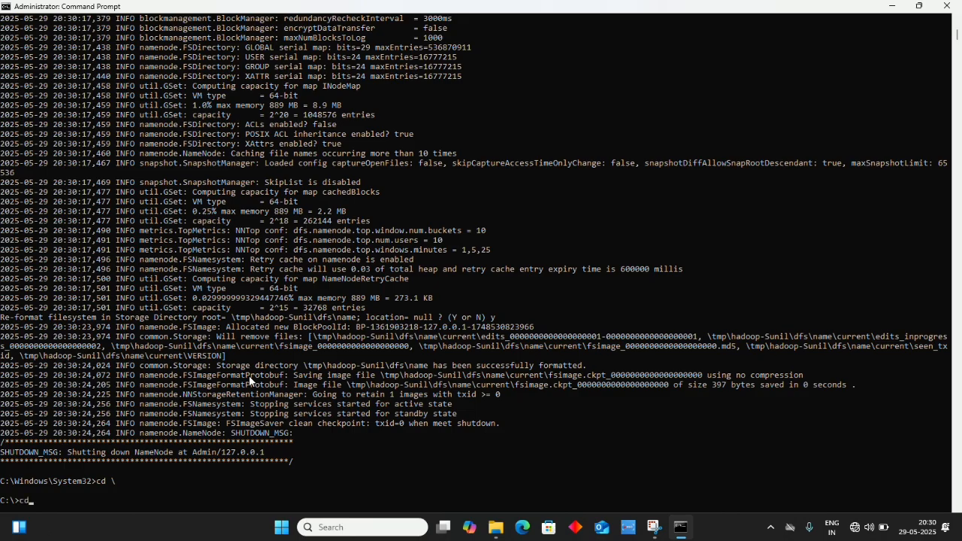
pyautogui.write('hadd')
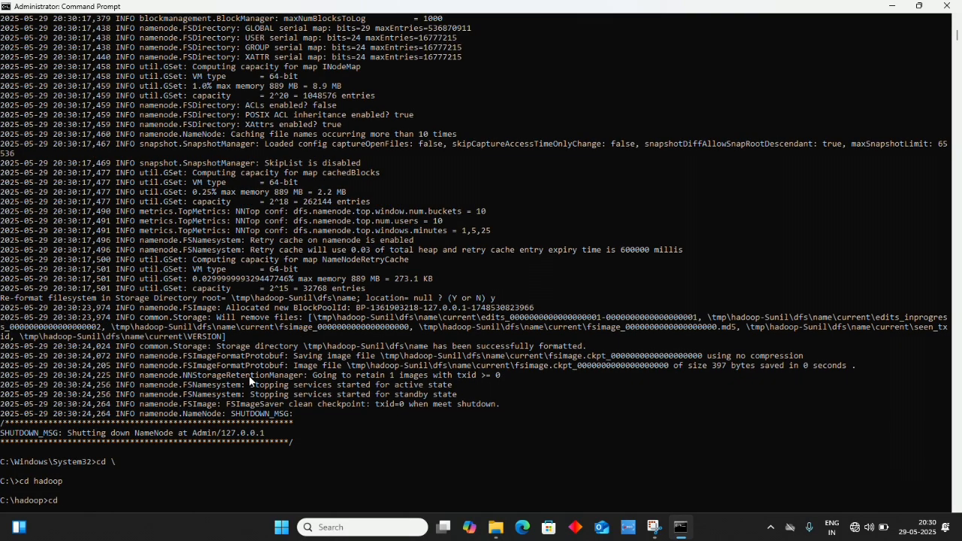
pyautogui.write('sbin')
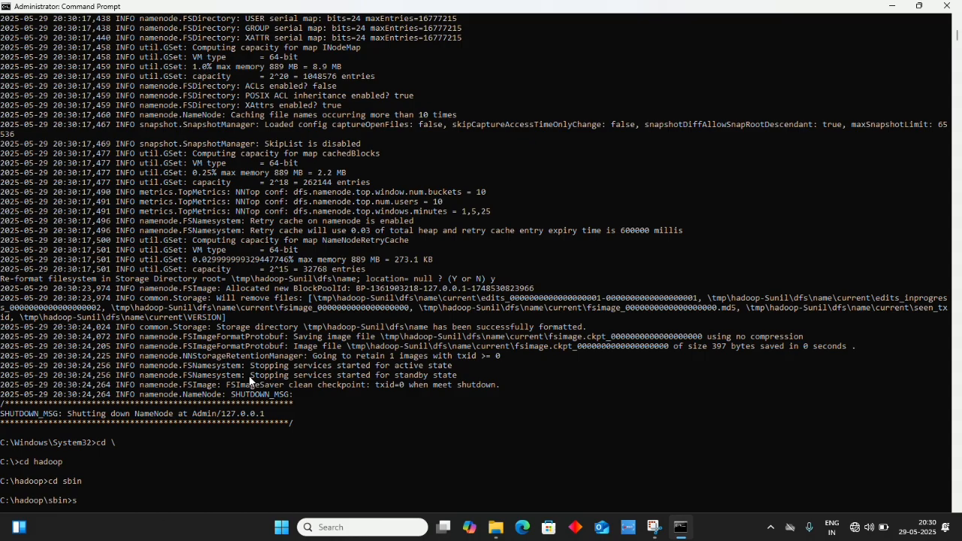
pyautogui.write('star')
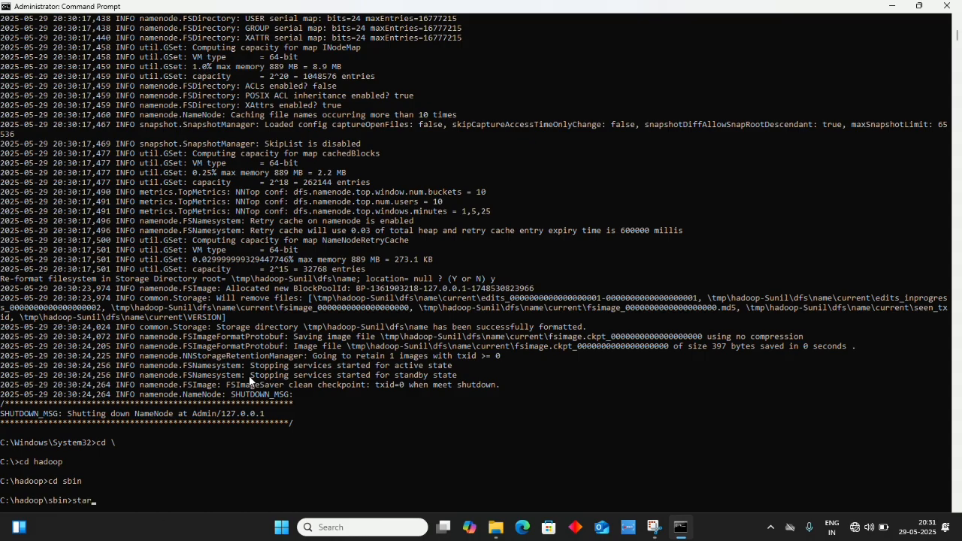
pyautogui.write('t-all')
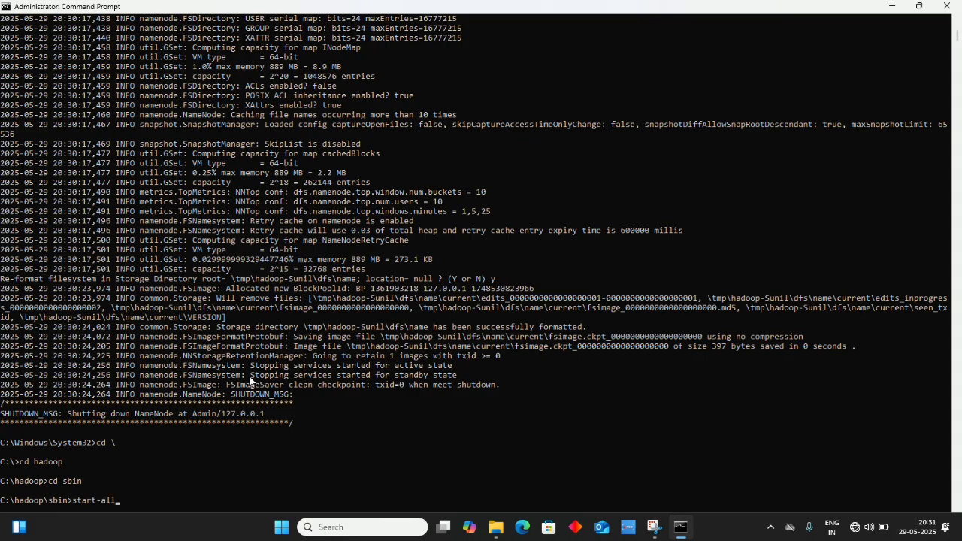
pyautogui.write('.cmd')
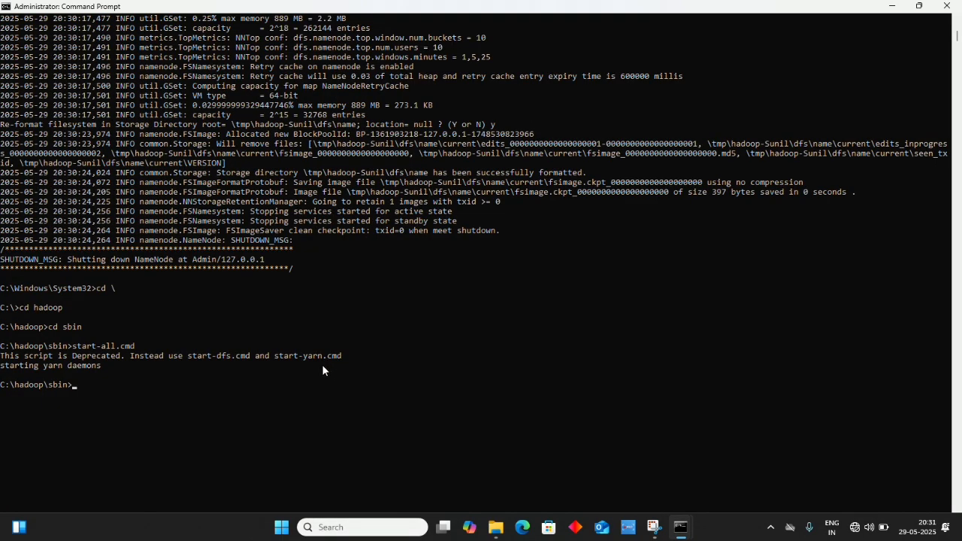
# Run jps to list ResourceManager, NodeManager and NameNode, highlighting ResourceManager.
pyautogui.write('jps')
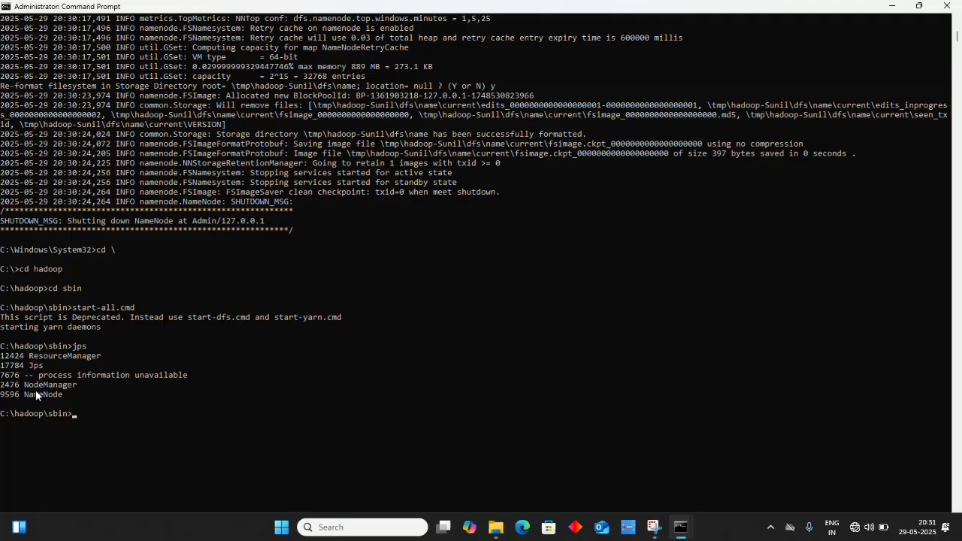
pyautogui.doubleClick(63, 354)
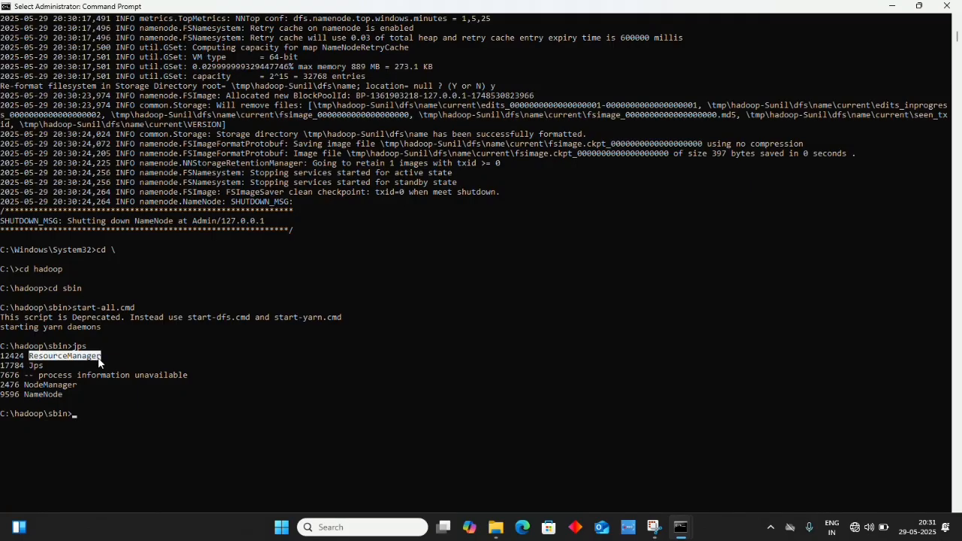
pyautogui.moveTo(562, 328)
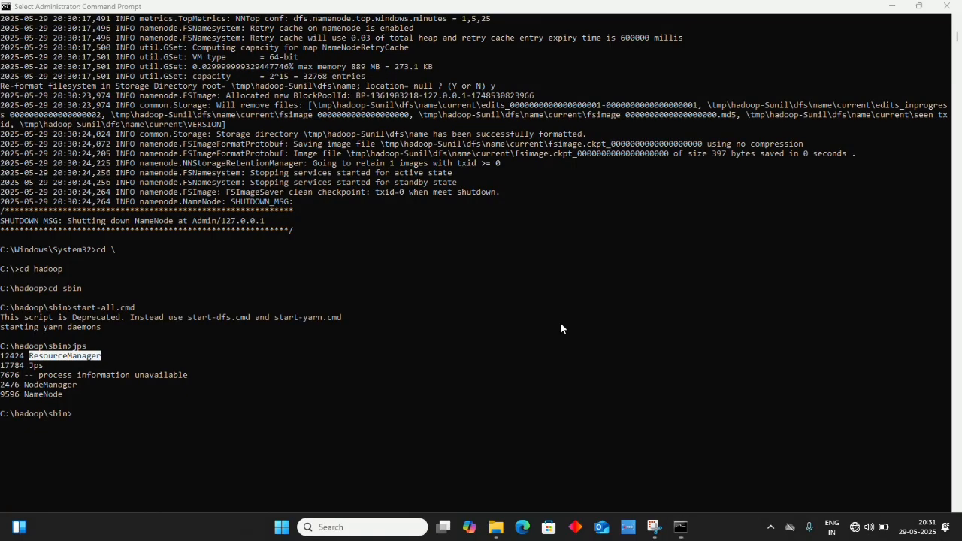
pyautogui.moveTo(502, 268)
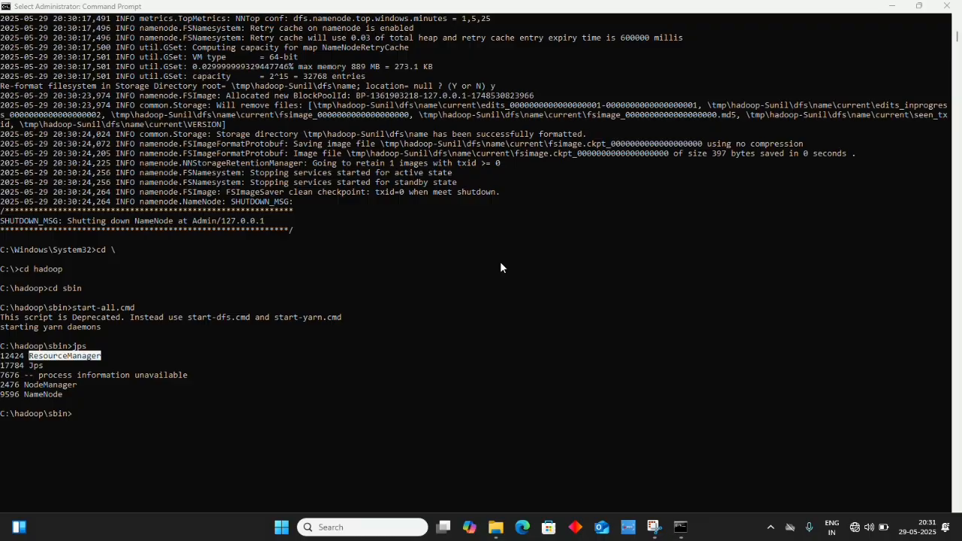
pyautogui.moveTo(427, 33)
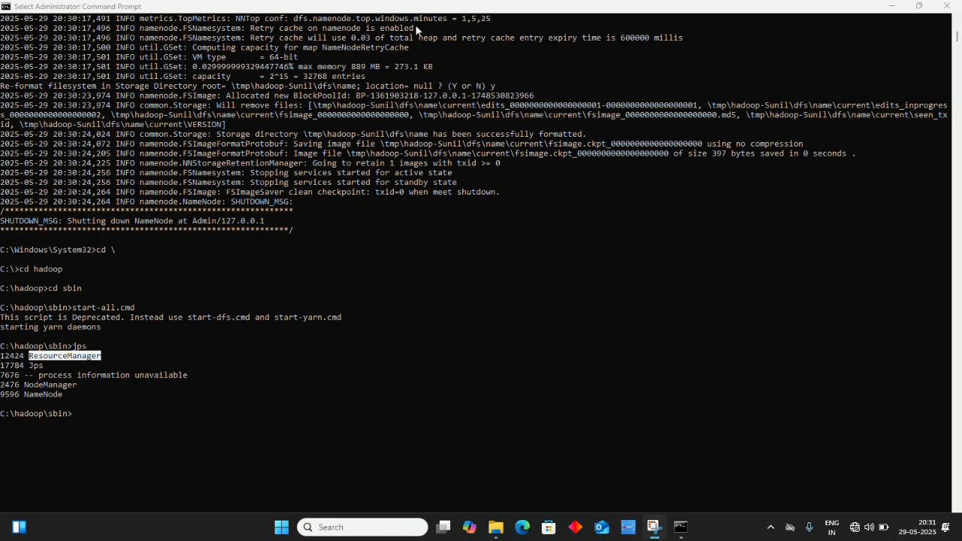
pyautogui.moveTo(681, 524)
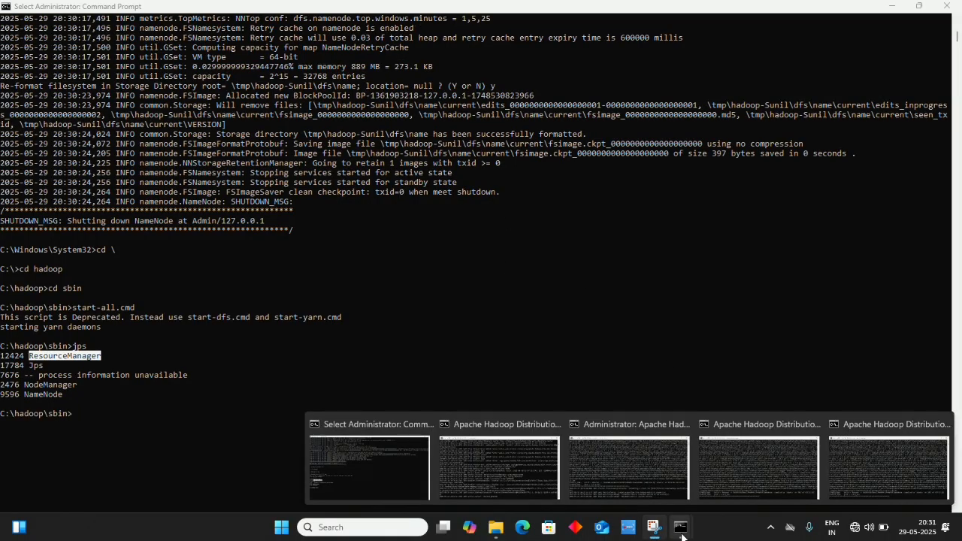
pyautogui.click(879, 481)
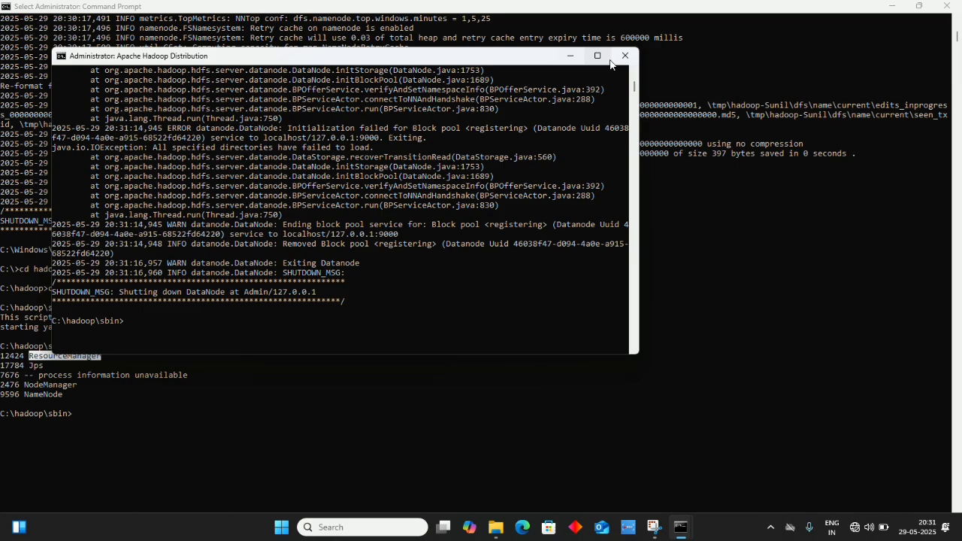
pyautogui.click(606, 57)
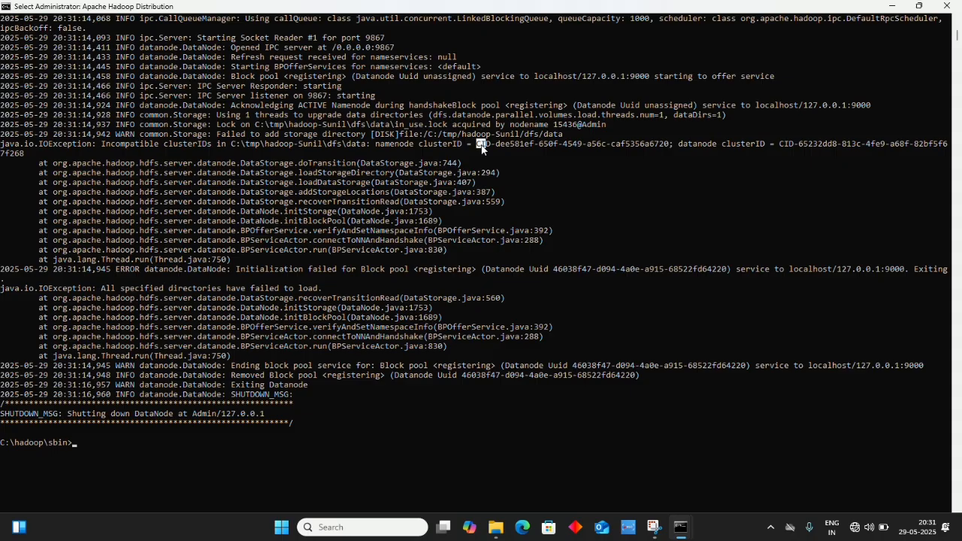
pyautogui.moveTo(475, 144); pyautogui.dragTo(670, 144)
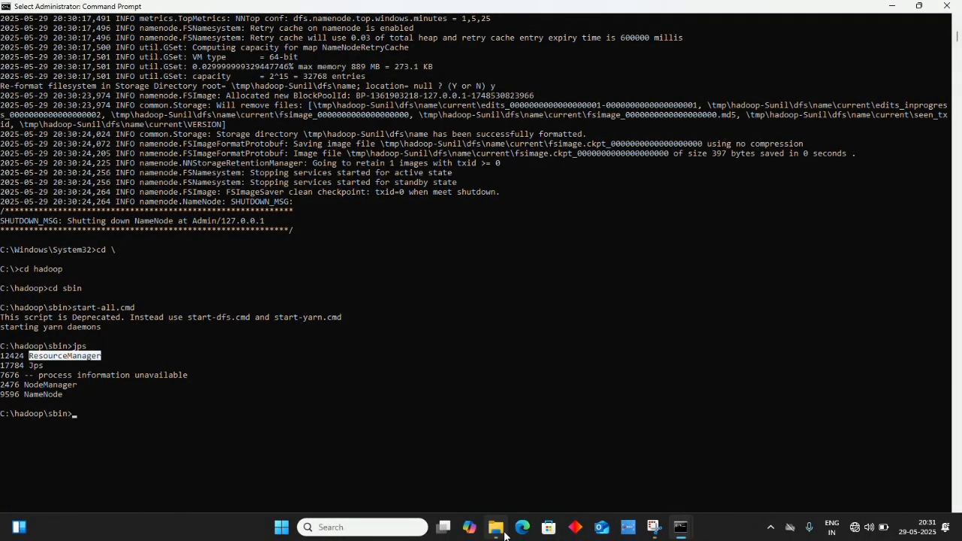
# Browse File Explorer into C:\tmp and the hadoop-Sunil temp folder.
pyautogui.click(496, 528)
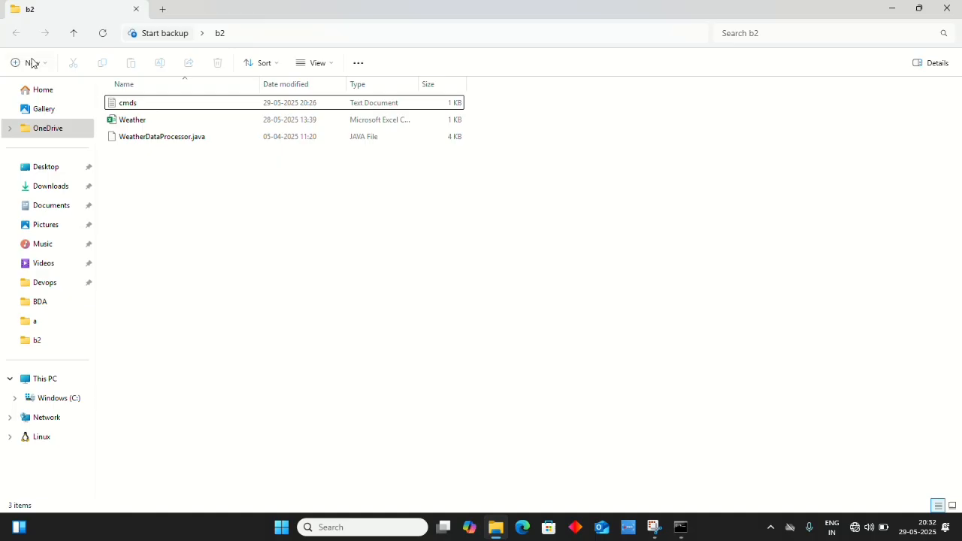
pyautogui.moveTo(44, 397)
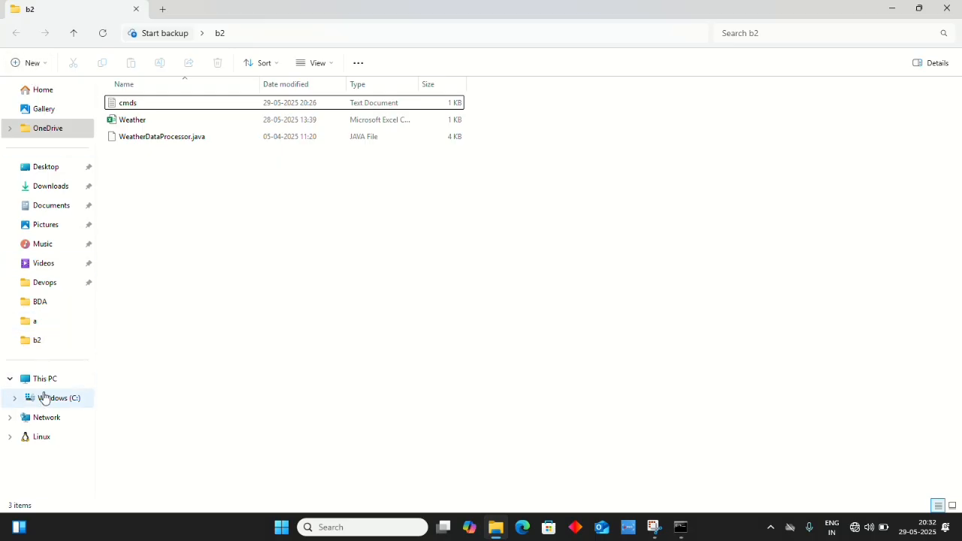
pyautogui.click(55, 397)
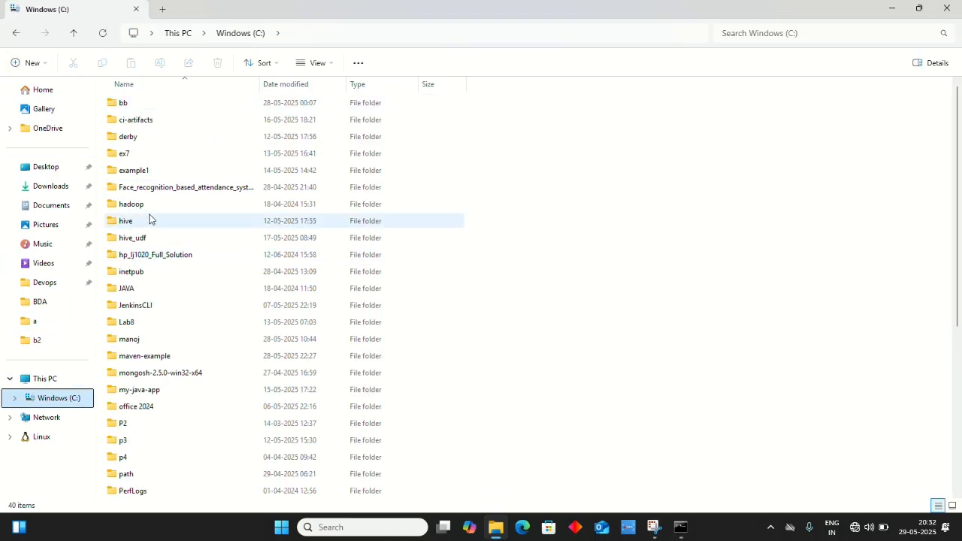
pyautogui.scroll(-3)
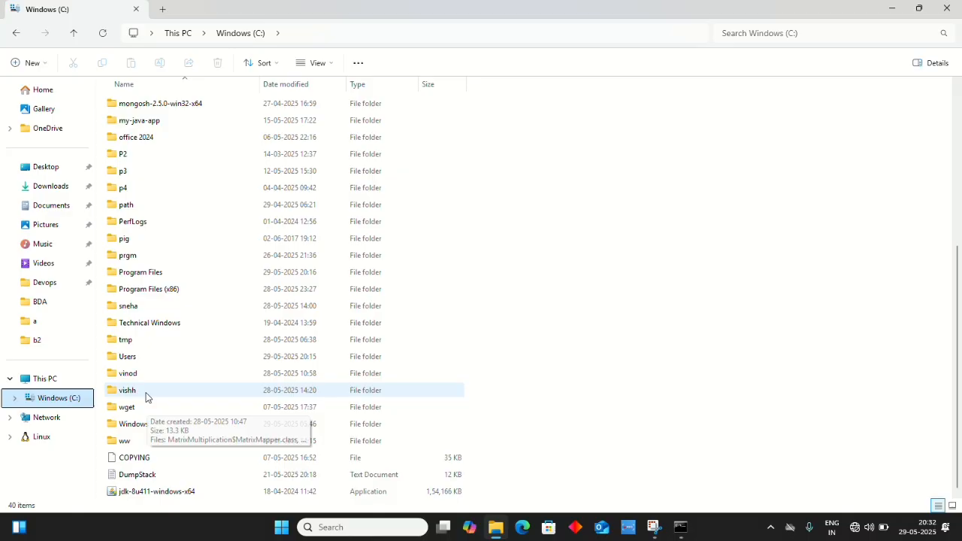
pyautogui.doubleClick(124, 340)
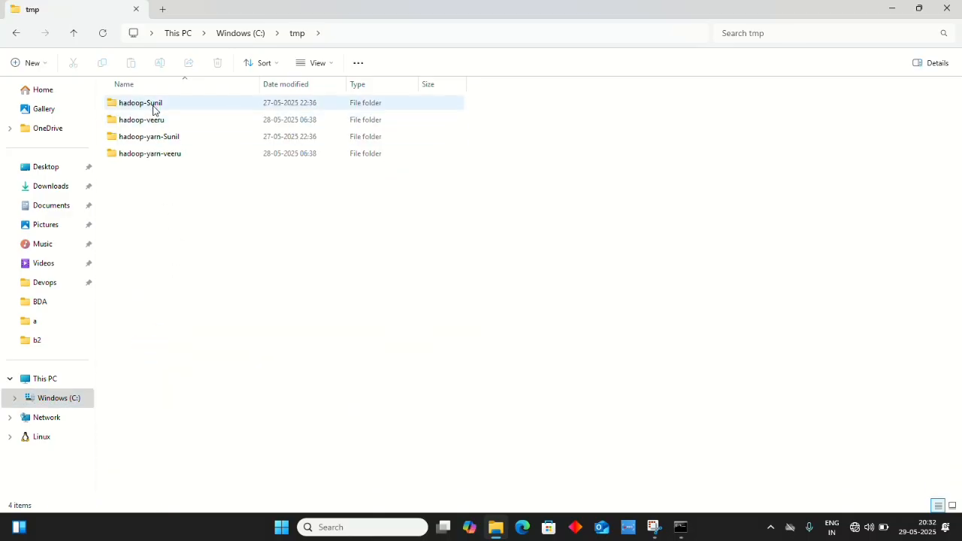
pyautogui.doubleClick(140, 102)
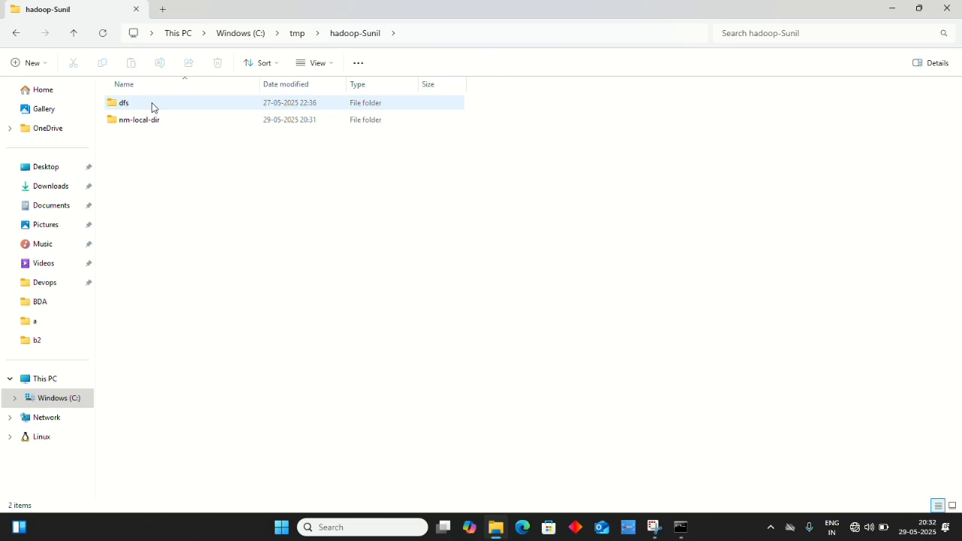
# Open dfs\data\current and select the datanode VERSION file.
pyautogui.click(138, 102)
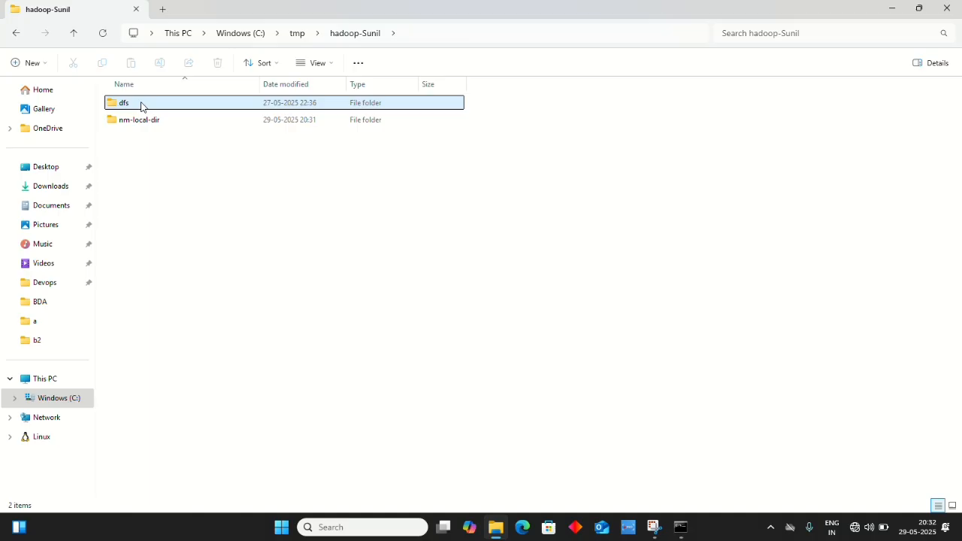
pyautogui.doubleClick(124, 102)
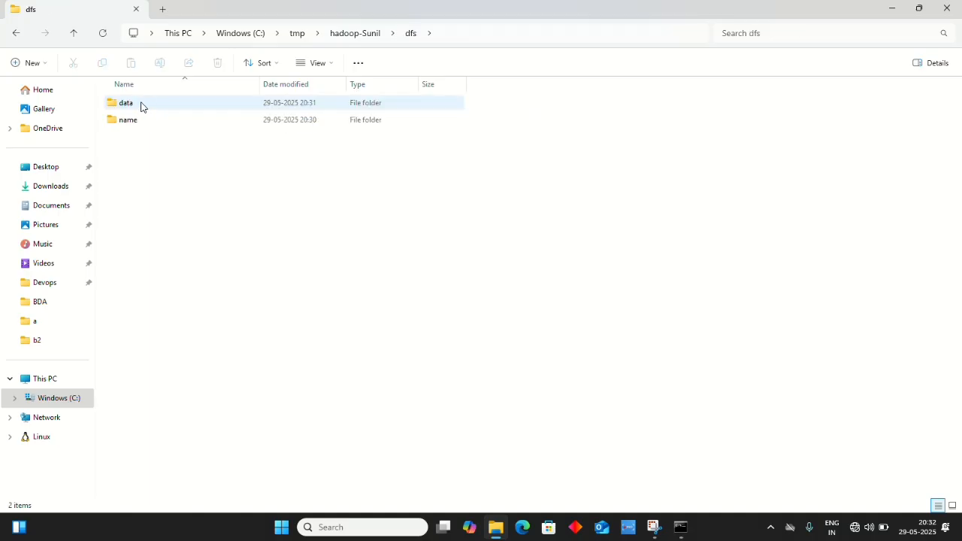
pyautogui.doubleClick(126, 102)
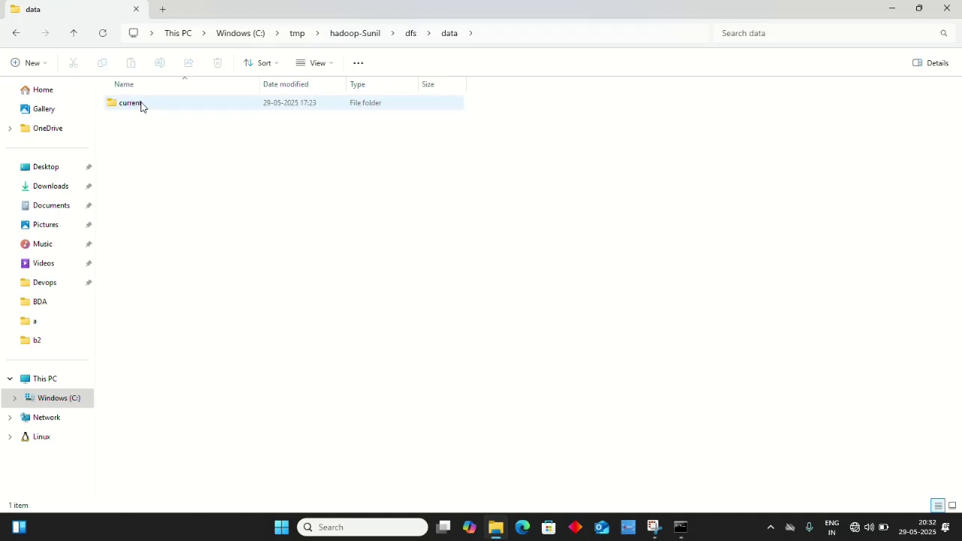
pyautogui.doubleClick(129, 102)
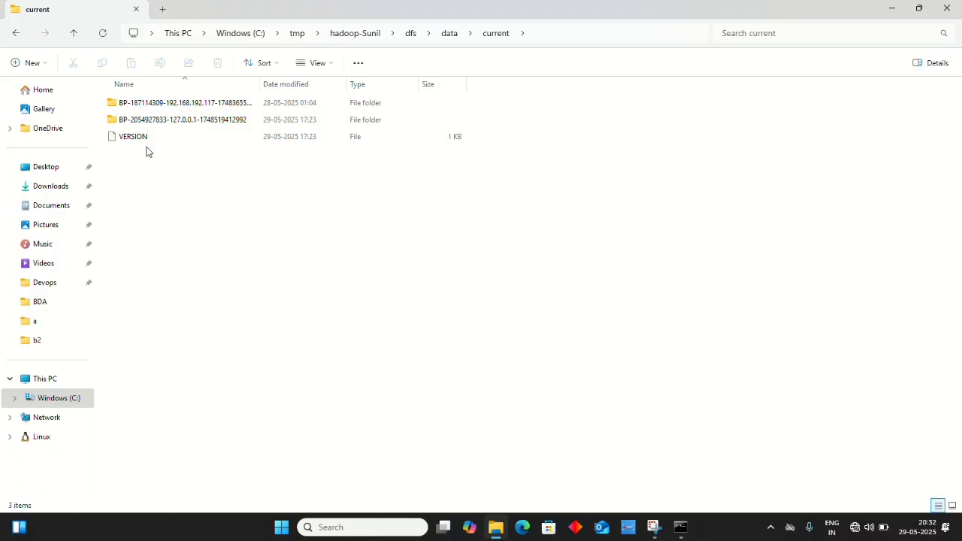
pyautogui.click(132, 135)
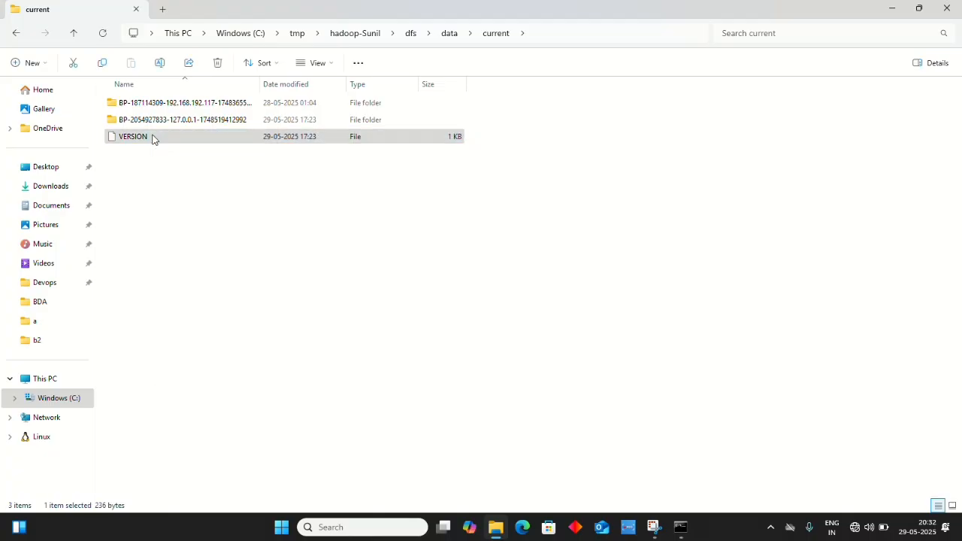
# Edit VERSION in Notepad, setting clusterID to CID-dee581ef-650f-4549-a56c-caf5356a6720, then save and close.
pyautogui.rightClick(150, 135)
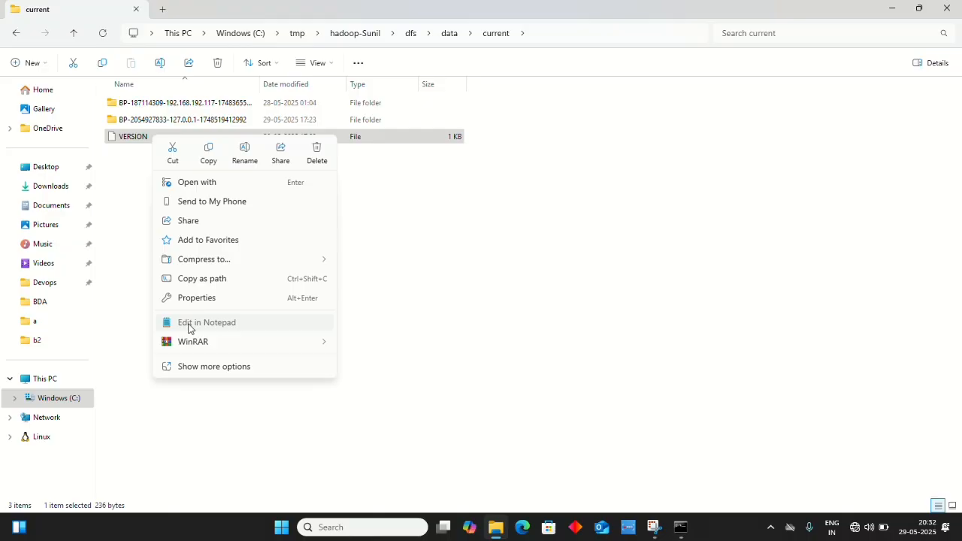
pyautogui.click(206, 321)
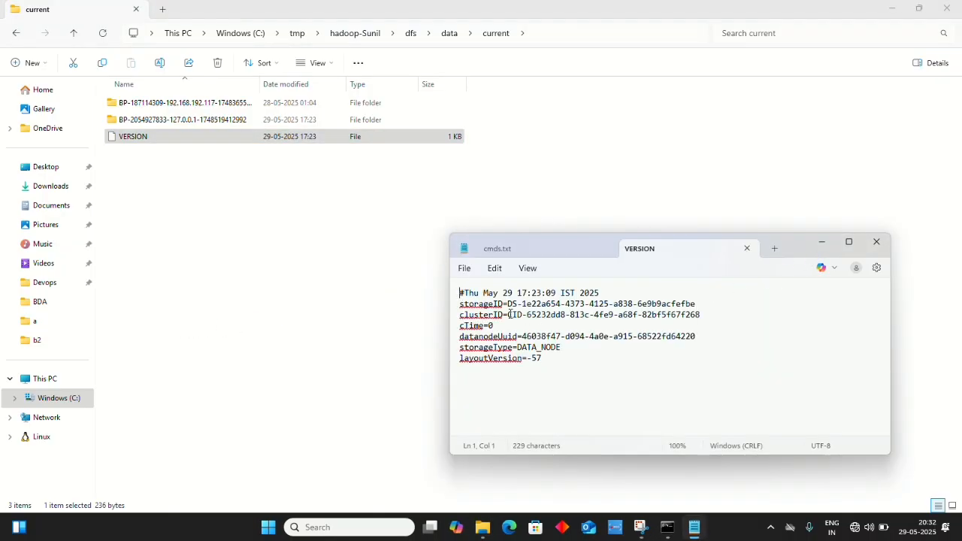
pyautogui.moveTo(509, 315); pyautogui.dragTo(699, 316)
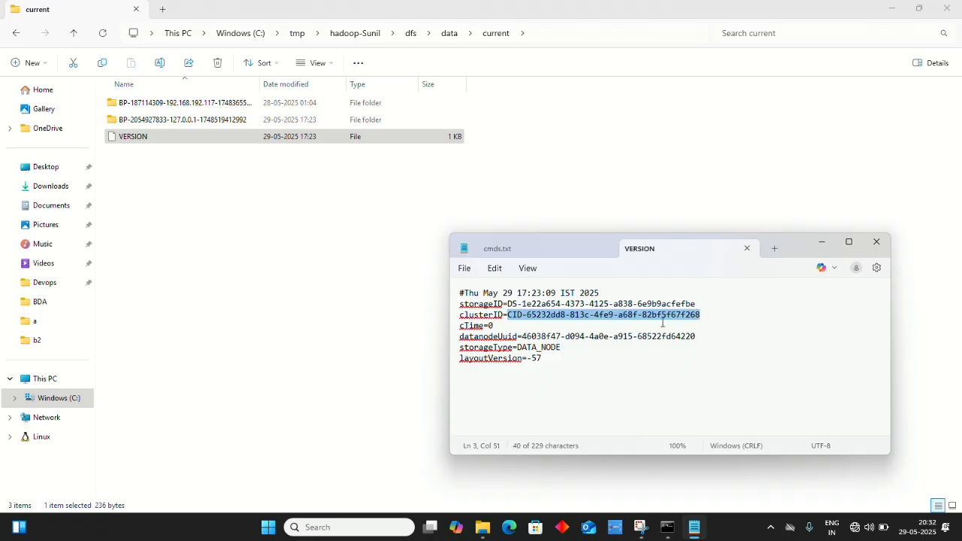
pyautogui.press('Delete')
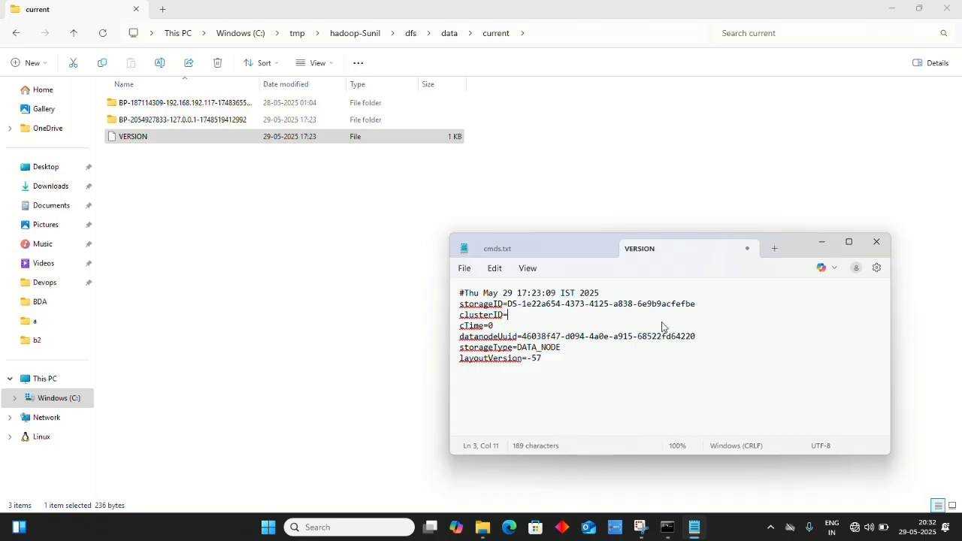
pyautogui.write('CID-dee581ef-650f-4549-a56c-caf5356a6720')
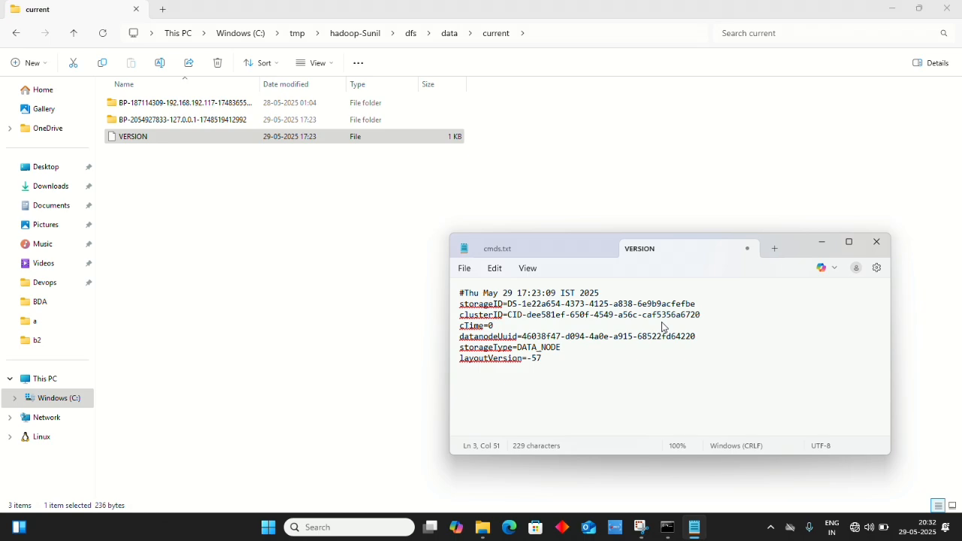
pyautogui.moveTo(683, 324)
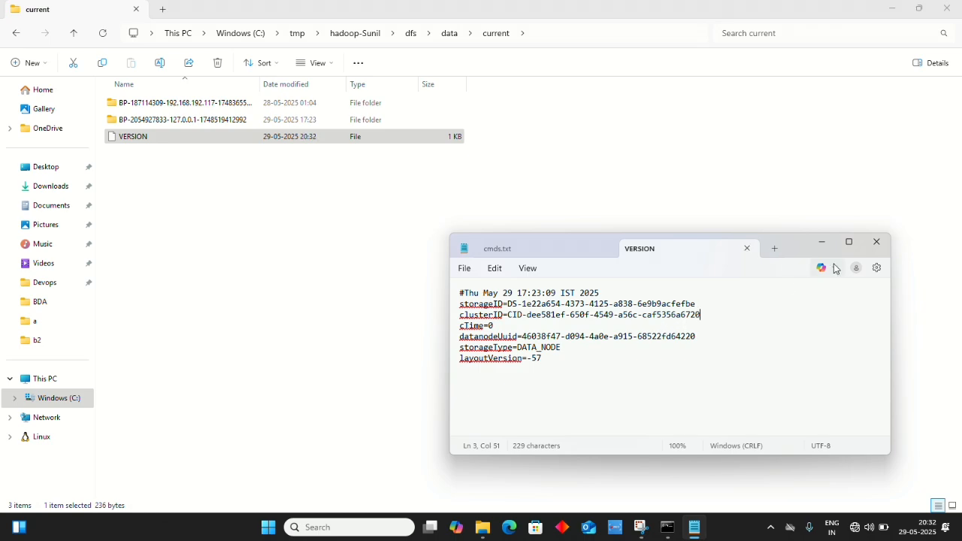
pyautogui.click(876, 240)
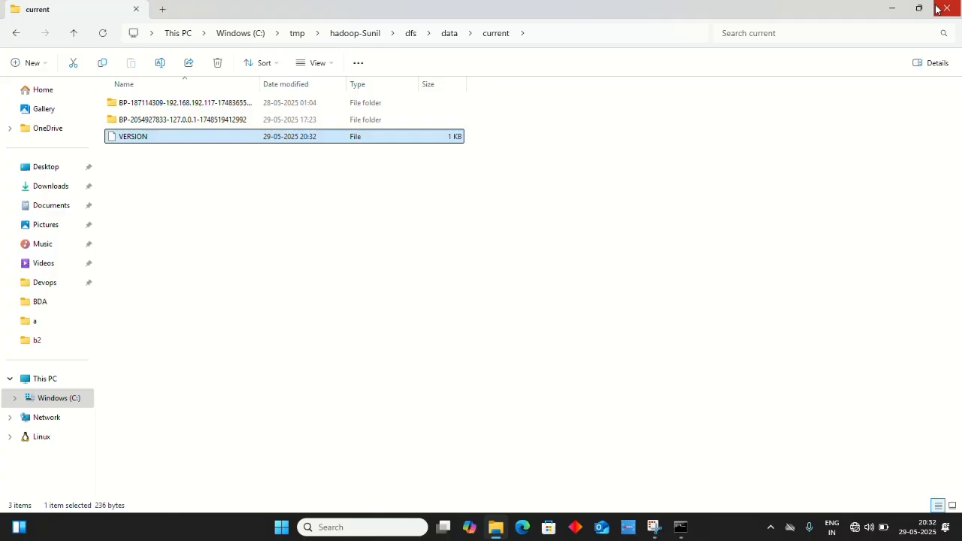
# Close the file browser and run stop-all.cmd to stop the Hadoop daemons.
pyautogui.click(680, 526)
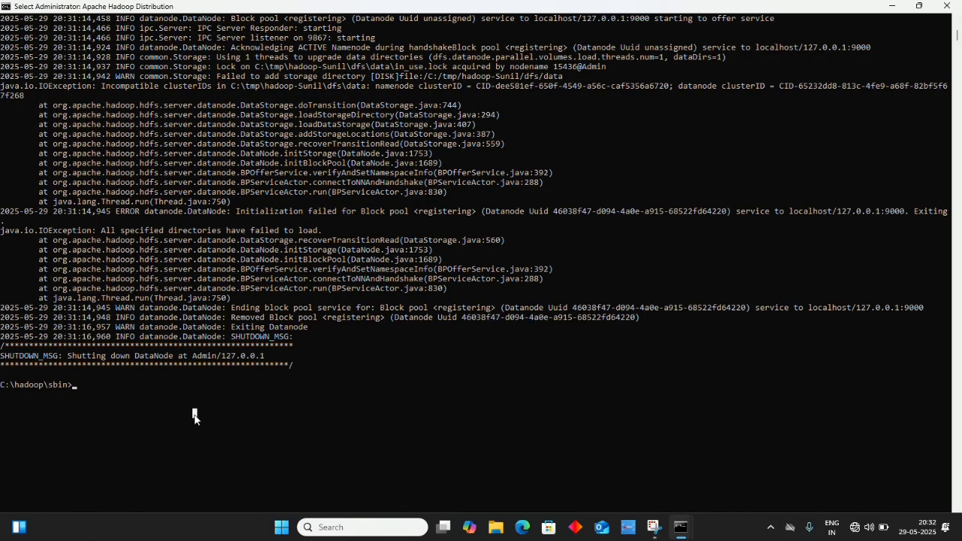
pyautogui.write('exi')
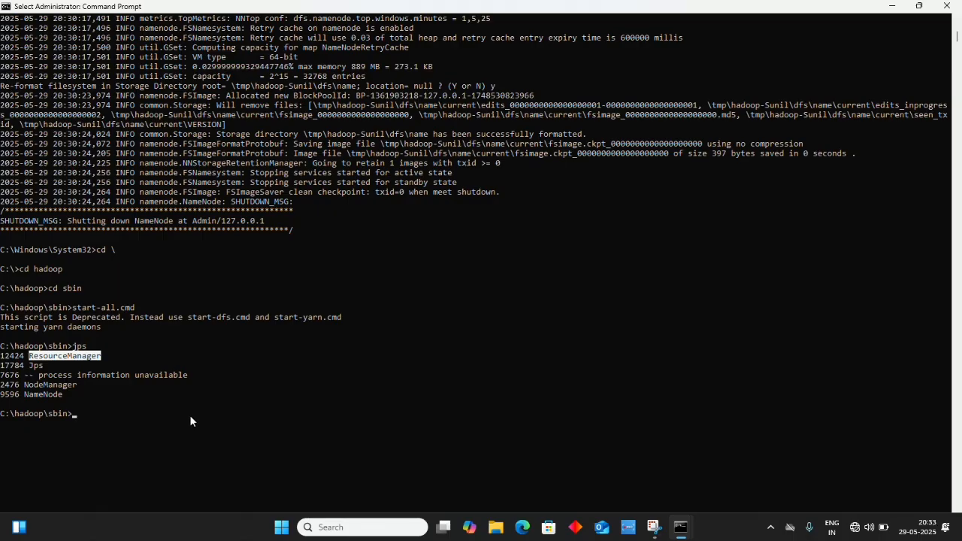
pyautogui.write('s')
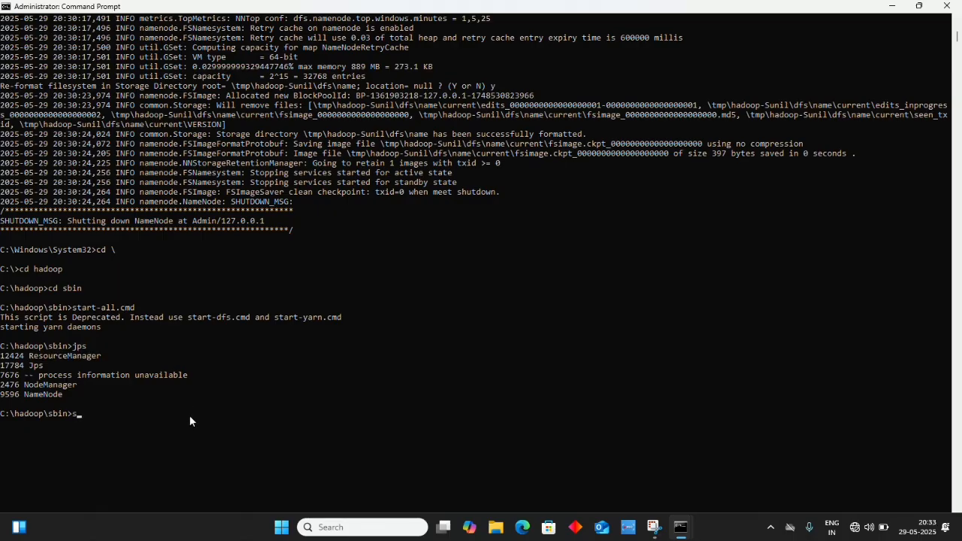
pyautogui.write('top-all.c')
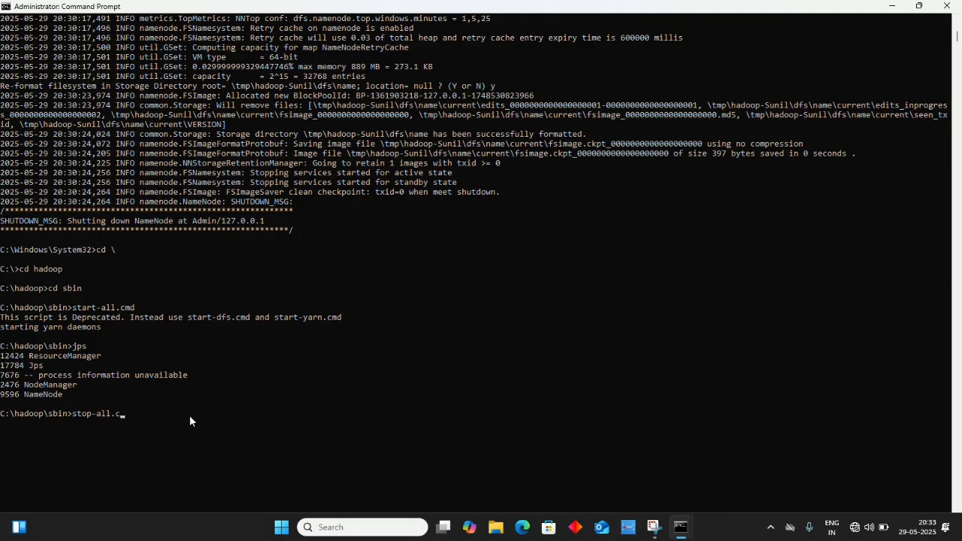
pyautogui.write('md')
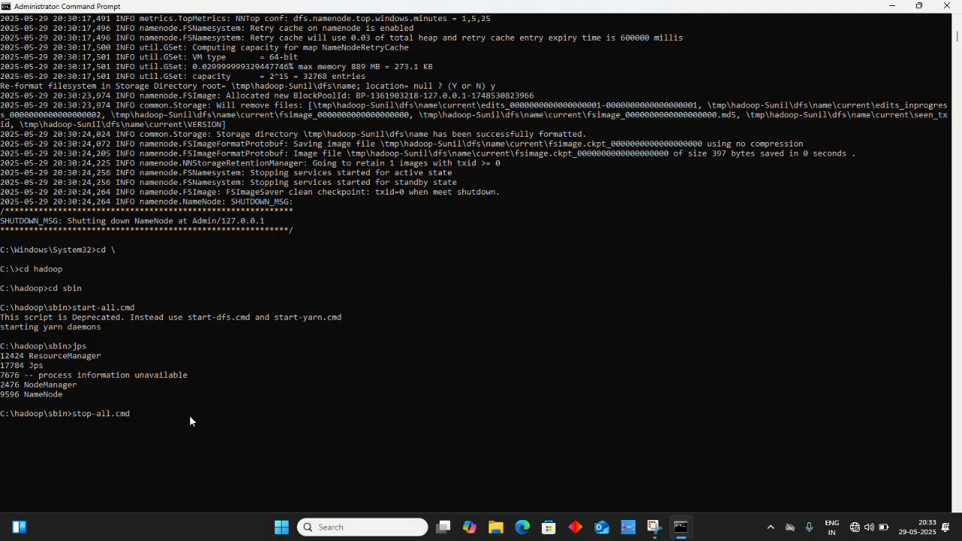
pyautogui.press('Enter')
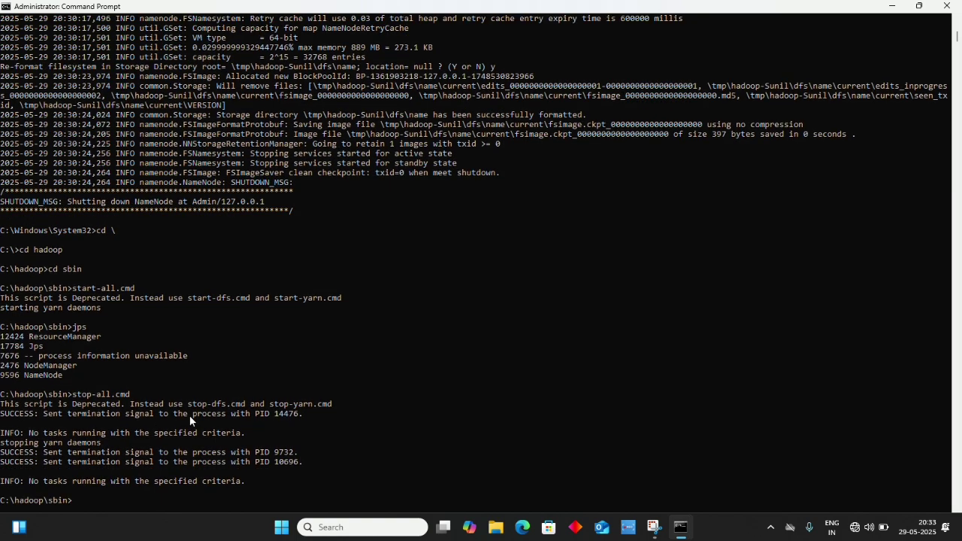
# Run start-all.cmd and verify with jps that DataNode now runs alongside the other daemons.
pyautogui.write('jp')
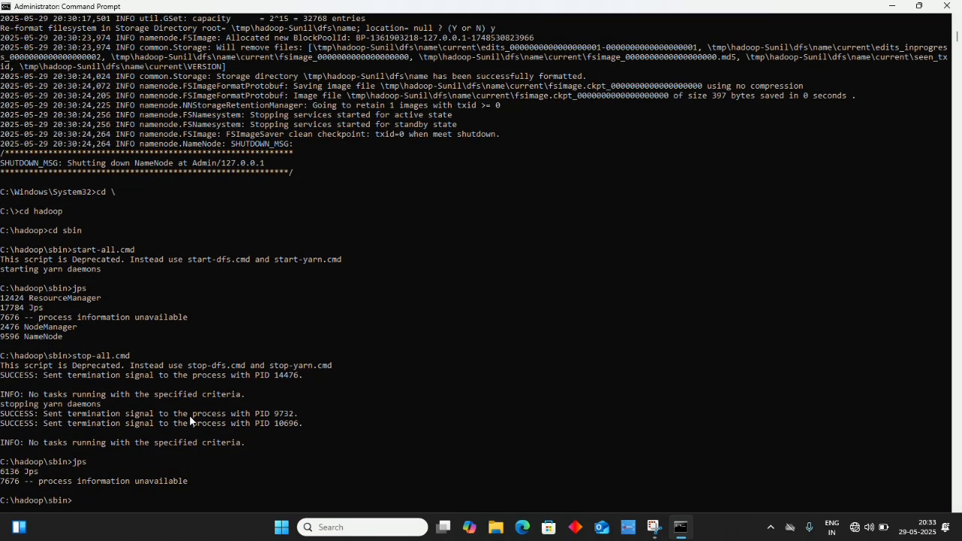
pyautogui.write('sta')
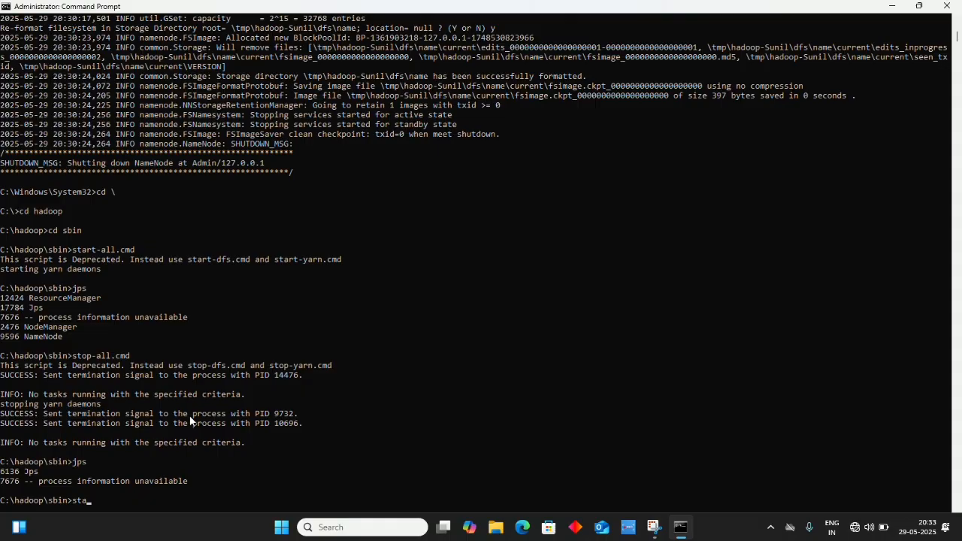
pyautogui.write('rt')
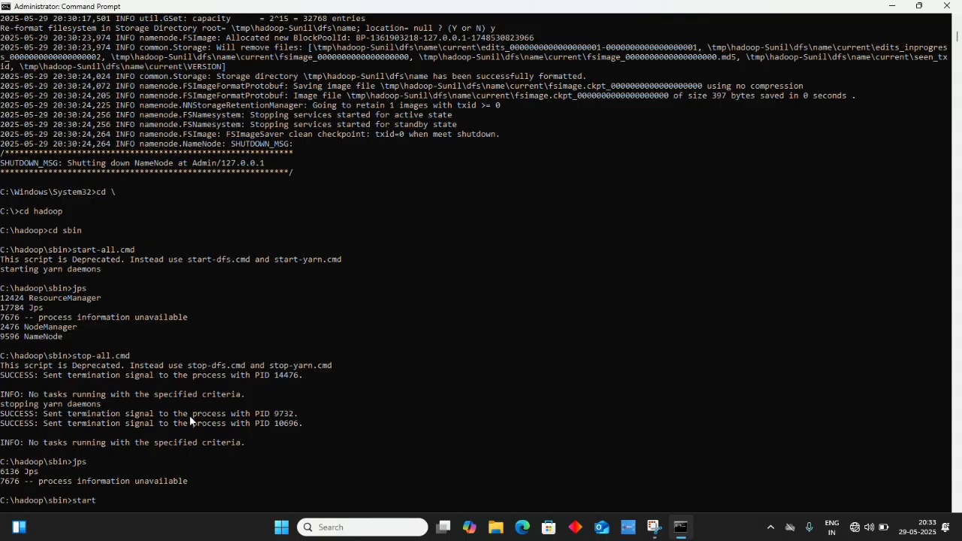
pyautogui.write('-all')
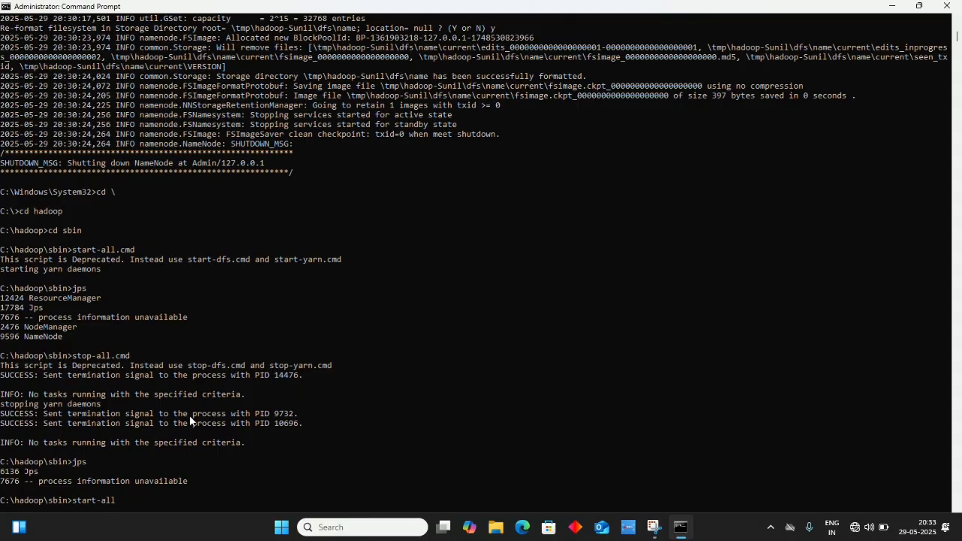
pyautogui.write('.cmd')
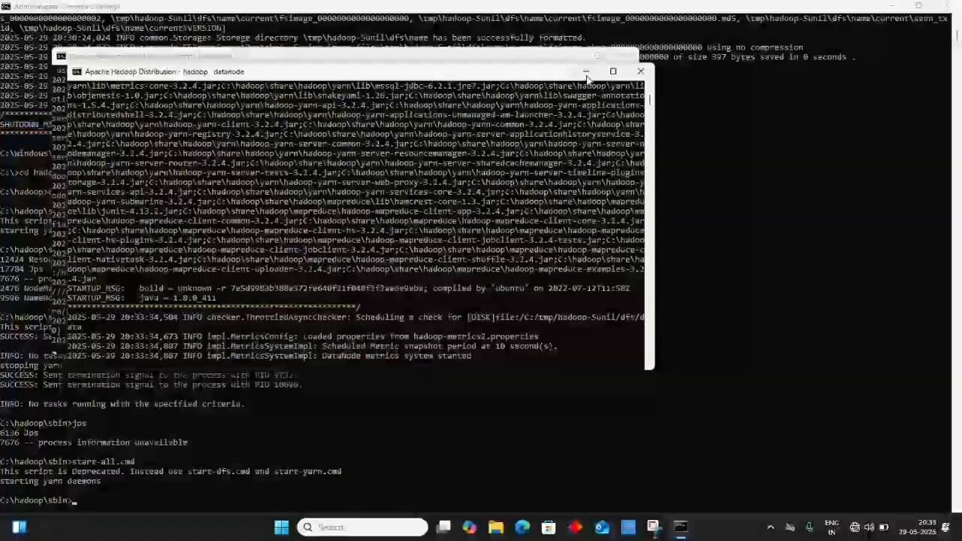
pyautogui.click(661, 70)
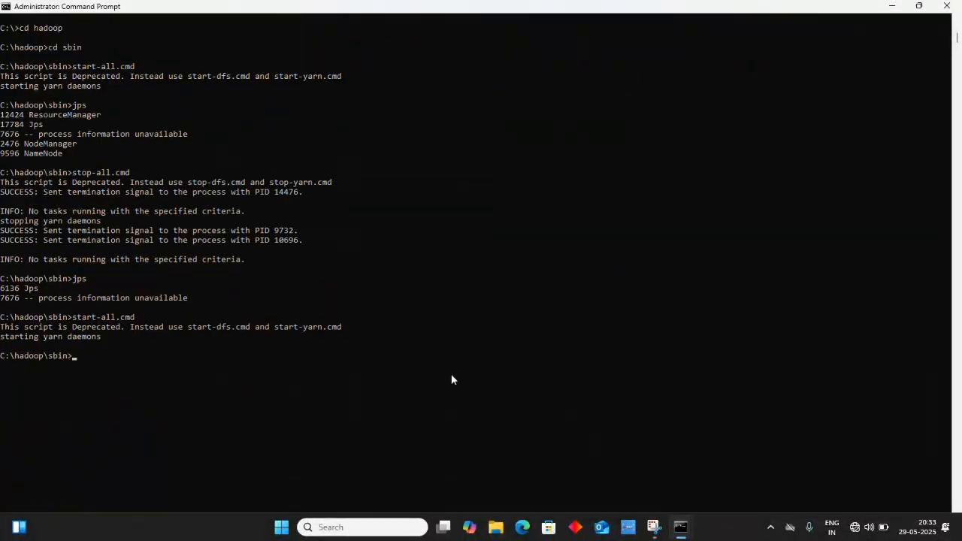
pyautogui.write('jps')
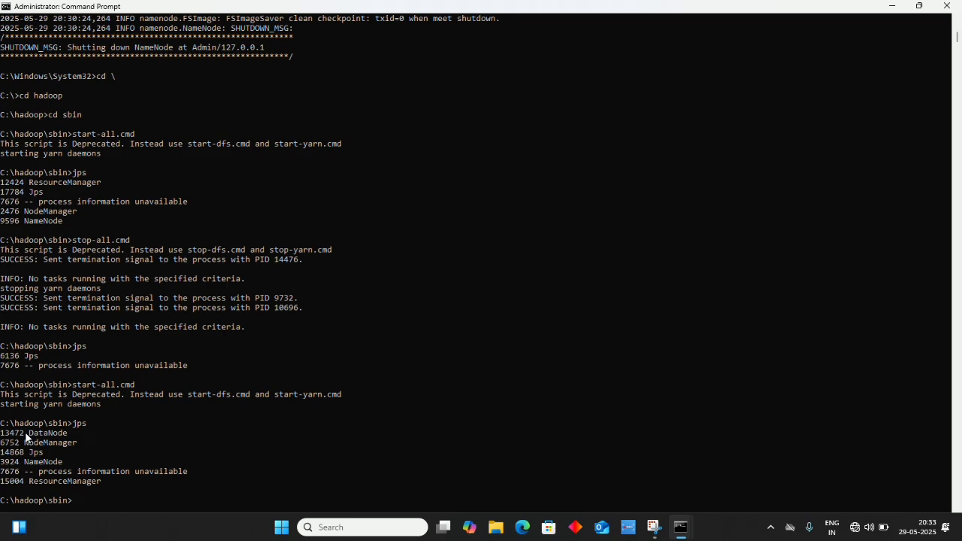
pyautogui.doubleClick(48, 442)
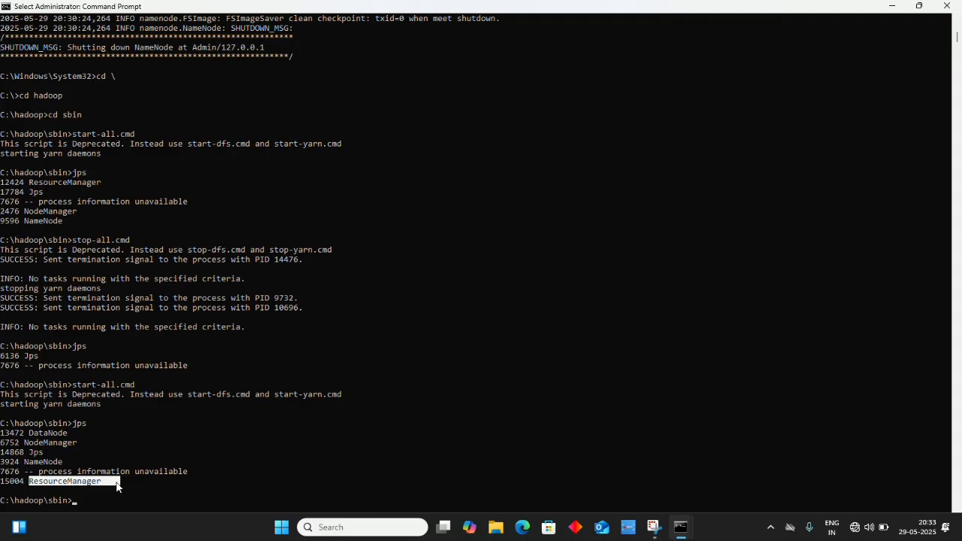
pyautogui.scroll(-3)
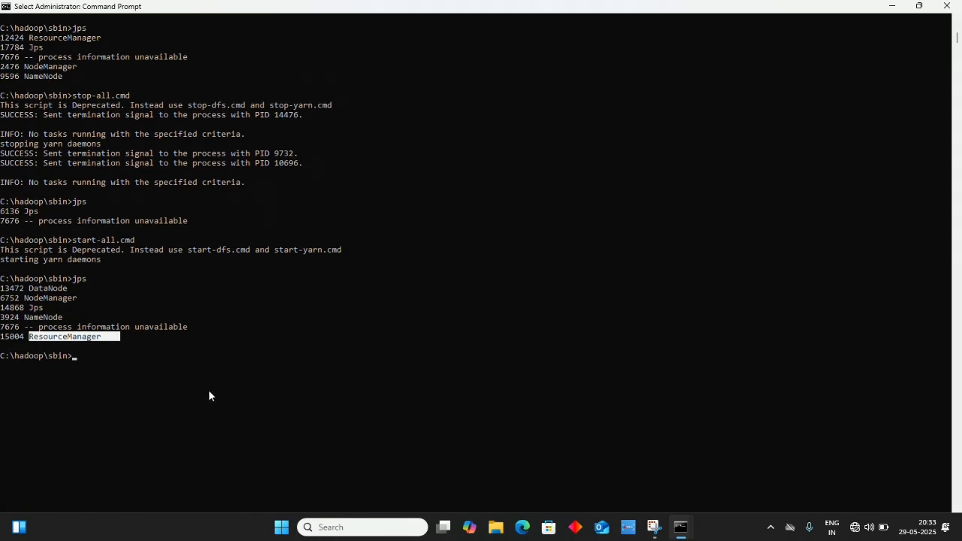
pyautogui.moveTo(239, 365)
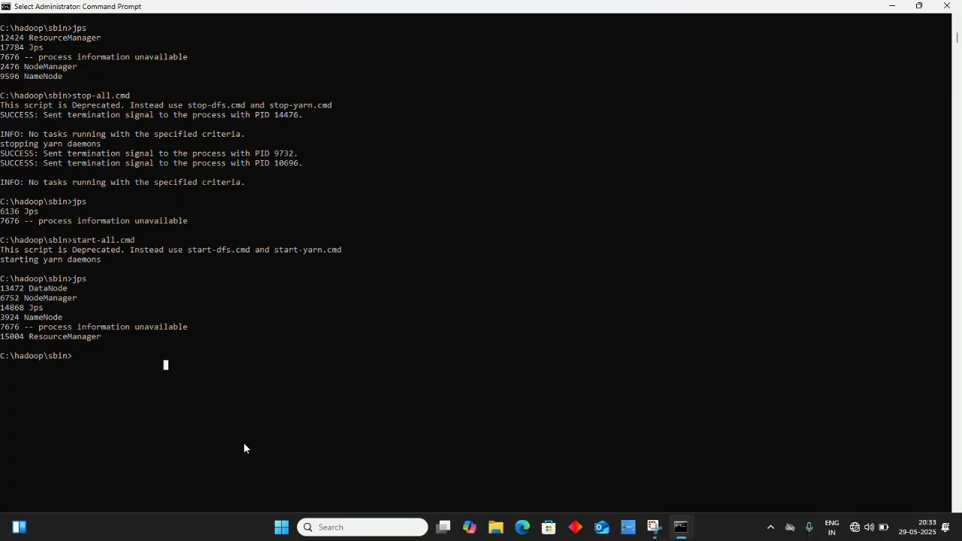
# List the HDFS root with hdfs dfs -ls /, which returns nothing.
pyautogui.write('hdfs')
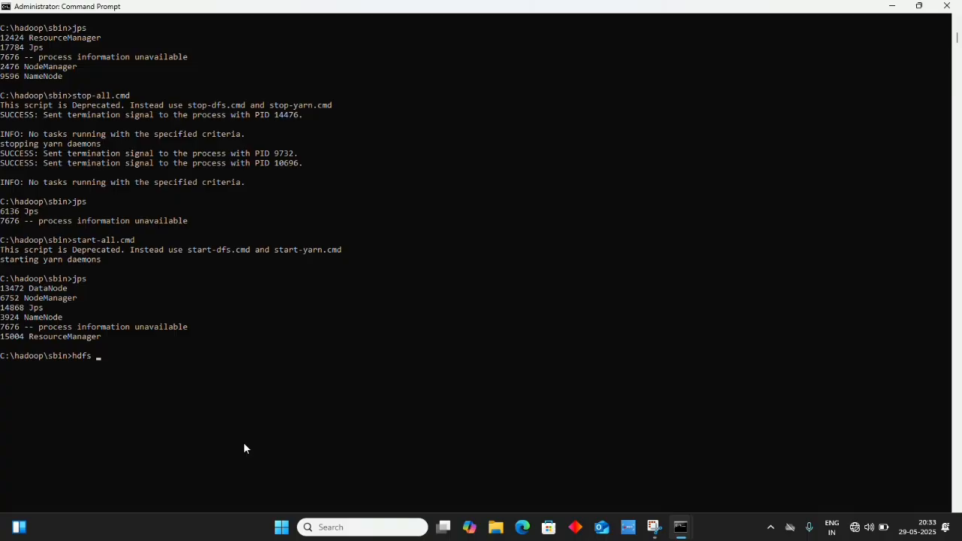
pyautogui.write('dfs')
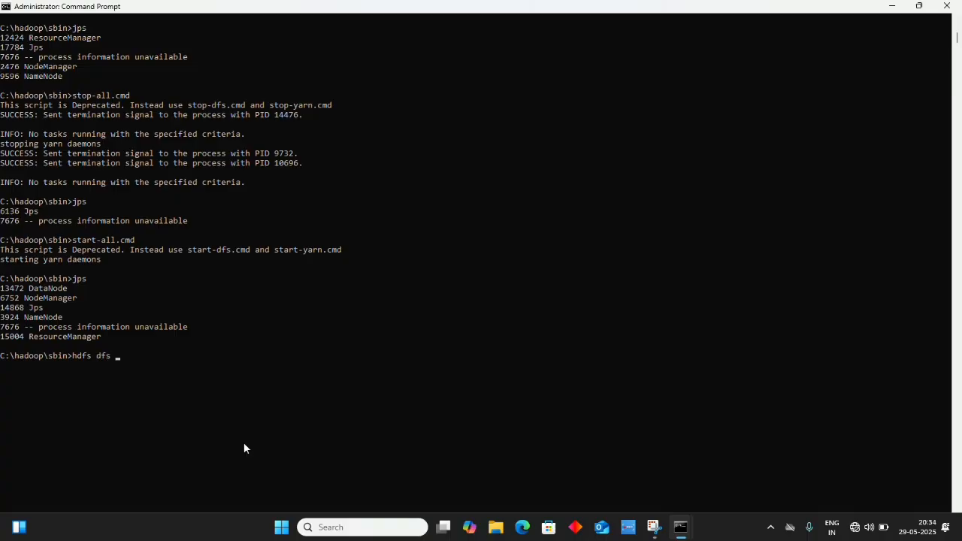
pyautogui.write('-ls')
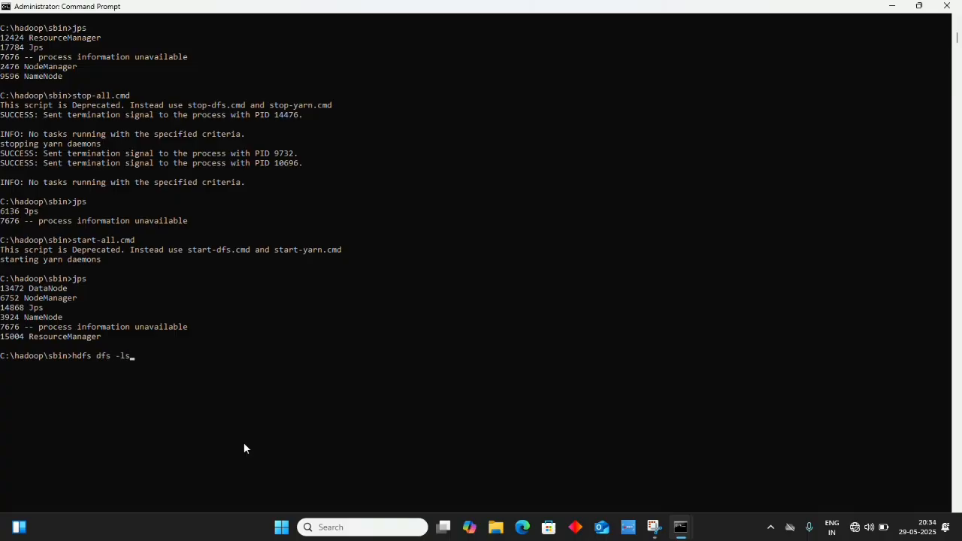
pyautogui.write('/')
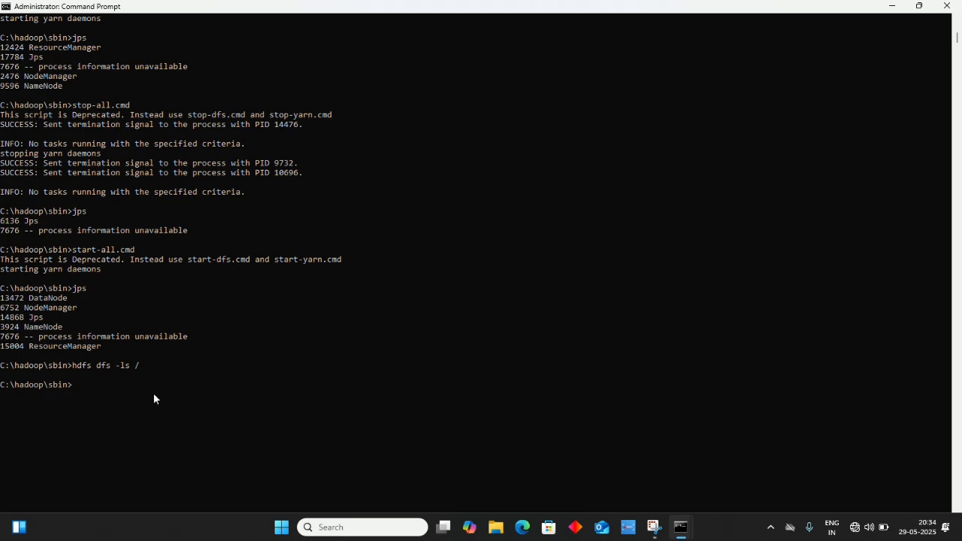
pyautogui.moveTo(473, 511)
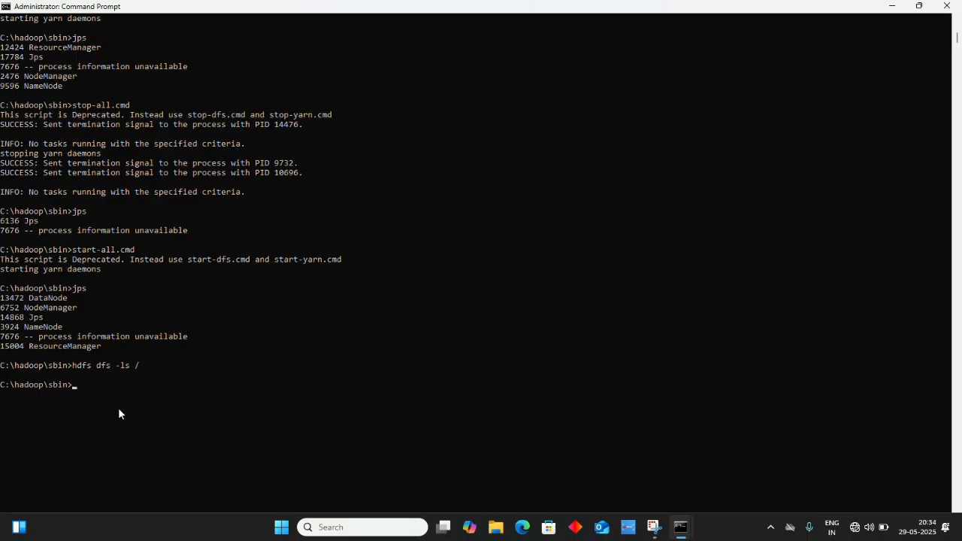
# Run hdfs dfs -ls /bda3 to check whether the directory exists.
pyautogui.write('hdfs')
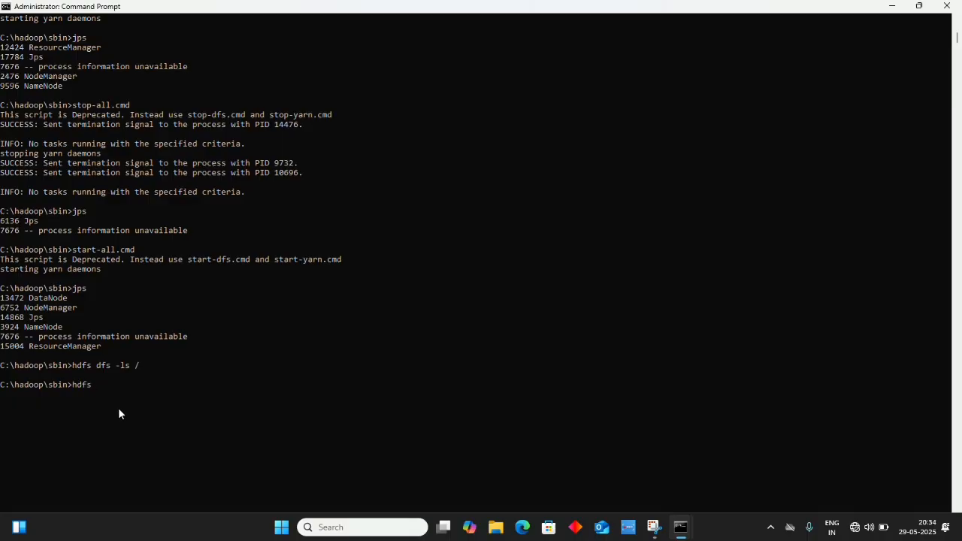
pyautogui.write('dfs')
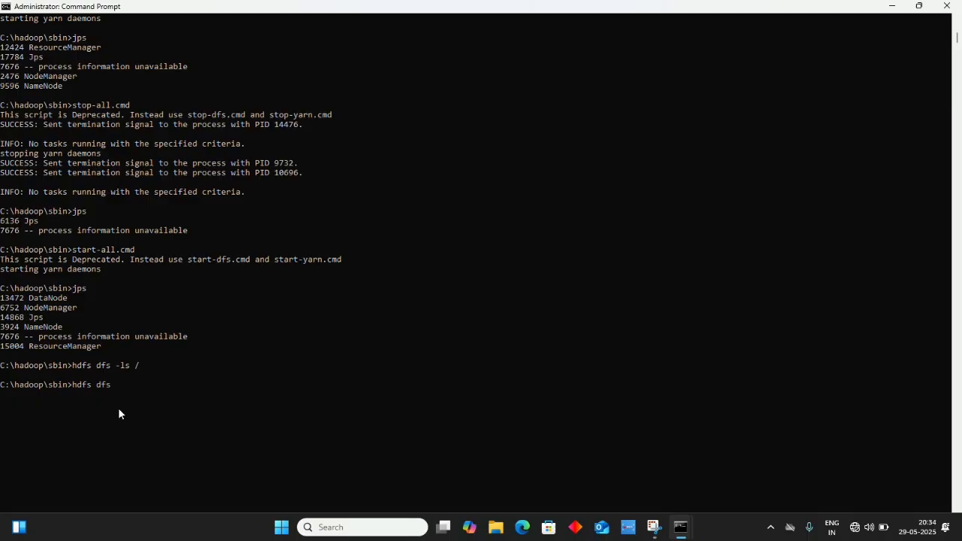
pyautogui.write('-ls /')
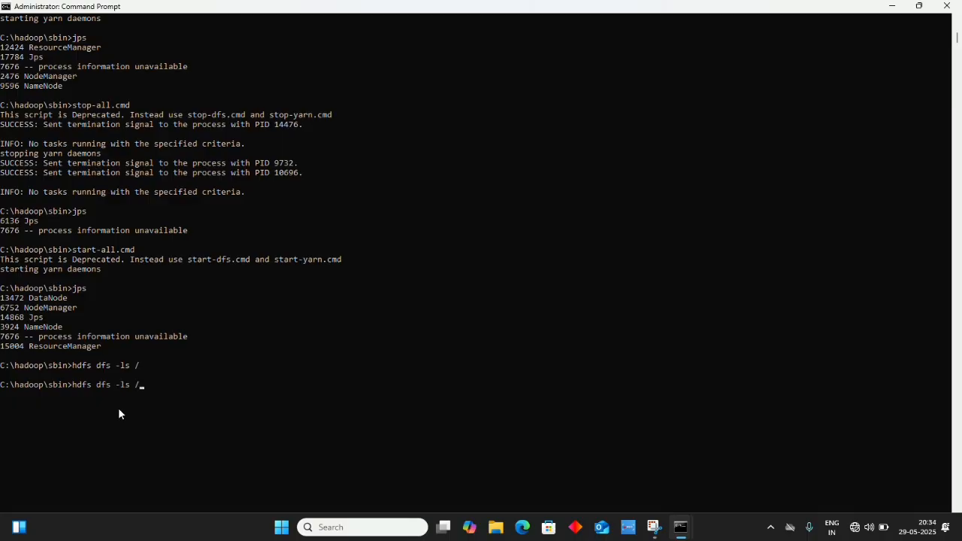
pyautogui.write('bda')
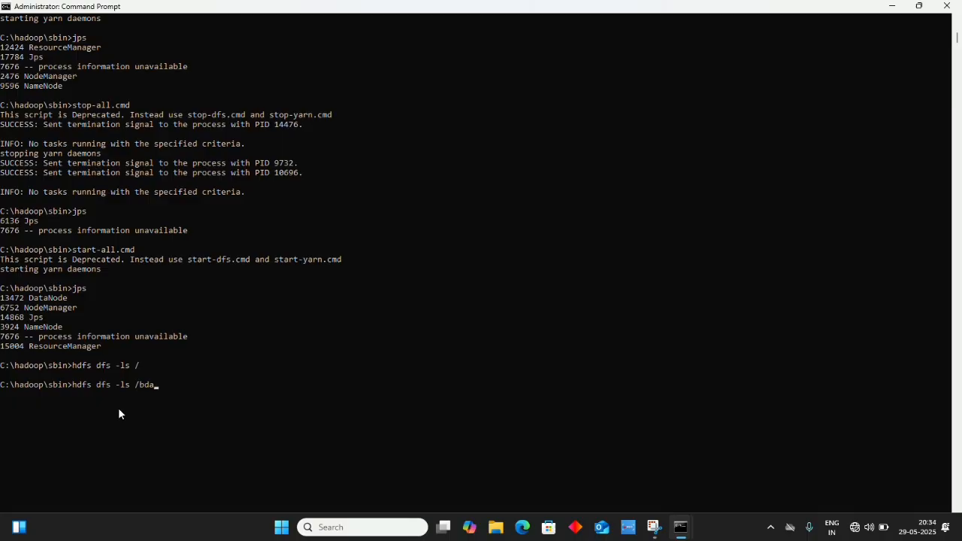
pyautogui.write('3')
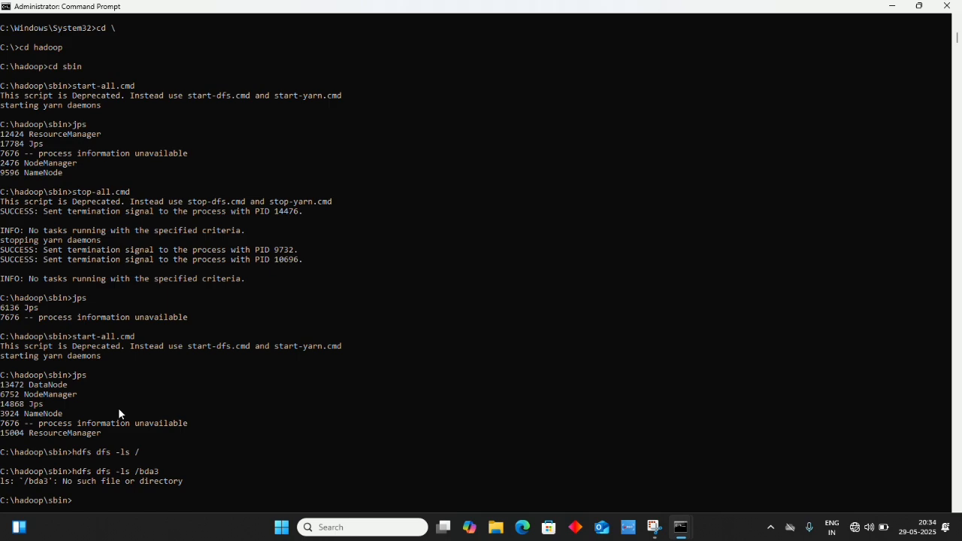
# Create /bda3 with hdfs dfs -mkdir and confirm it appears in the root listing.
pyautogui.write('hdfs dfs')
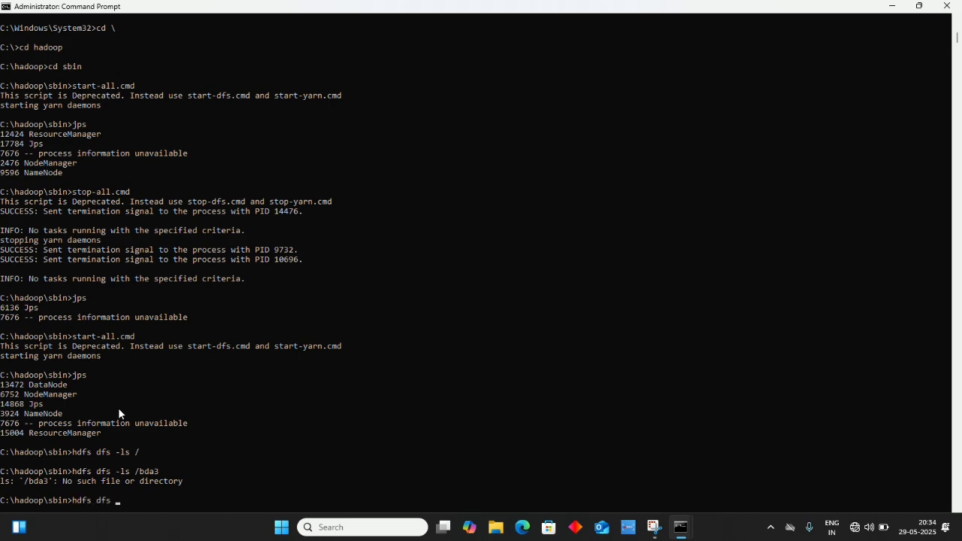
pyautogui.write('mk')
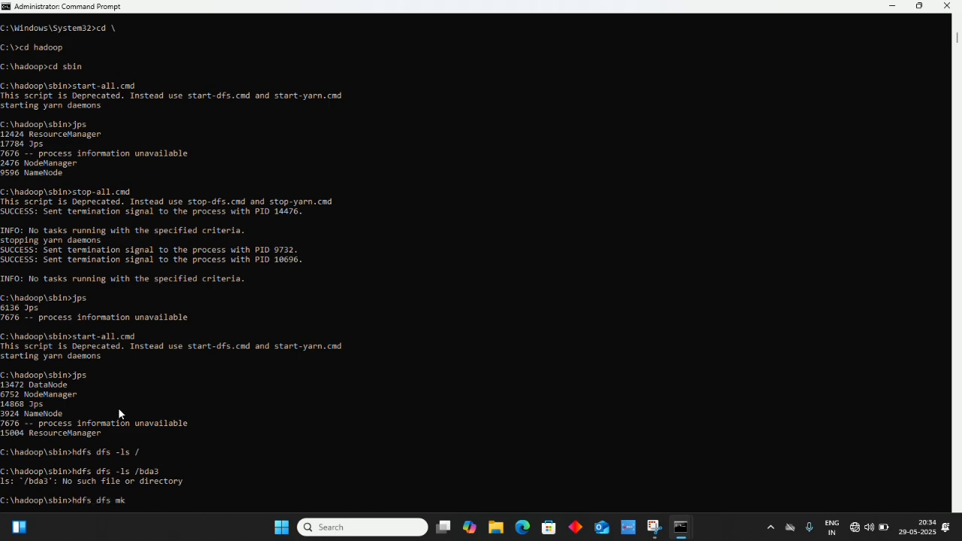
pyautogui.write('dir')
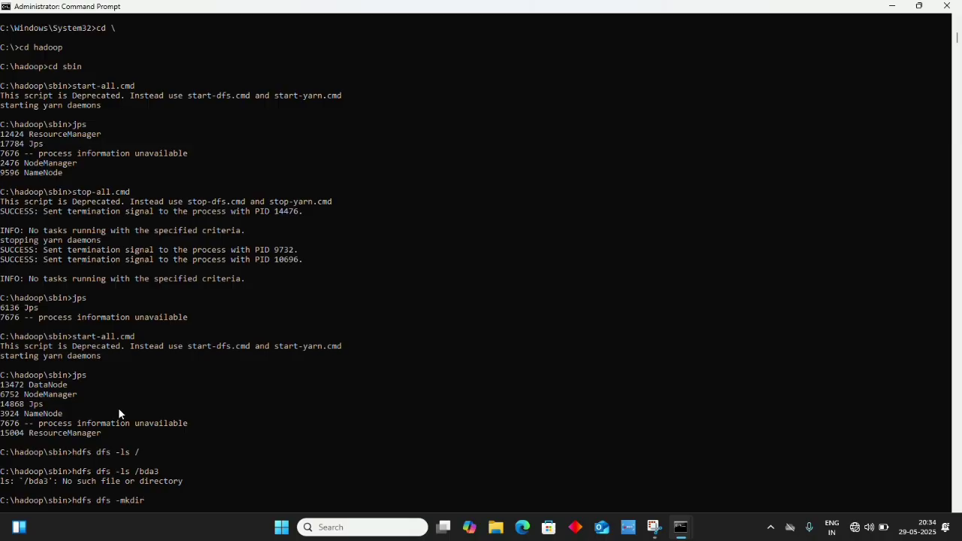
pyautogui.write('/bda3')
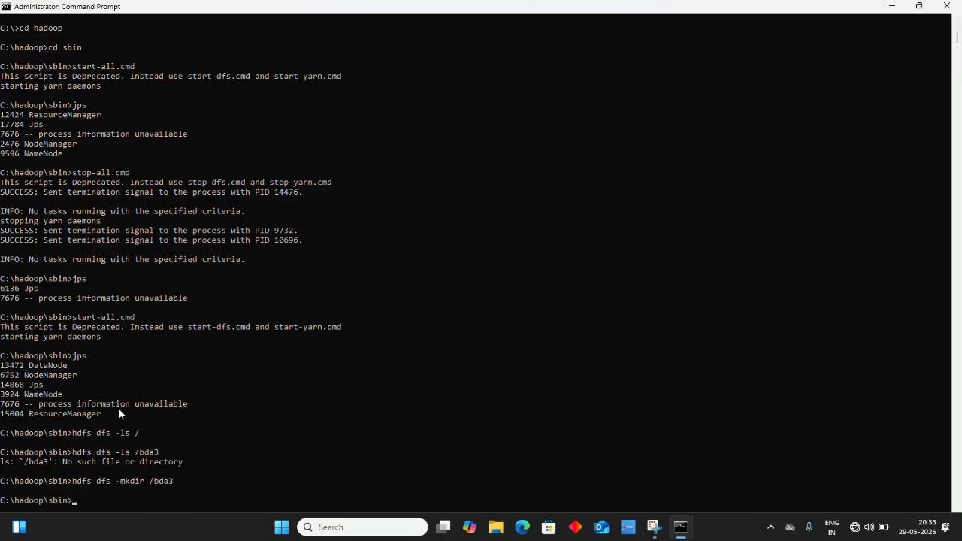
pyautogui.write('hdfs')
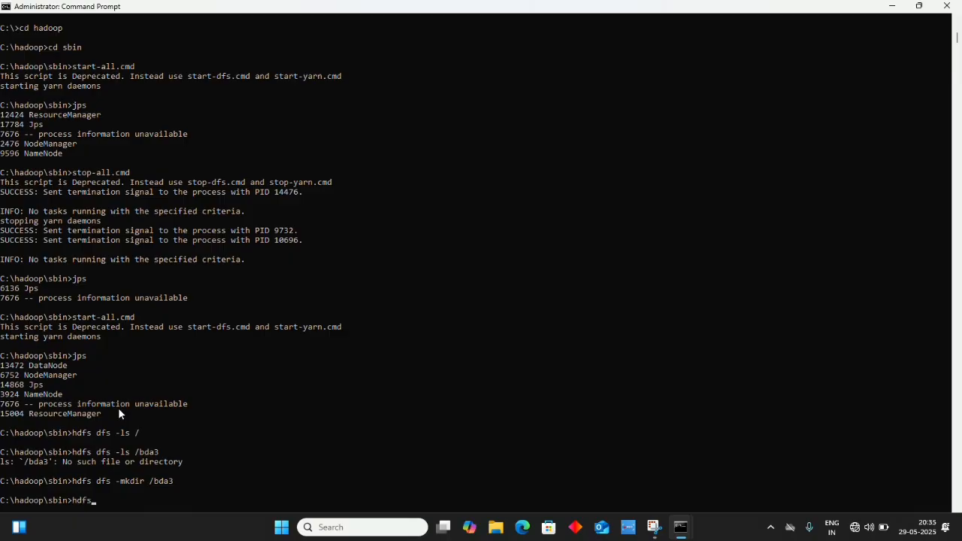
pyautogui.write('dfs -')
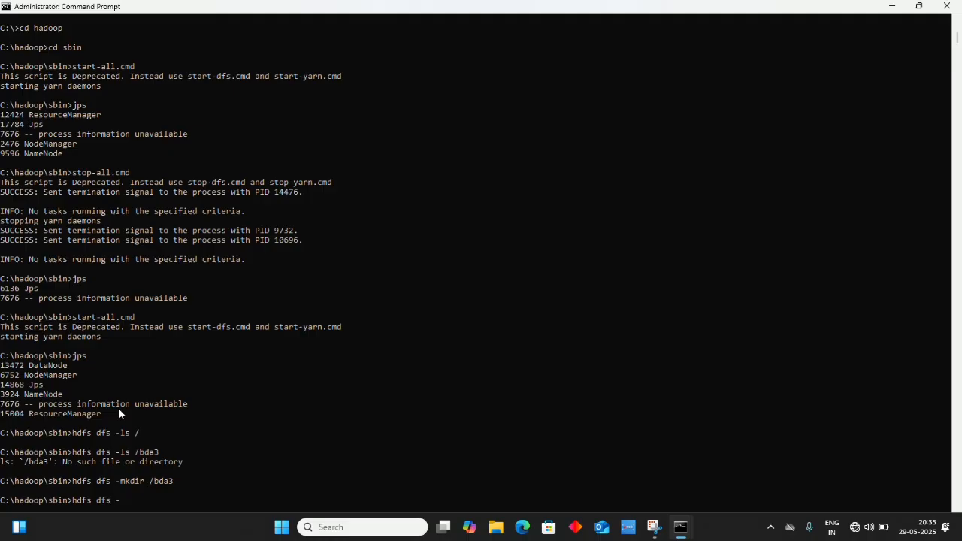
pyautogui.write('ls /')
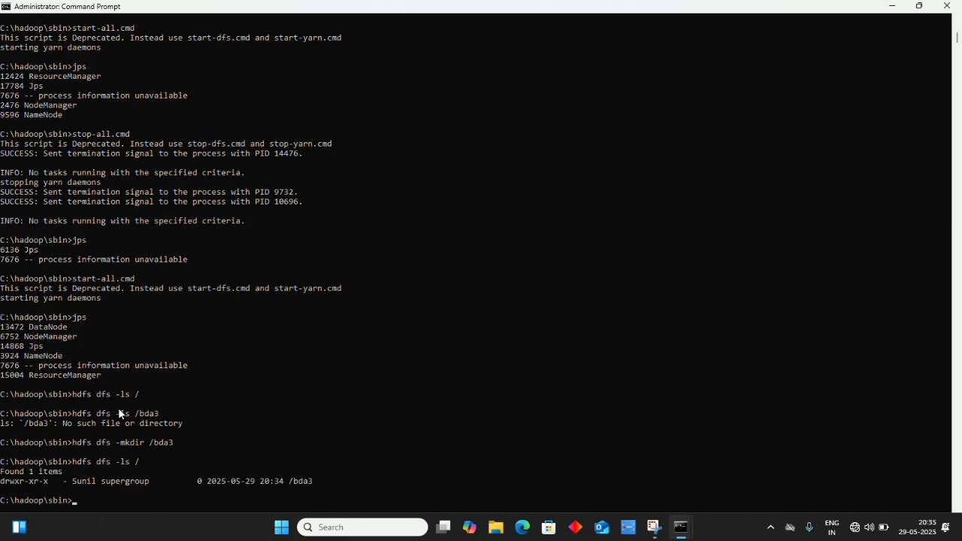
pyautogui.moveTo(302, 493)
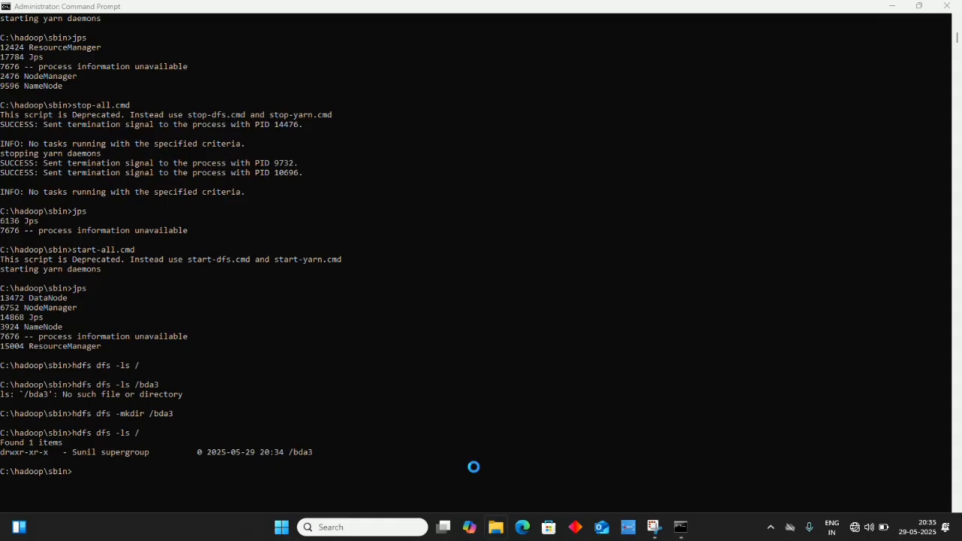
# Open cmds.txt from the b2 folder in Notepad to show the saved Hadoop commands.
pyautogui.click(496, 526)
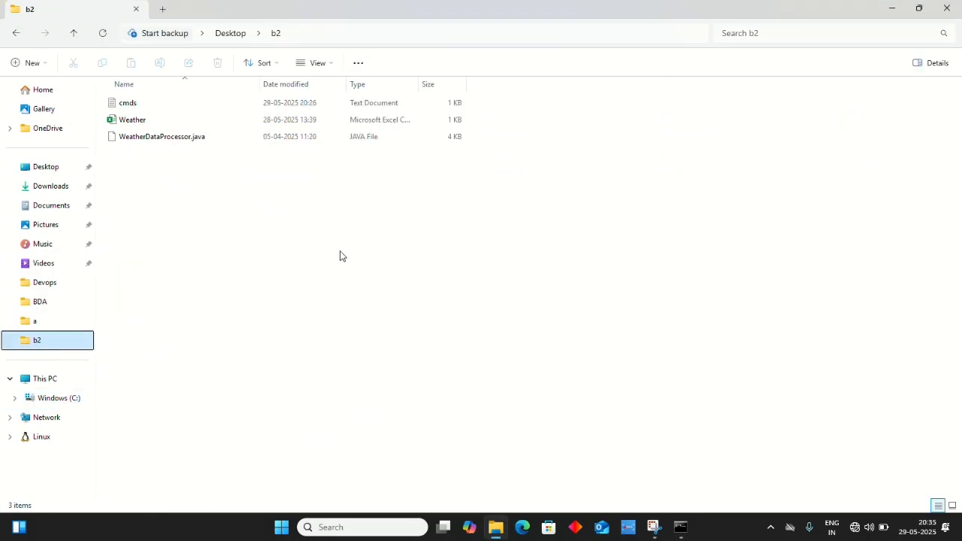
pyautogui.click(126, 102)
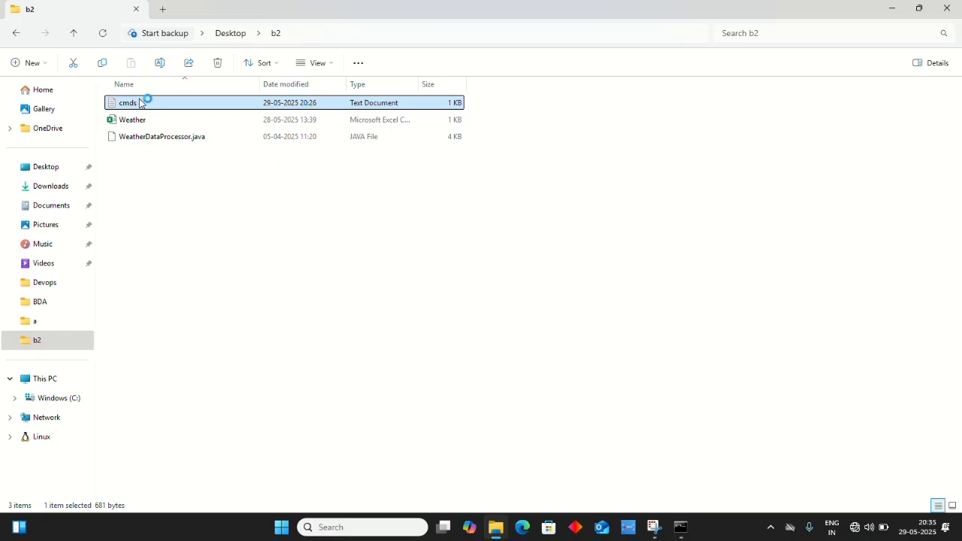
pyautogui.doubleClick(126, 102)
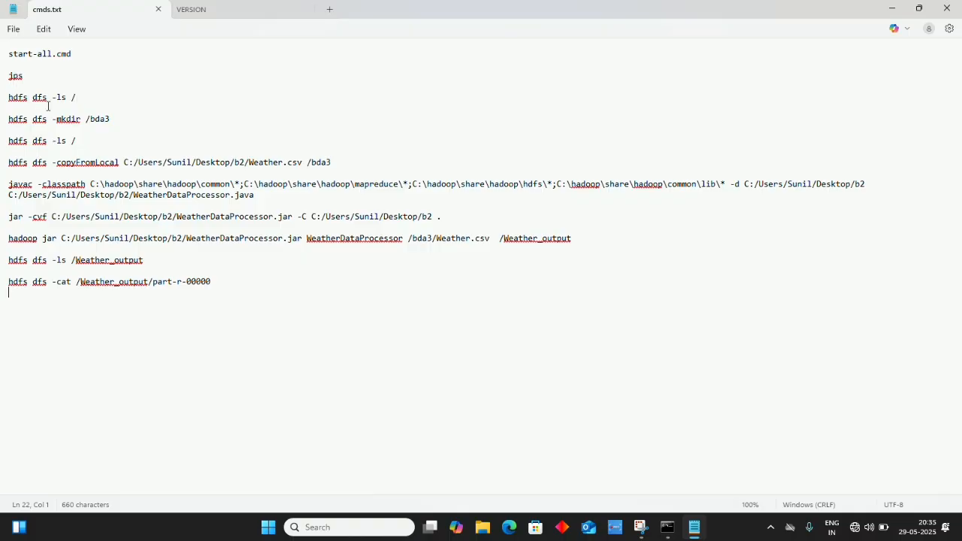
pyautogui.moveTo(75, 122)
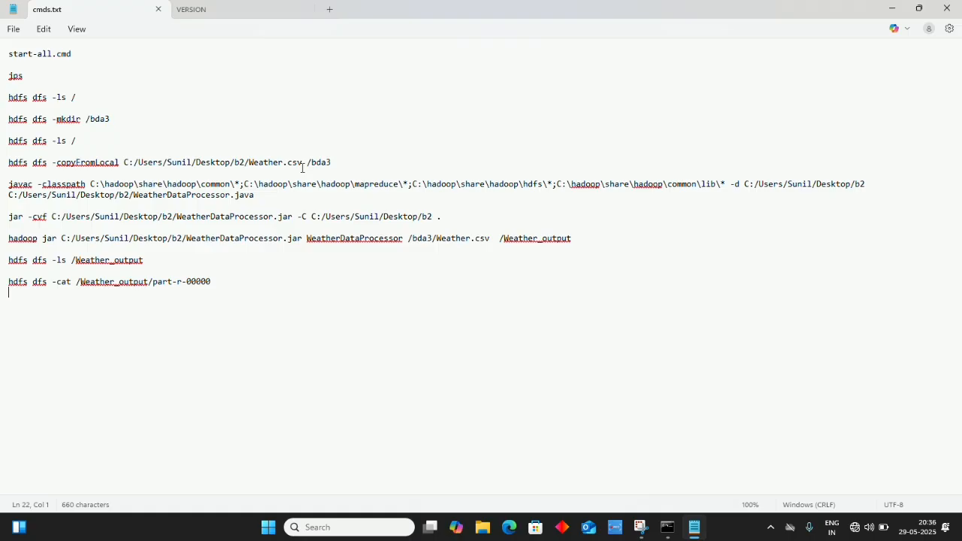
pyautogui.moveTo(168, 163)
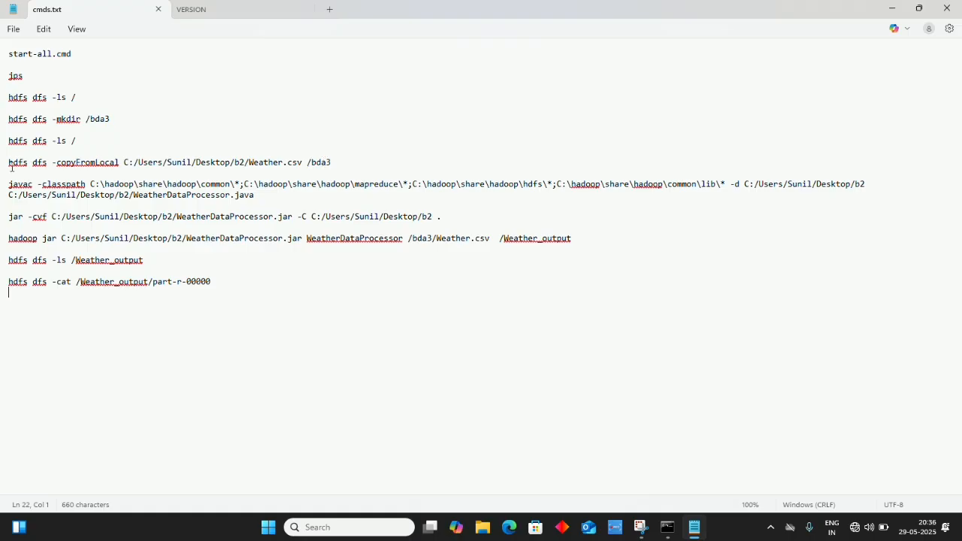
# Run hdfs dfs -copyFromLocal to copy b2/Weather.csv into the /bda3 HDFS directory.
pyautogui.doubleClick(18, 162)
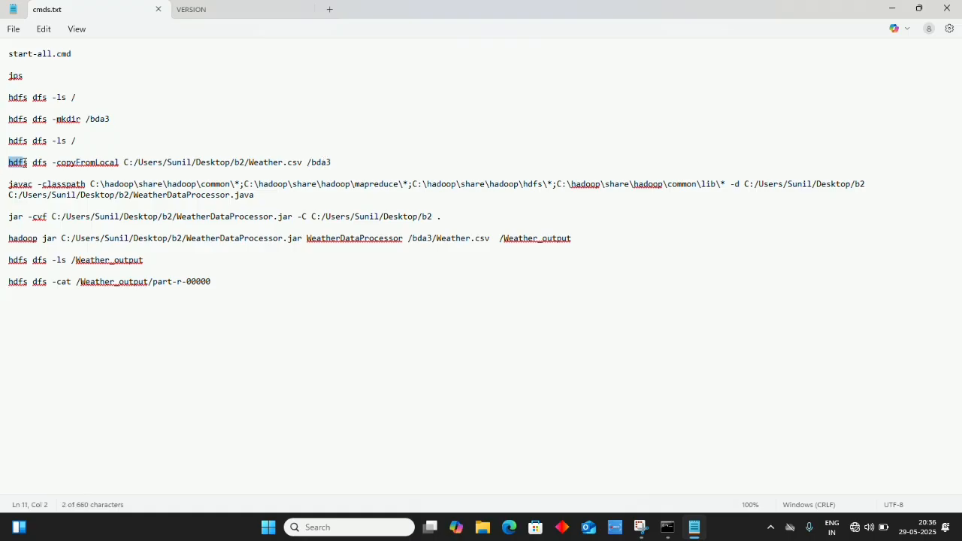
pyautogui.moveTo(9, 162); pyautogui.dragTo(334, 162)
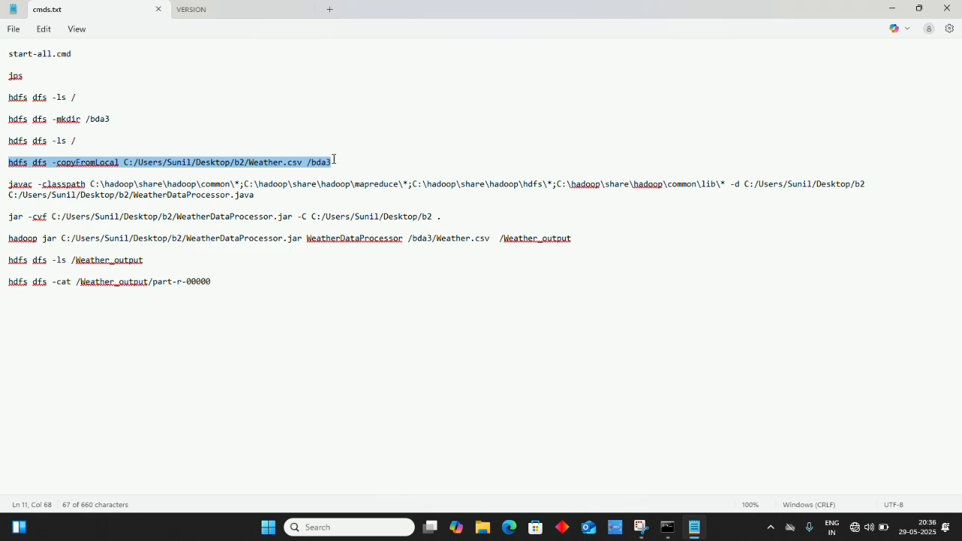
pyautogui.moveTo(265, 167)
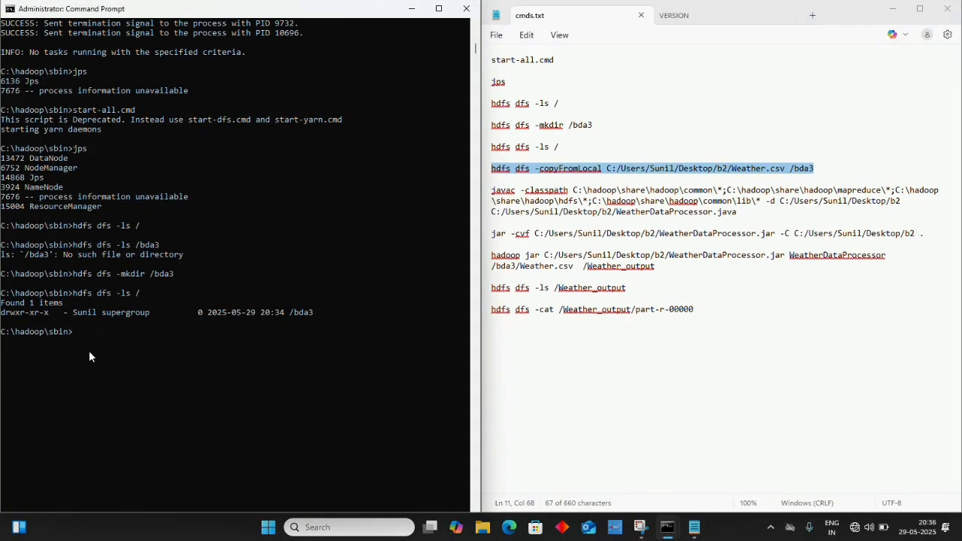
pyautogui.write('hdfs dfs -copyFromLocal C:/Users/Sunil/Desktop/b2/Weather.csv /bda3')
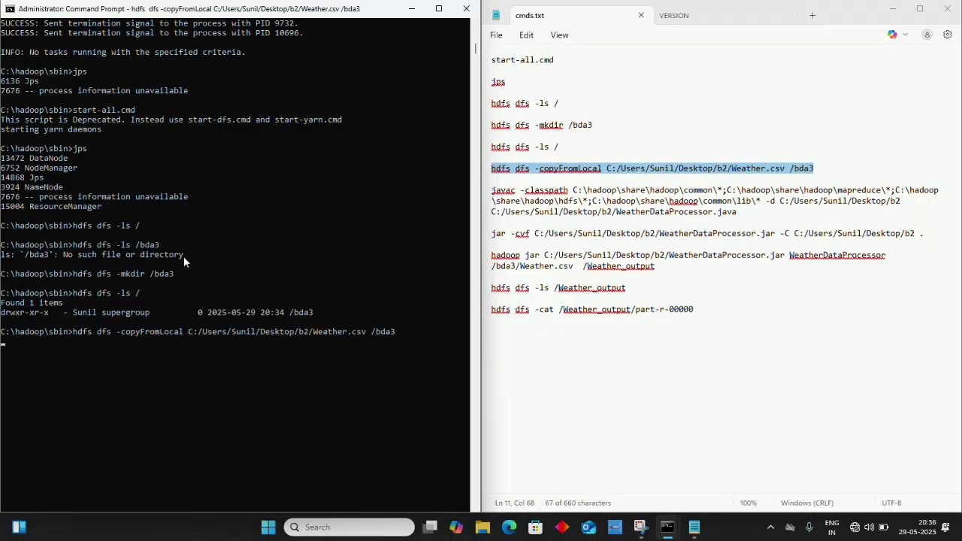
pyautogui.press('Enter')
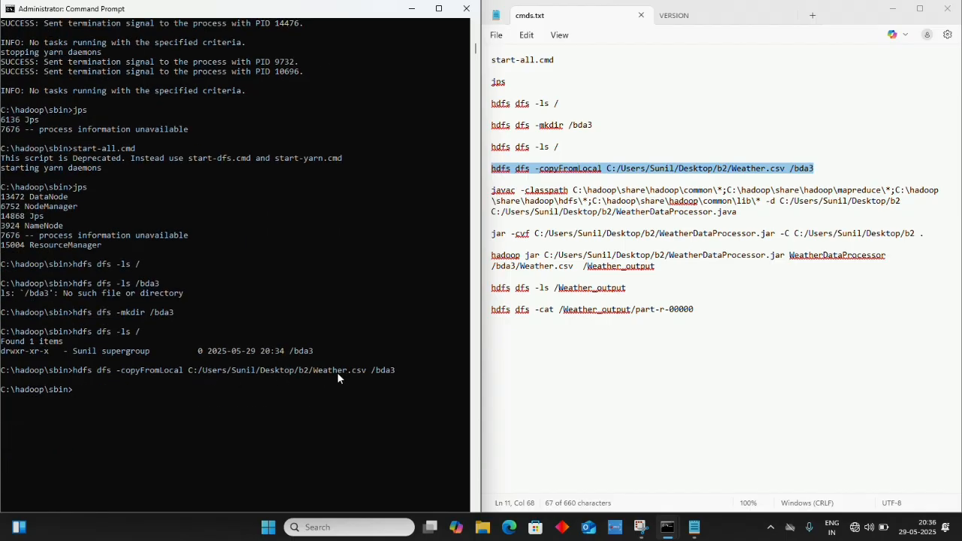
pyautogui.moveTo(353, 379)
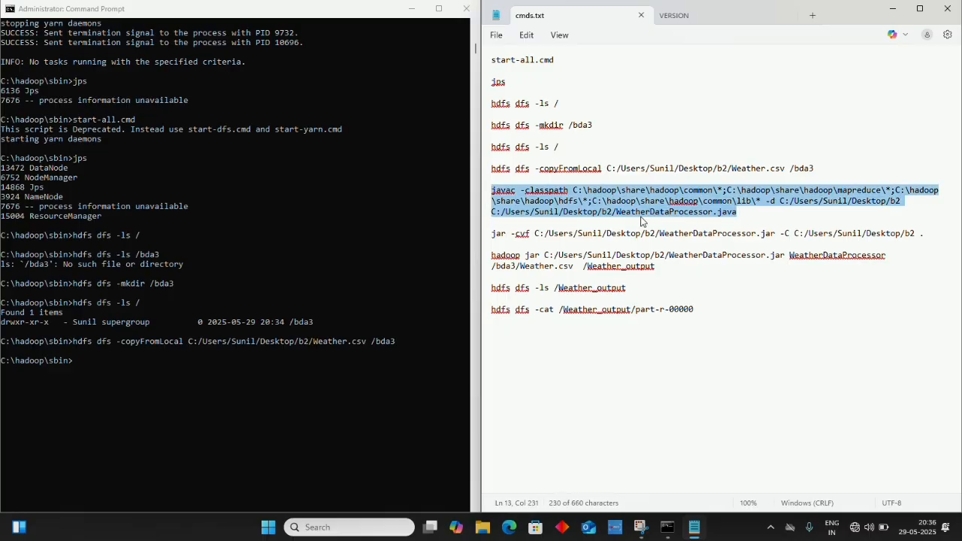
pyautogui.moveTo(688, 220)
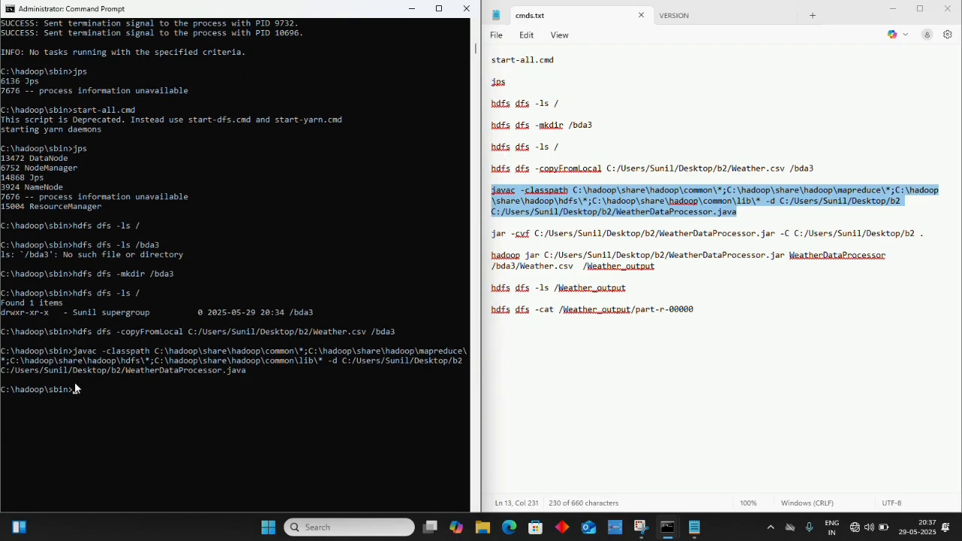
pyautogui.moveTo(645, 455)
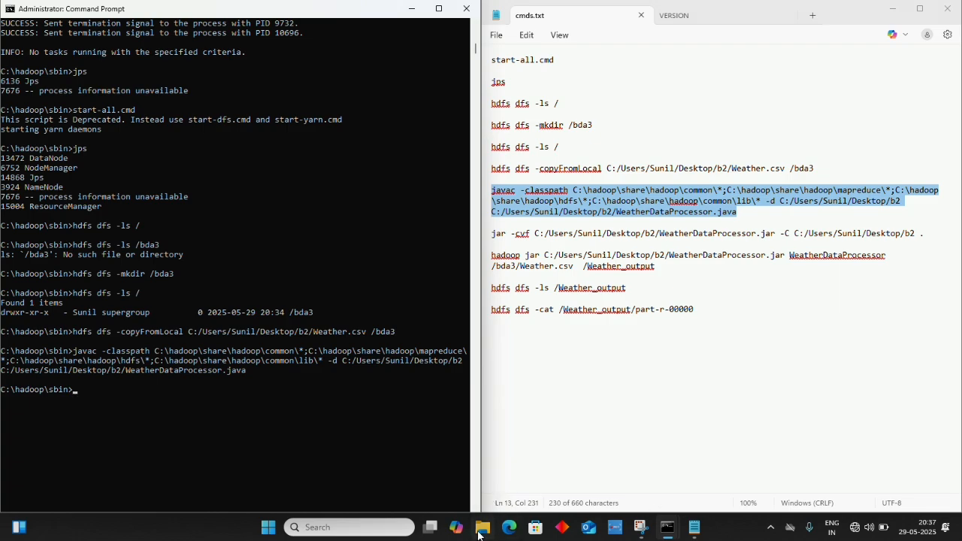
pyautogui.click(481, 528)
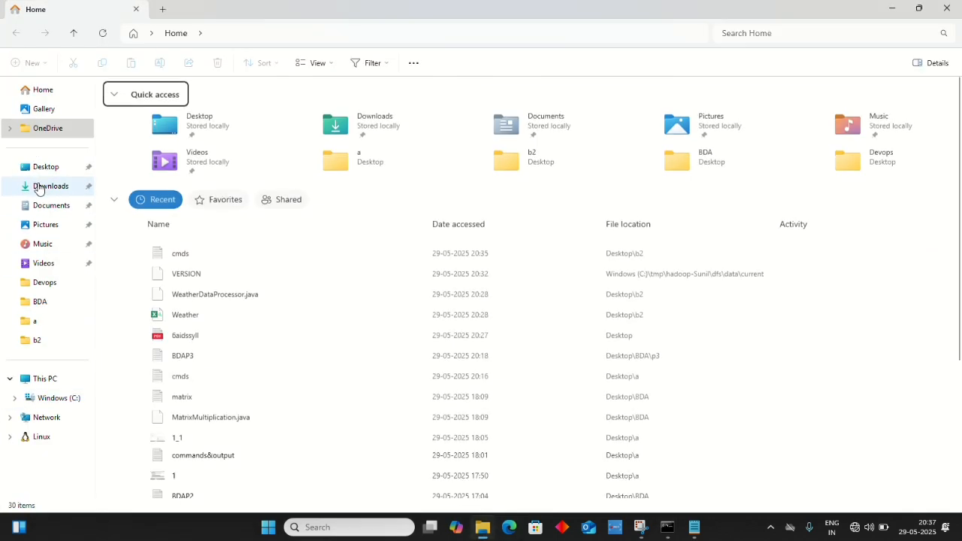
pyautogui.doubleClick(36, 340)
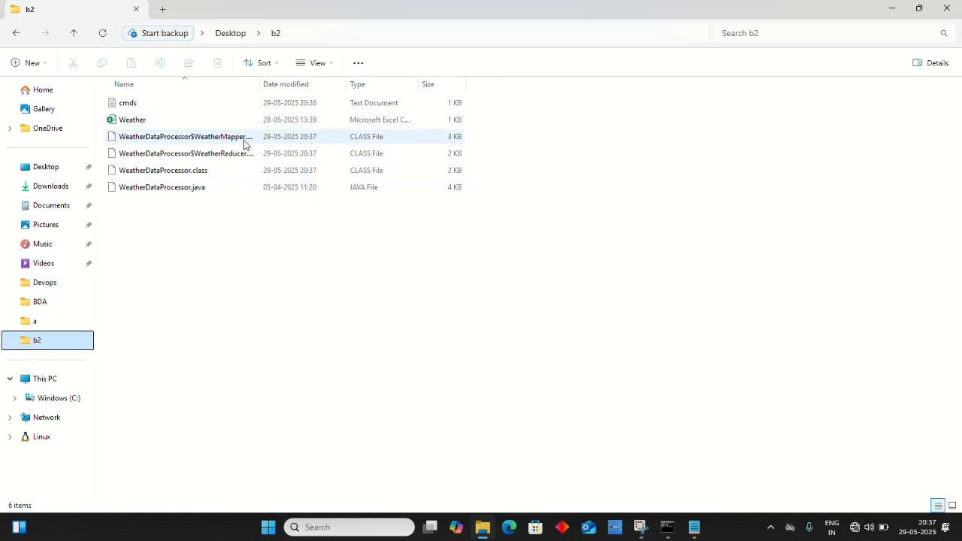
pyautogui.click(183, 135)
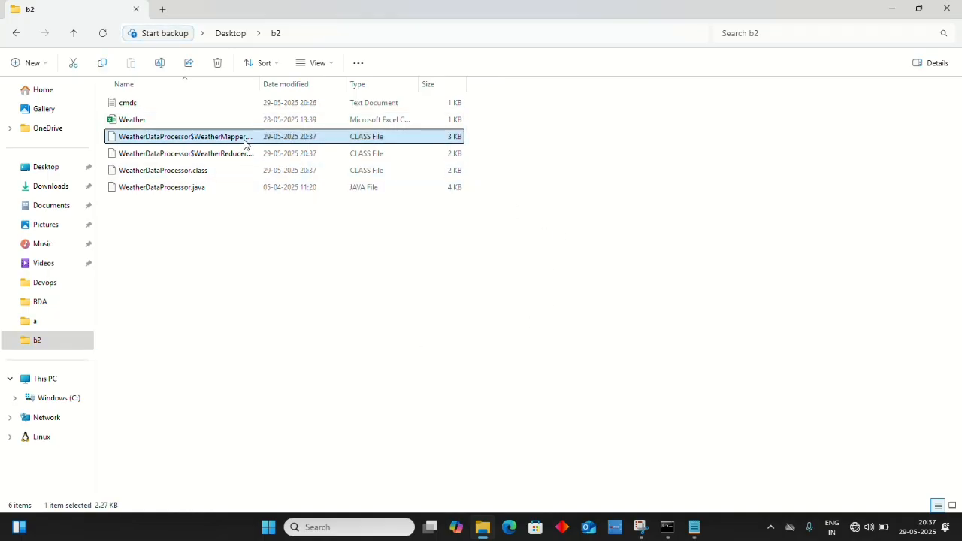
pyautogui.click(211, 154)
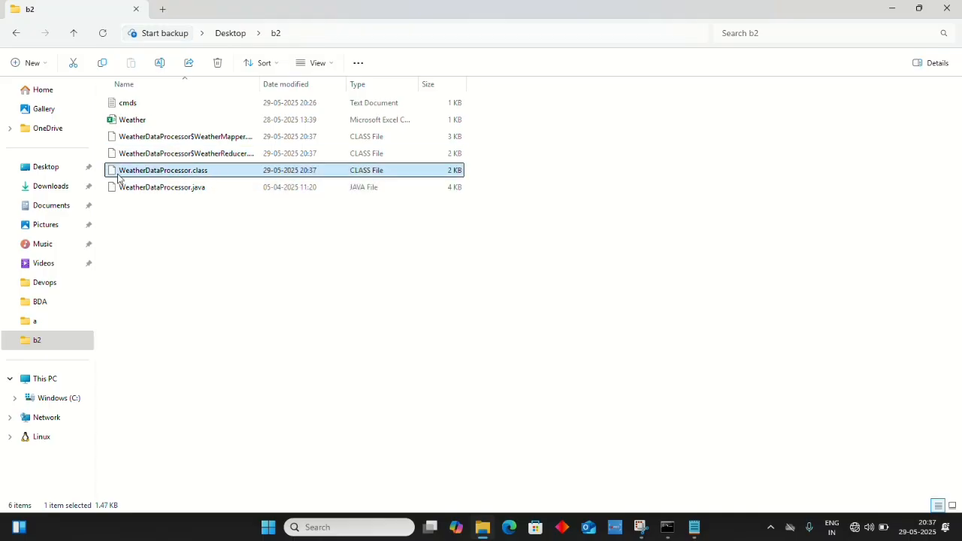
pyautogui.moveTo(200, 179)
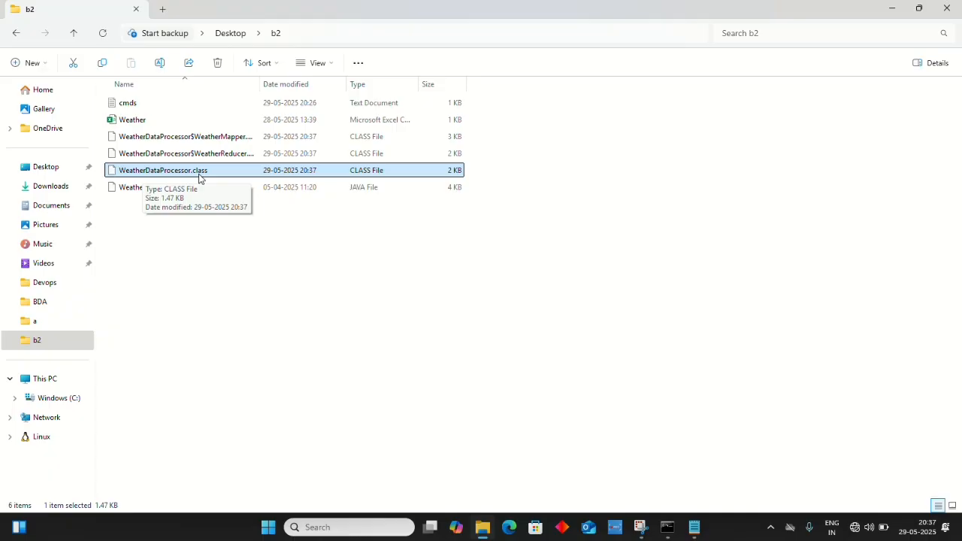
pyautogui.moveTo(210, 194)
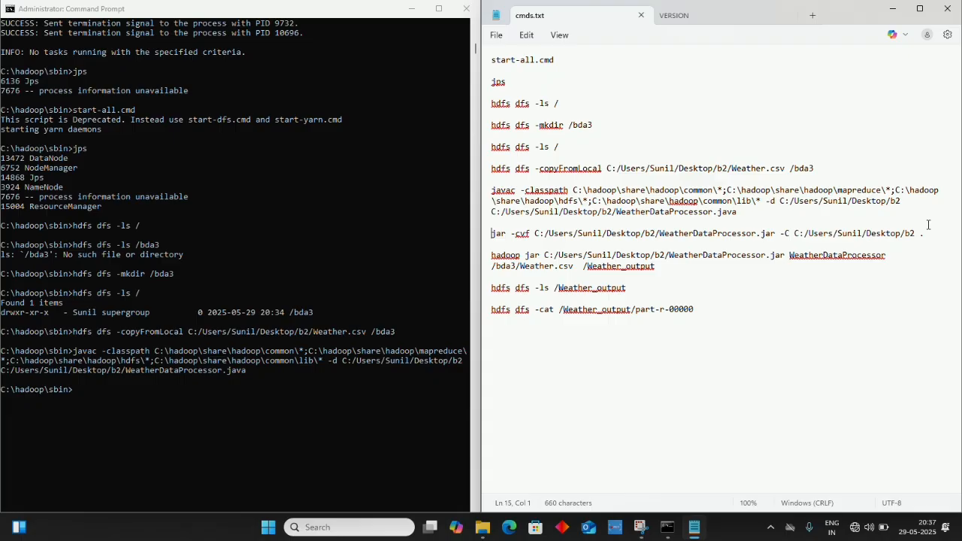
# Run jar -cvf to package the compiled classes into b2/WeatherDataProcessor.jar.
pyautogui.tripleClick(699, 233)
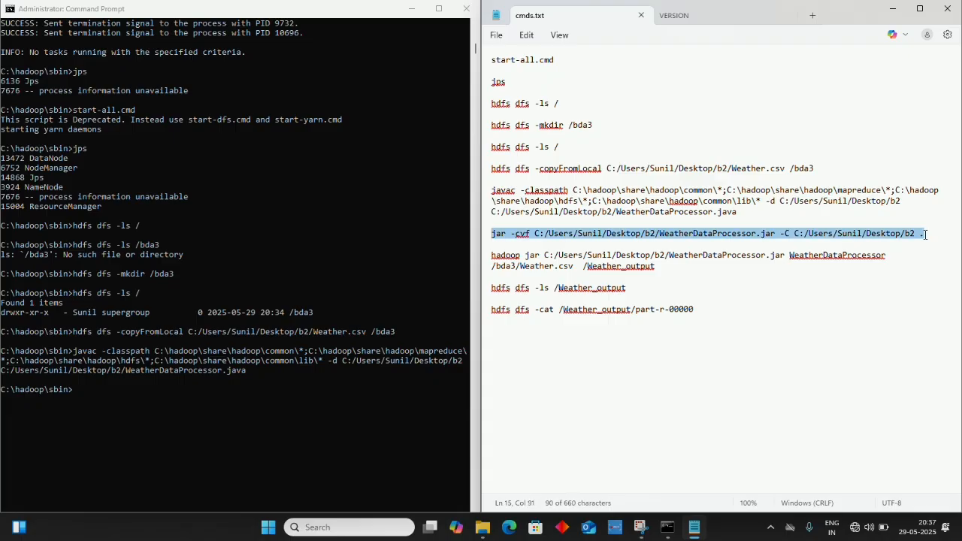
pyautogui.moveTo(132, 397)
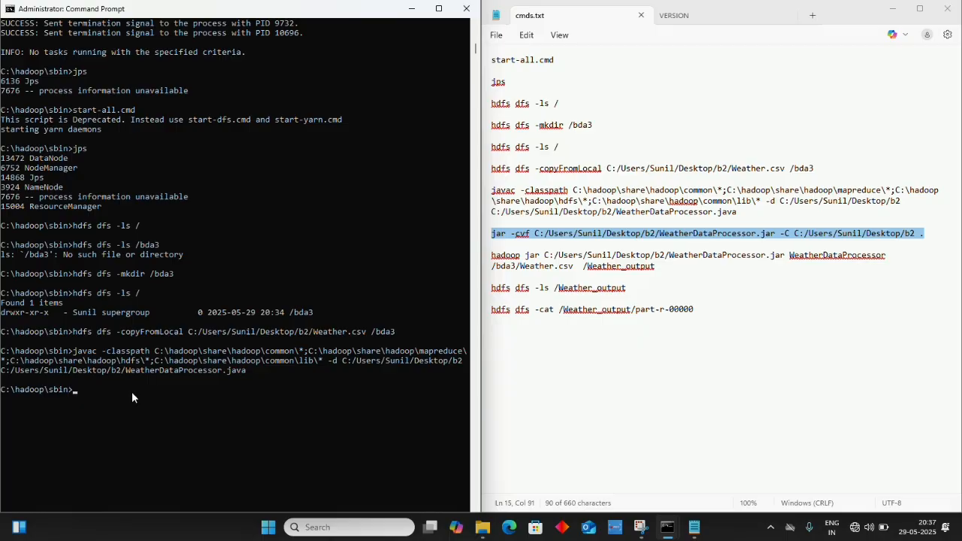
pyautogui.write('jar -cvf C:/Users/Sunil/Desktop/b2/WeatherDataProcessor.jar -C C:/Users/Sunil/Desktop/b2 .')
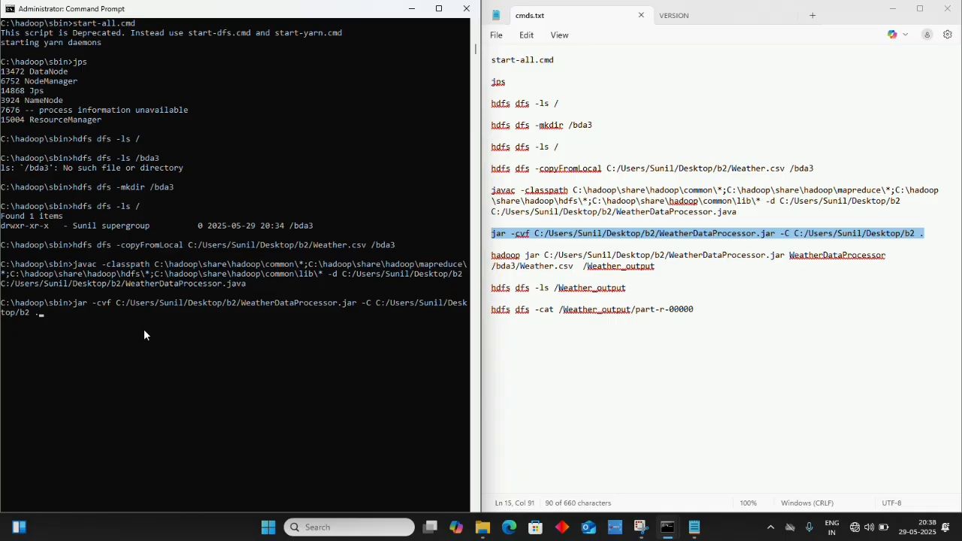
pyautogui.moveTo(83, 334)
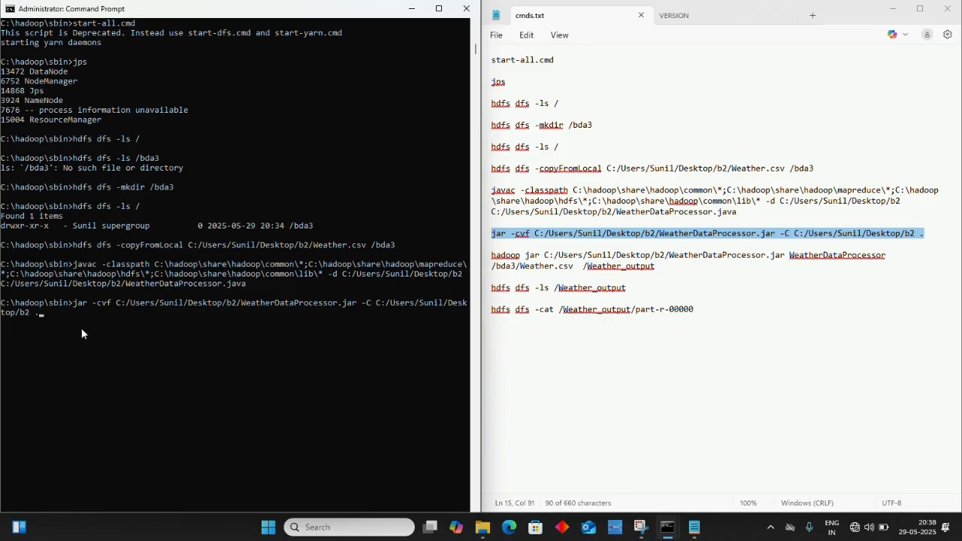
pyautogui.moveTo(106, 334)
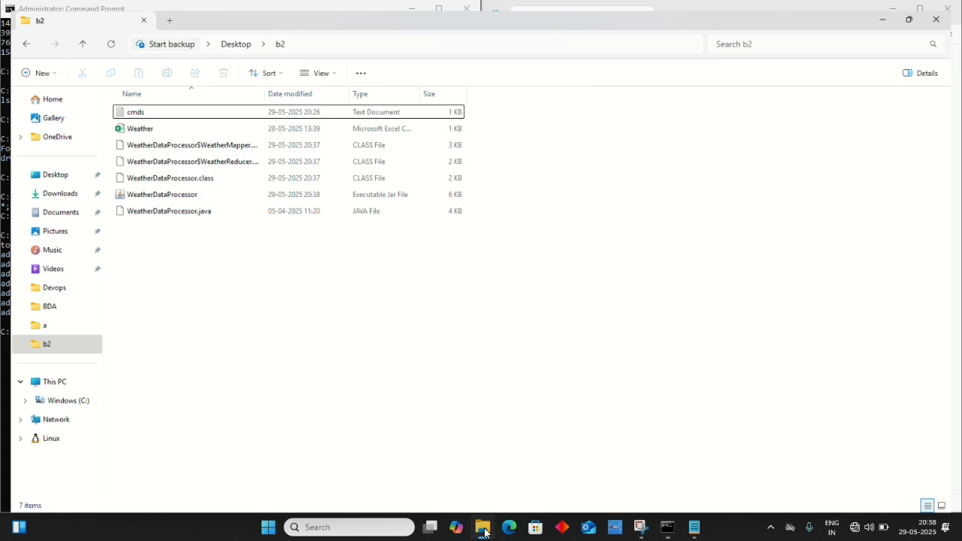
# Select the new WeatherDataProcessor.jar in the b2 folder to confirm it was created.
pyautogui.click(162, 187)
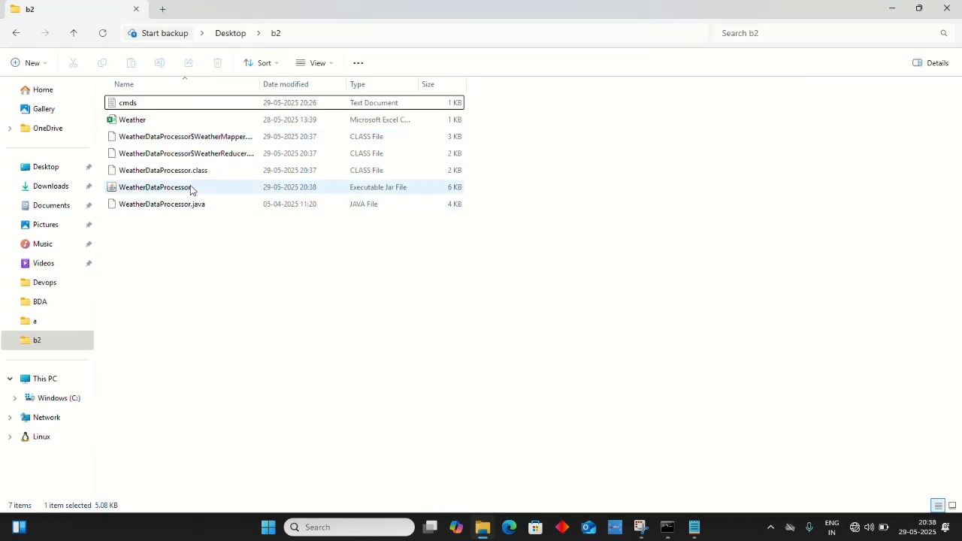
pyautogui.click(154, 186)
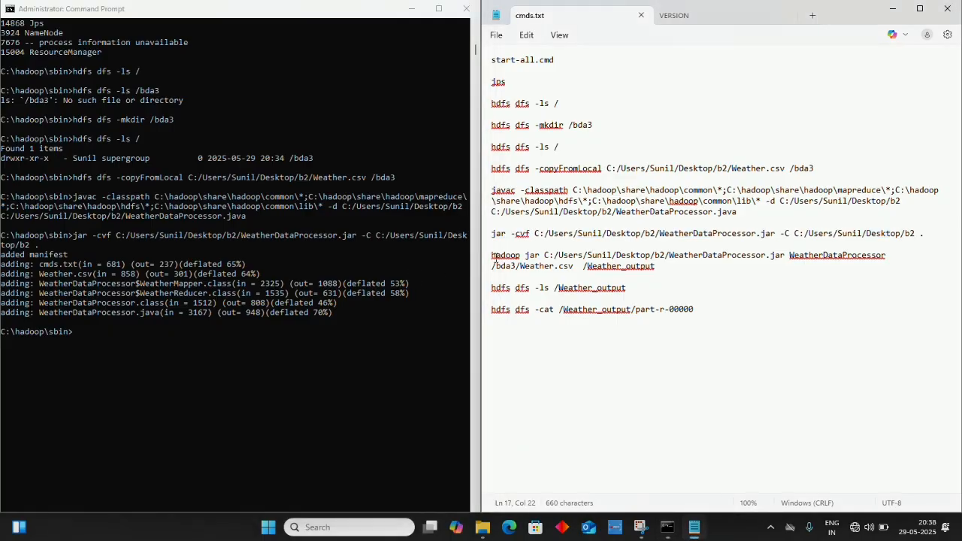
# Run hadoop jar WeatherDataProcessor.jar on /bda3/Weather.csv writing to /Weather_output, with the window maximized.
pyautogui.moveTo(490, 255); pyautogui.dragTo(654, 266)
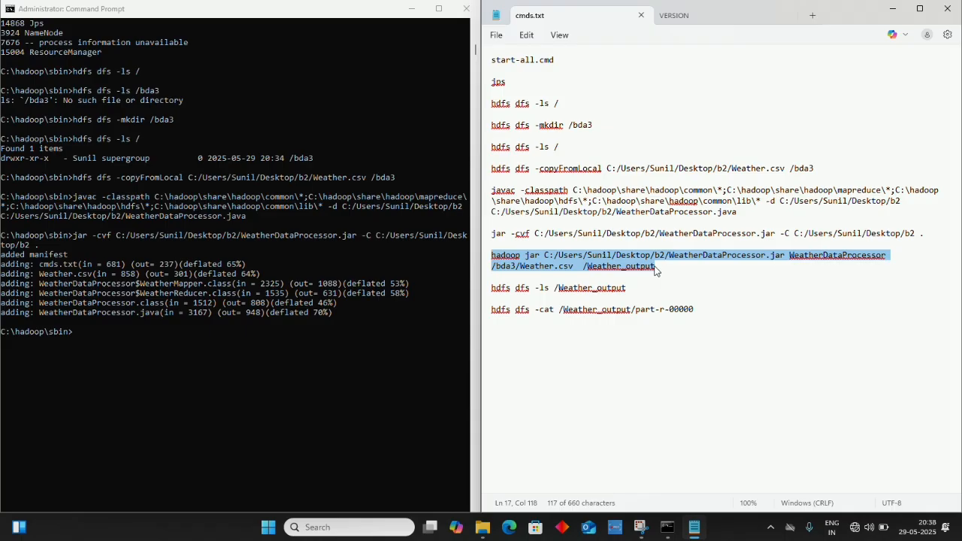
pyautogui.moveTo(757, 267)
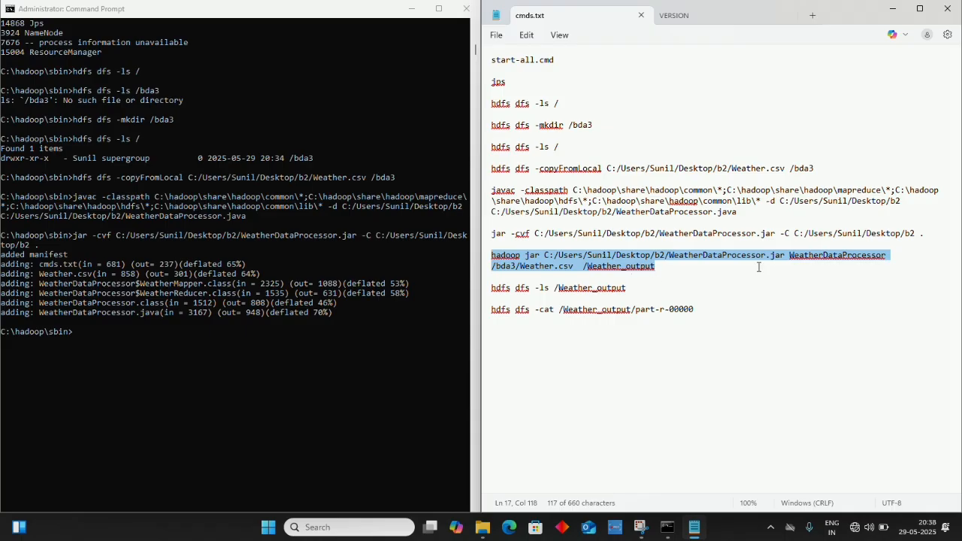
pyautogui.moveTo(748, 258)
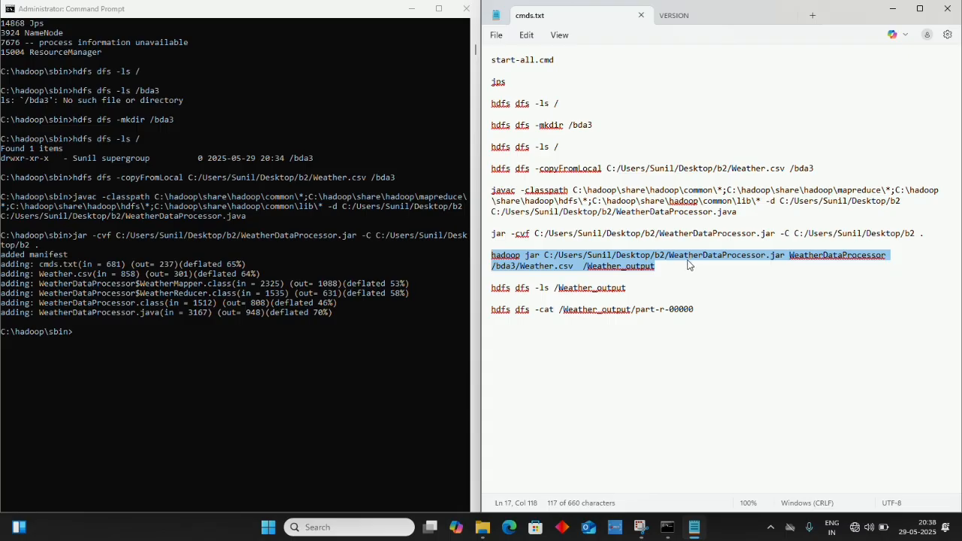
pyautogui.moveTo(850, 263)
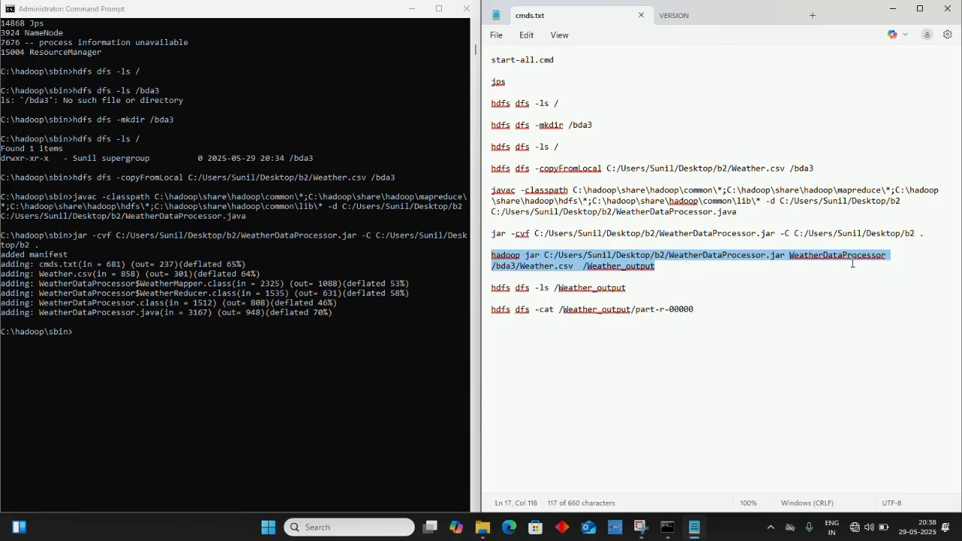
pyautogui.moveTo(842, 262)
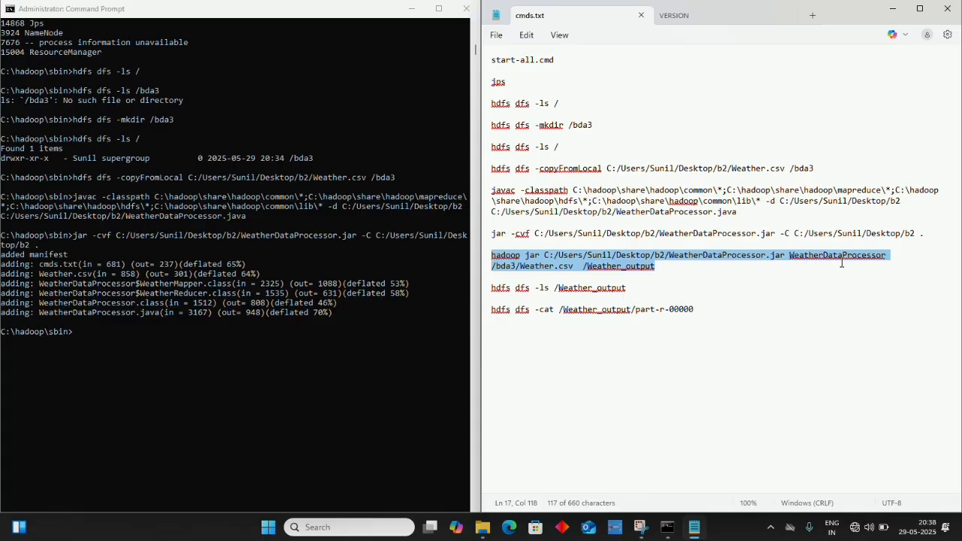
pyautogui.moveTo(589, 270)
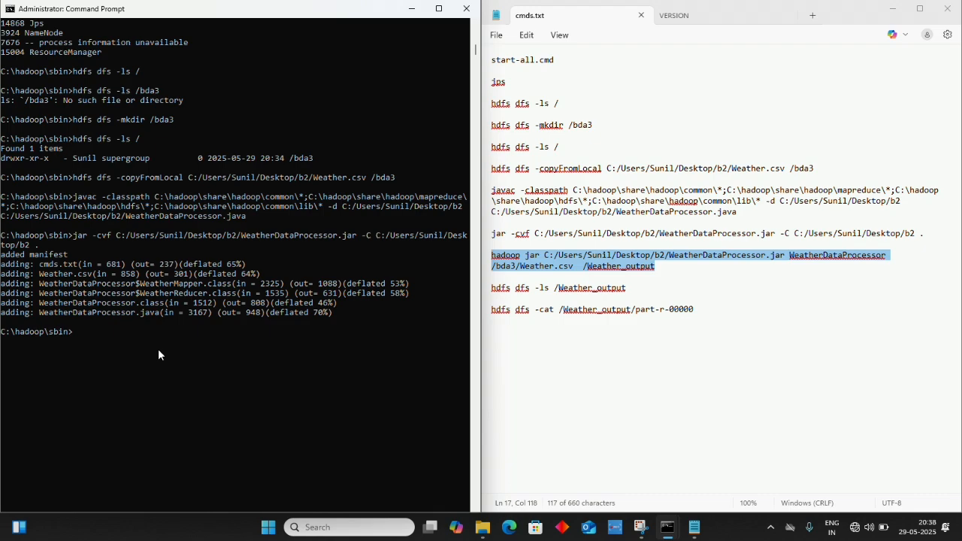
pyautogui.click(554, 266)
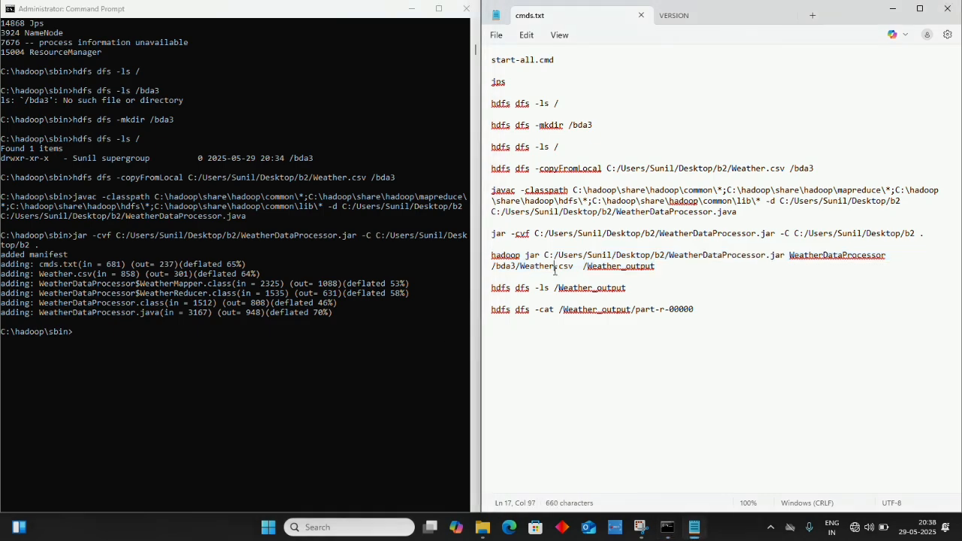
pyautogui.moveTo(491, 255); pyautogui.dragTo(660, 266)
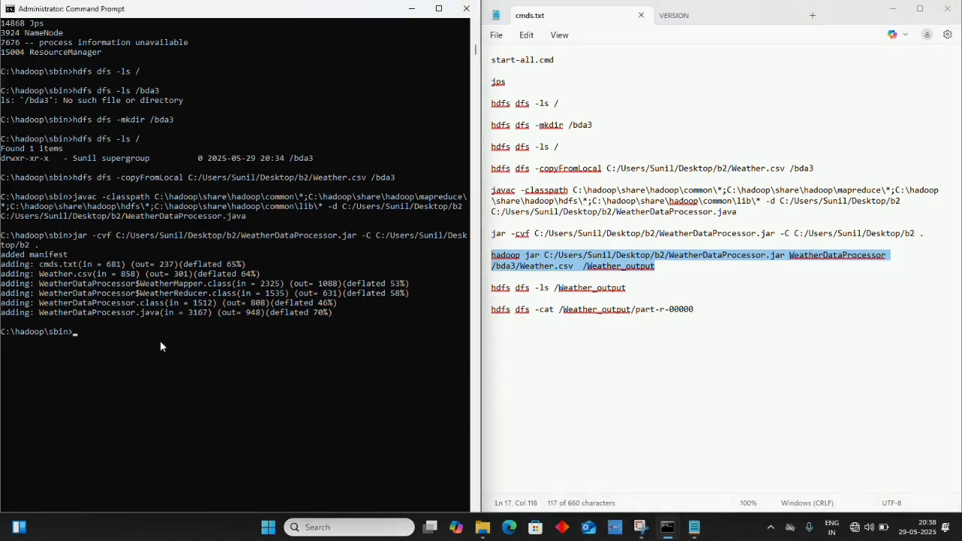
pyautogui.write('hadoop jar C:/Users/Sunil/Desktop/b2/WeatherDataProcessor.jar WeatherDataProcessor /bda3/Weather.csv /Weather_output')
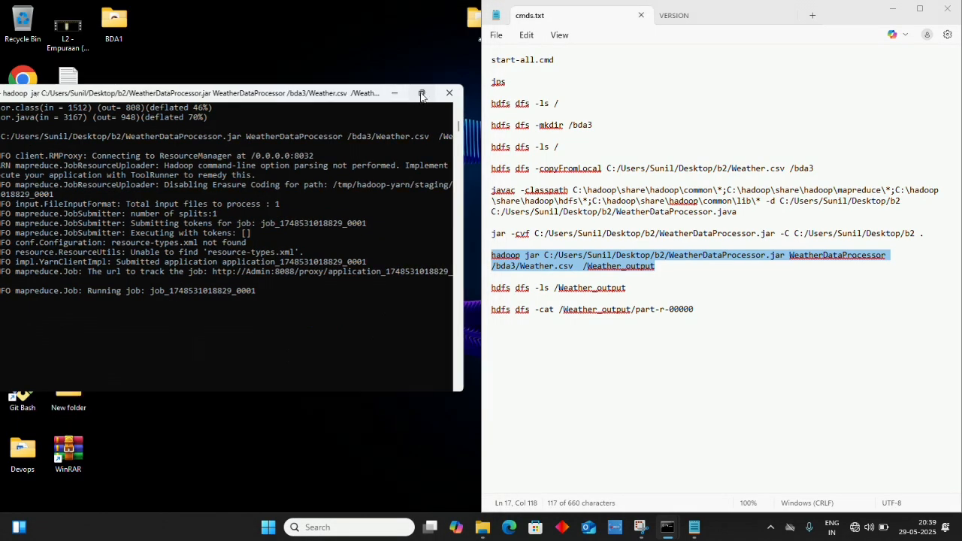
pyautogui.click(421, 93)
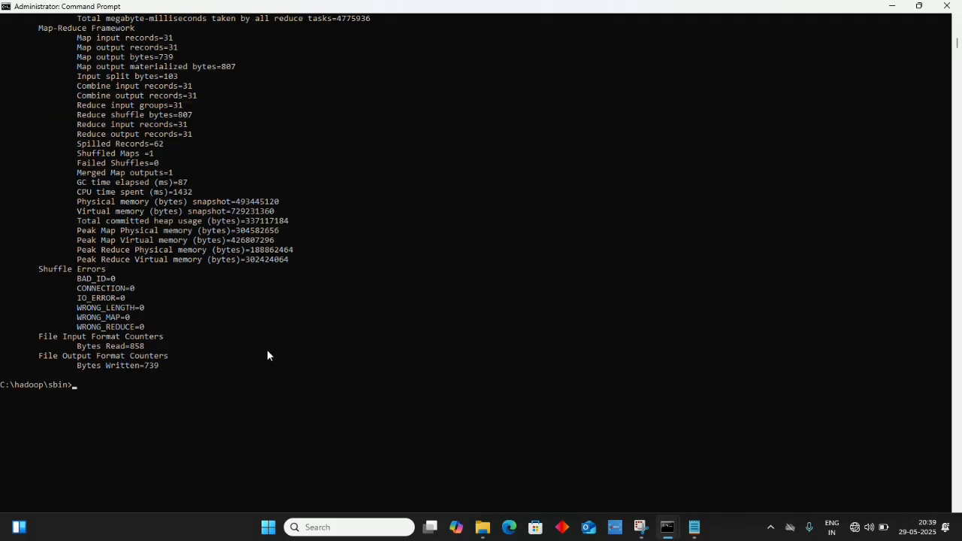
pyautogui.moveTo(355, 247)
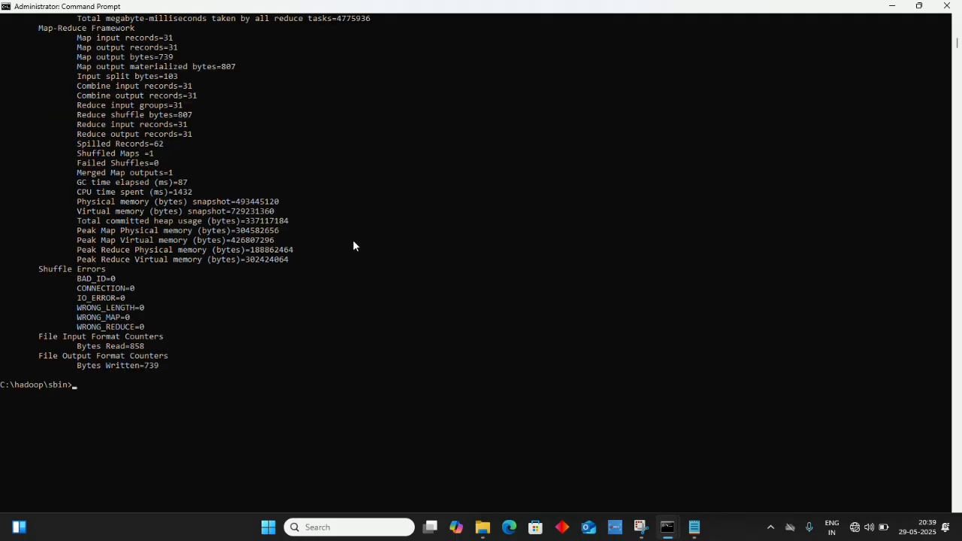
pyautogui.moveTo(418, 423)
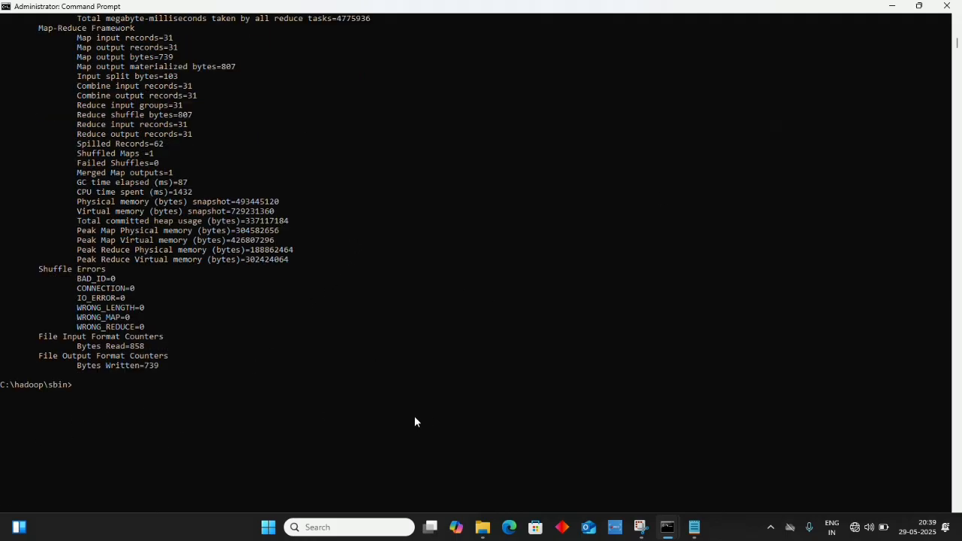
# List the HDFS root with hdfs dfs -ls / showing weather_output, bda3 and tmp.
pyautogui.write('hd')
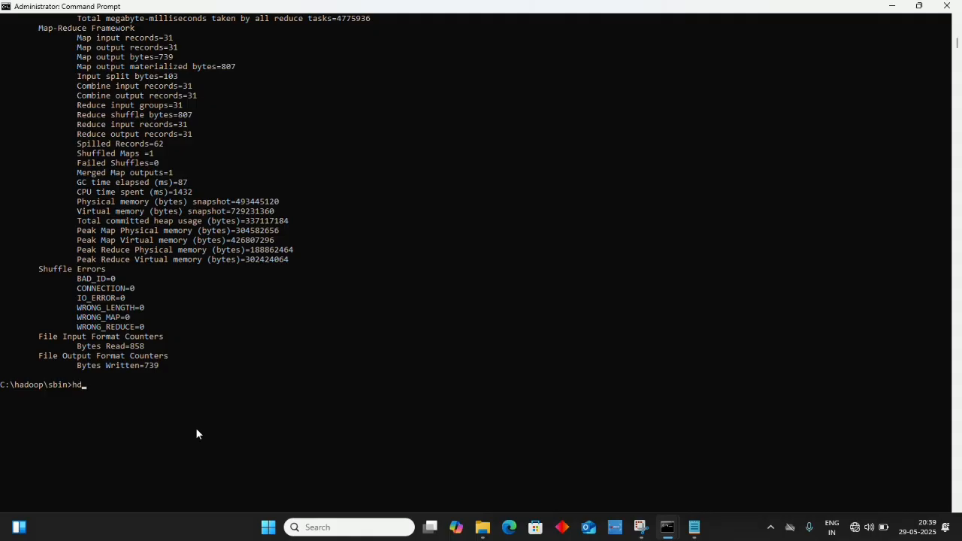
pyautogui.write('fs')
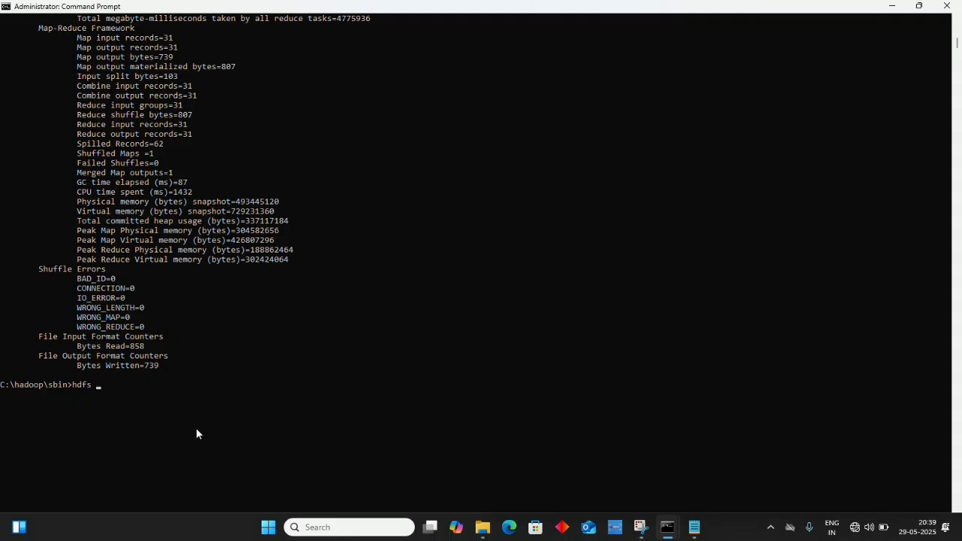
pyautogui.write('dfs')
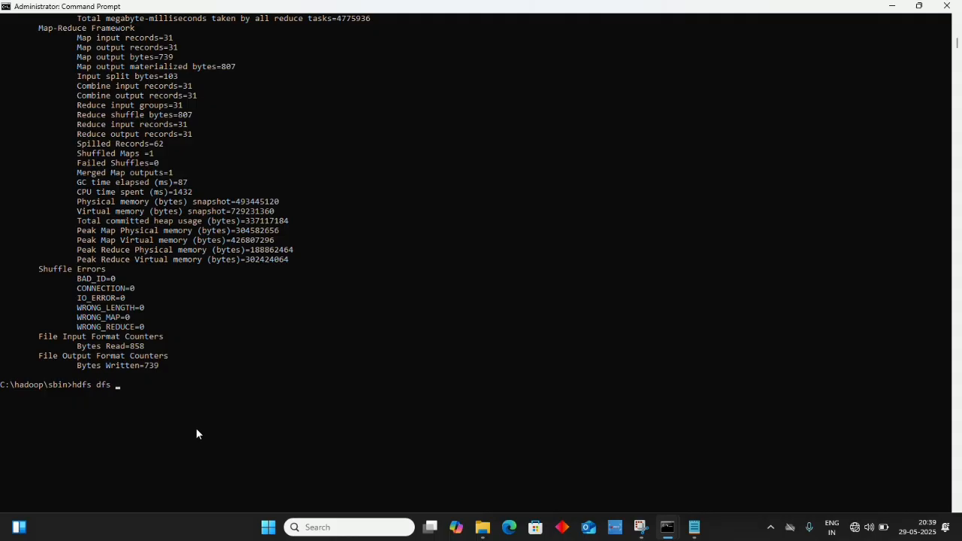
pyautogui.write('-sl')
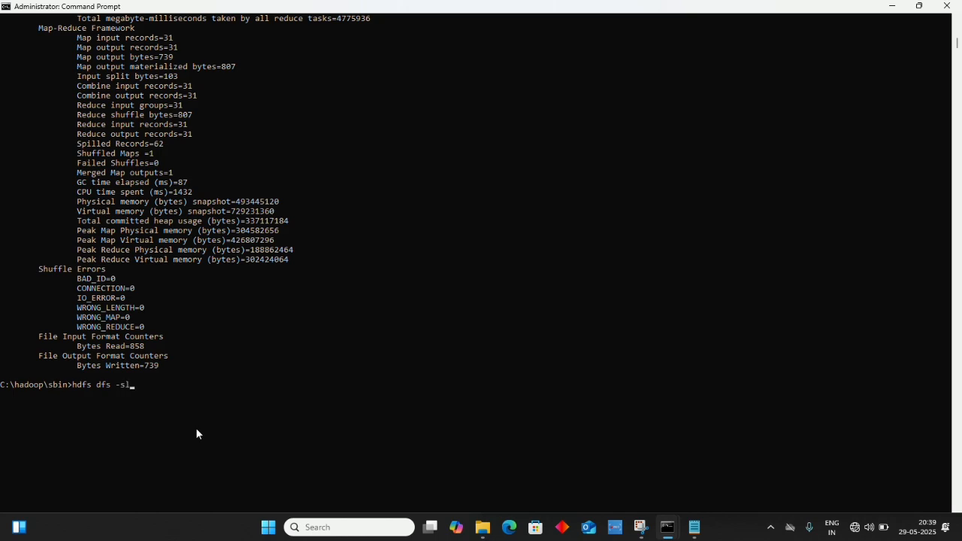
pyautogui.write('s')
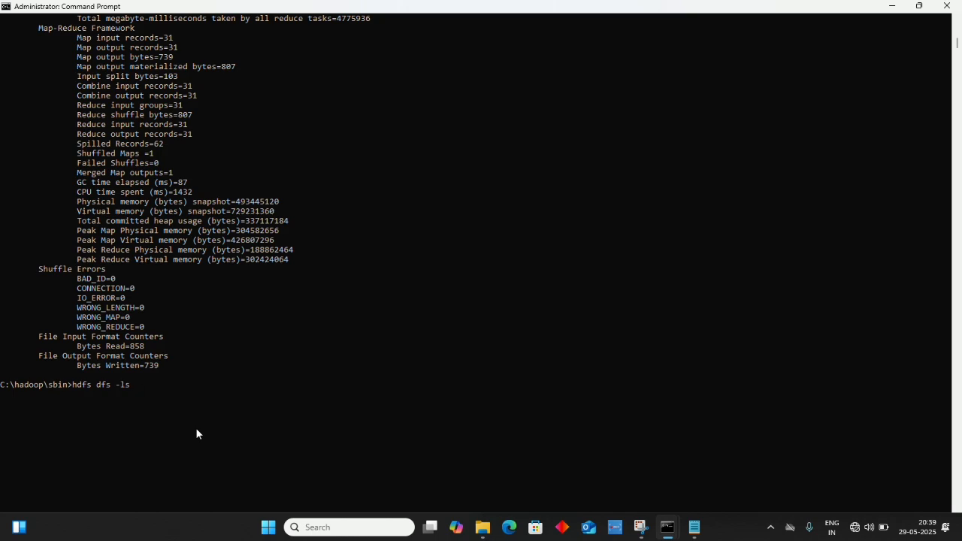
pyautogui.write('/')
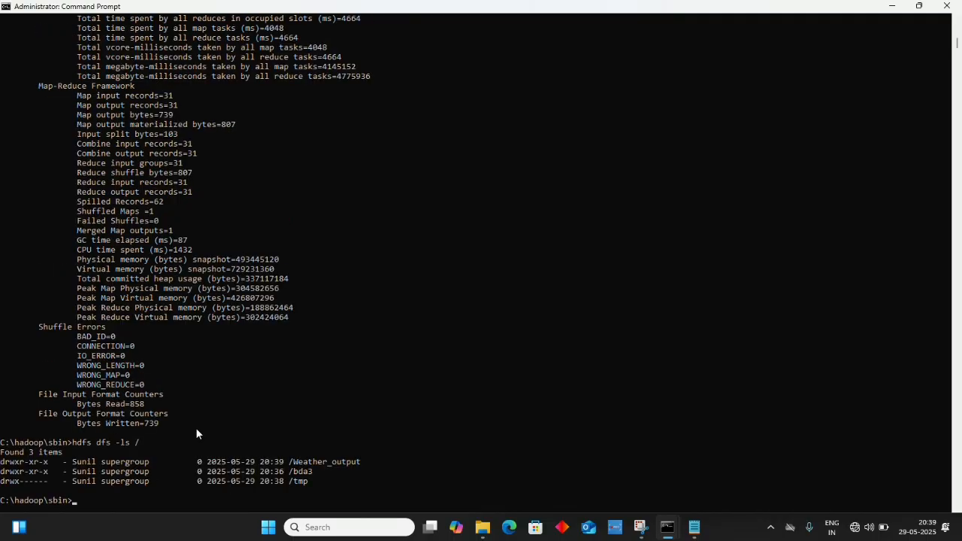
pyautogui.scroll(-3)
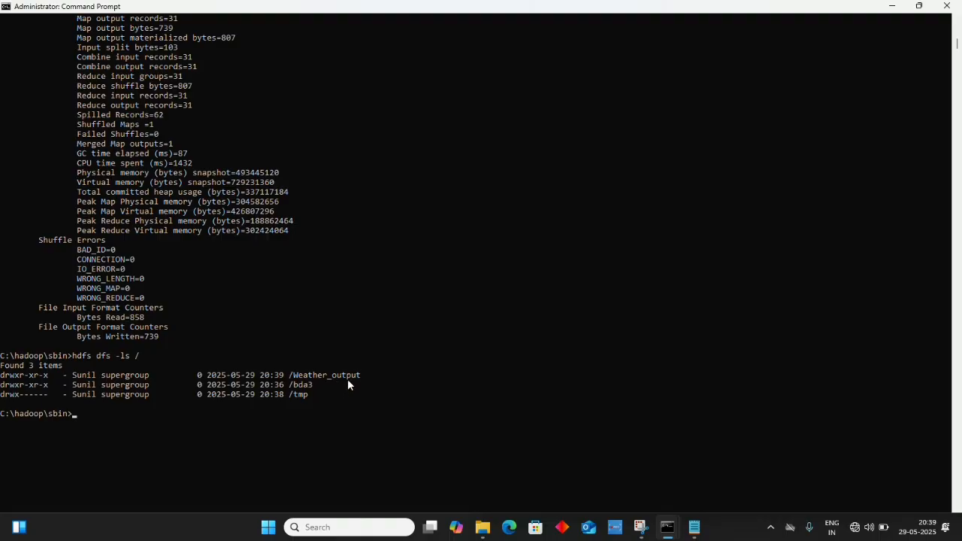
pyautogui.moveTo(297, 394)
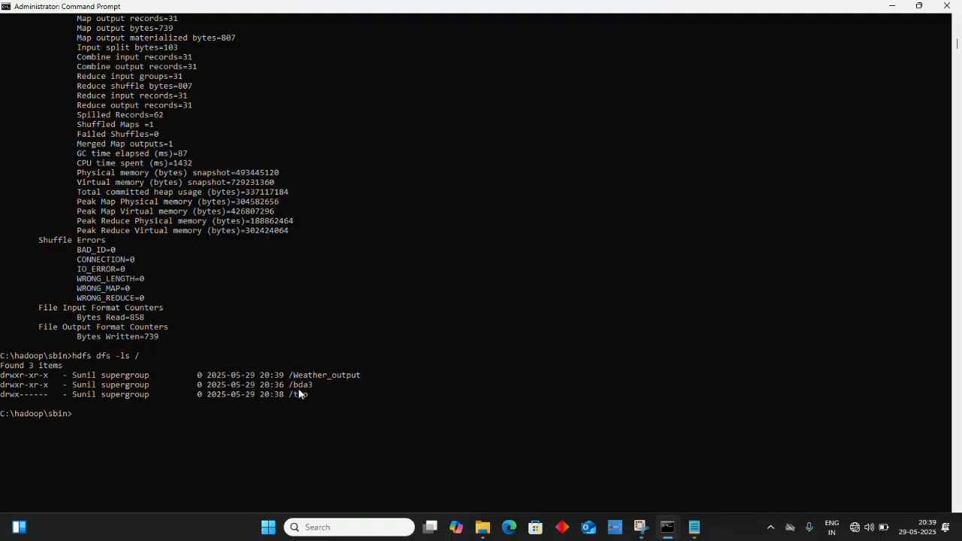
pyautogui.moveTo(244, 437)
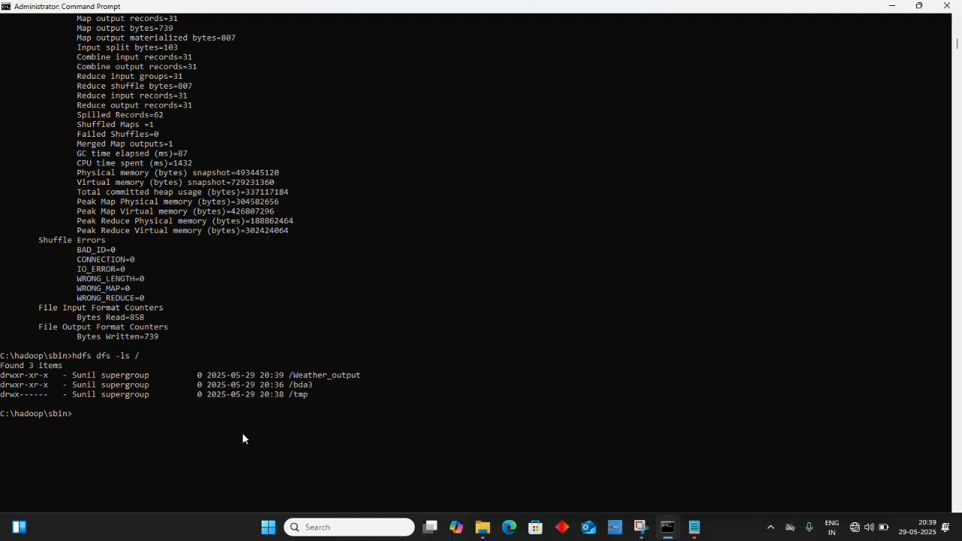
# List /bda3 with hdfs dfs -ls to show the Weather.csv input file.
pyautogui.write('hdfs dfs')
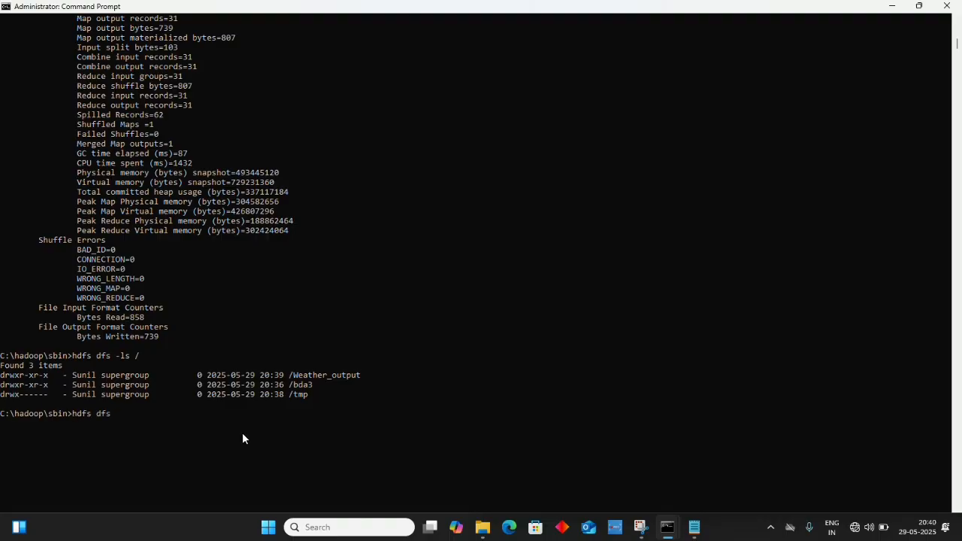
pyautogui.write('-ls')
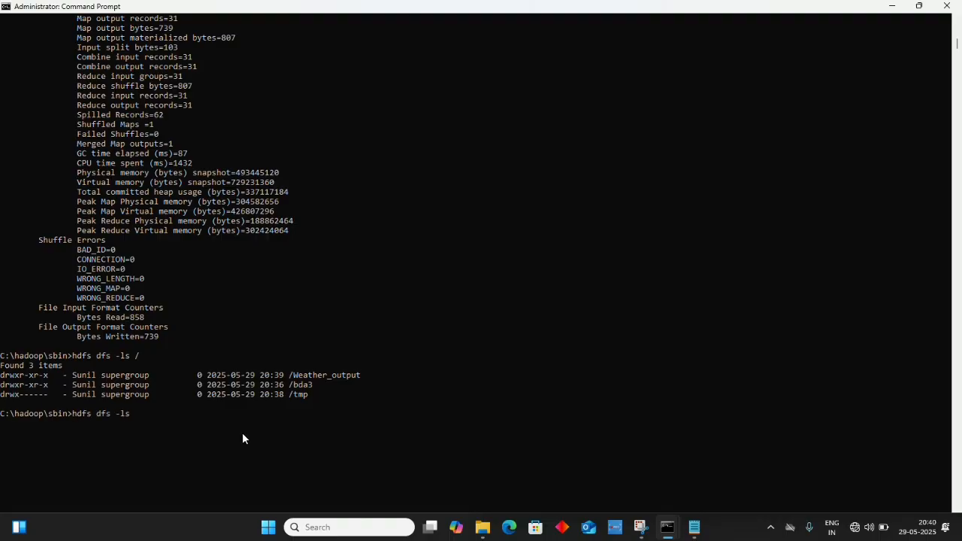
pyautogui.write('/bda3')
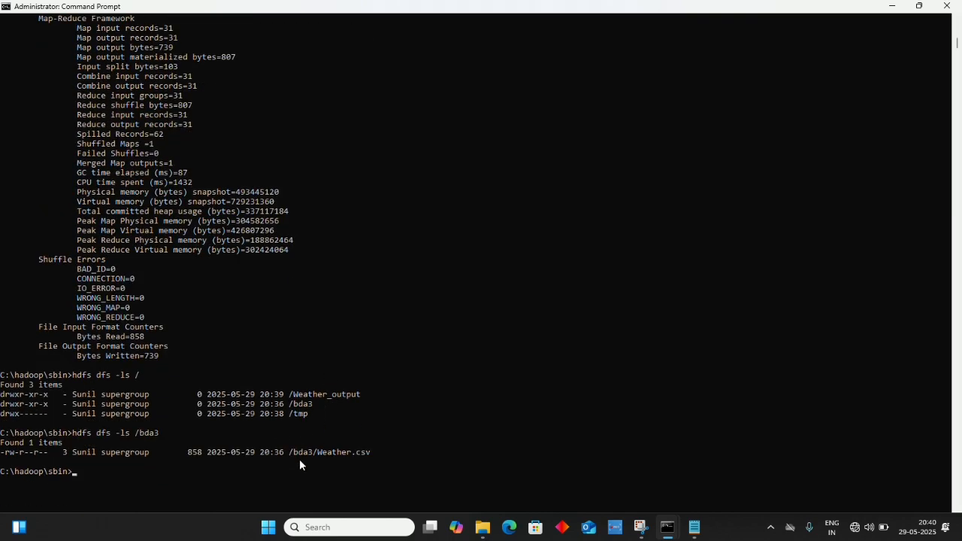
pyautogui.moveTo(362, 473)
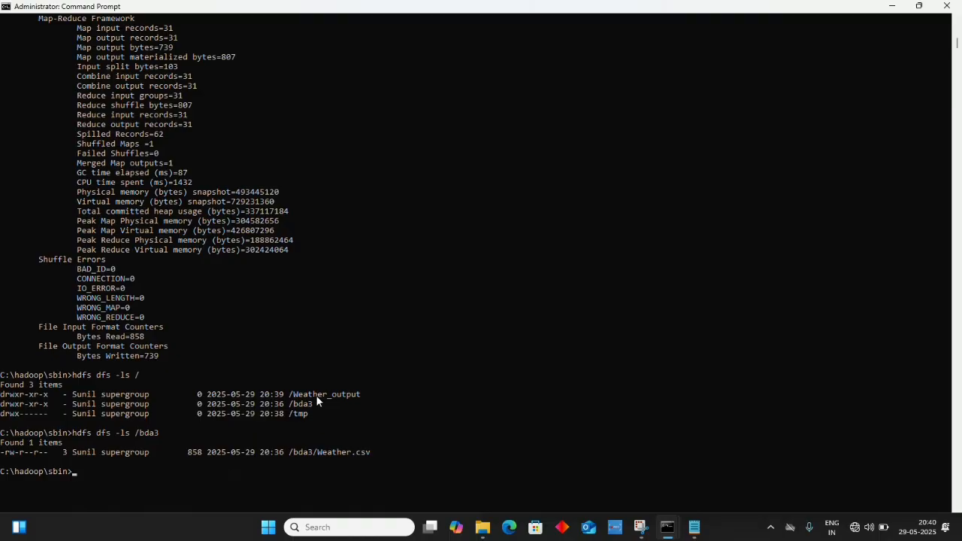
pyautogui.moveTo(327, 406)
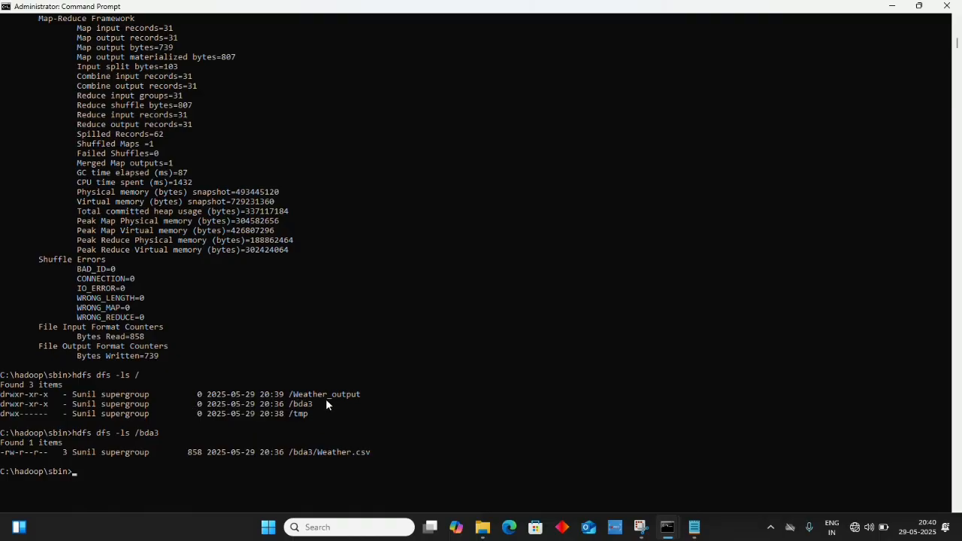
pyautogui.moveTo(313, 495)
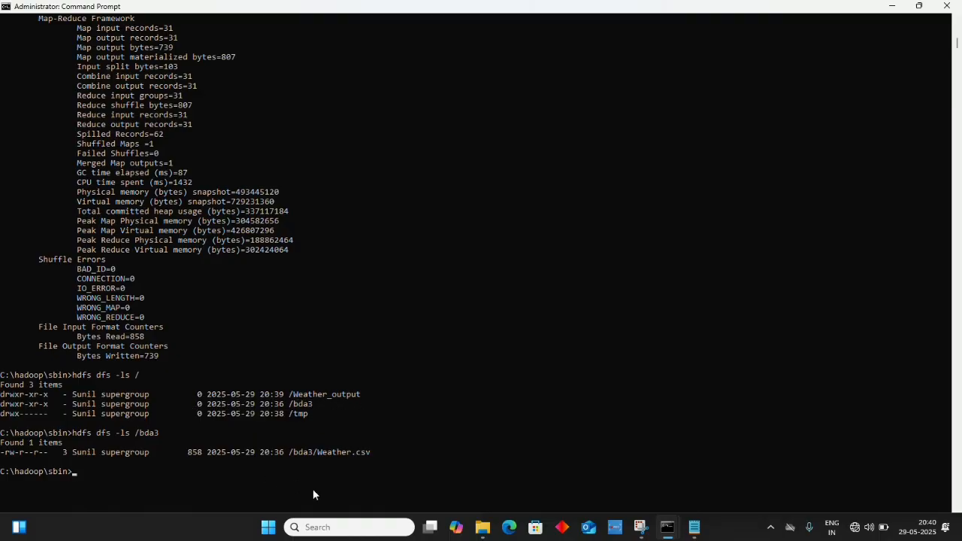
# Enter hdfs dfs -ls /Weather_output to list the job's _SUCCESS and part-r-00000 files.
pyautogui.write('hdfs')
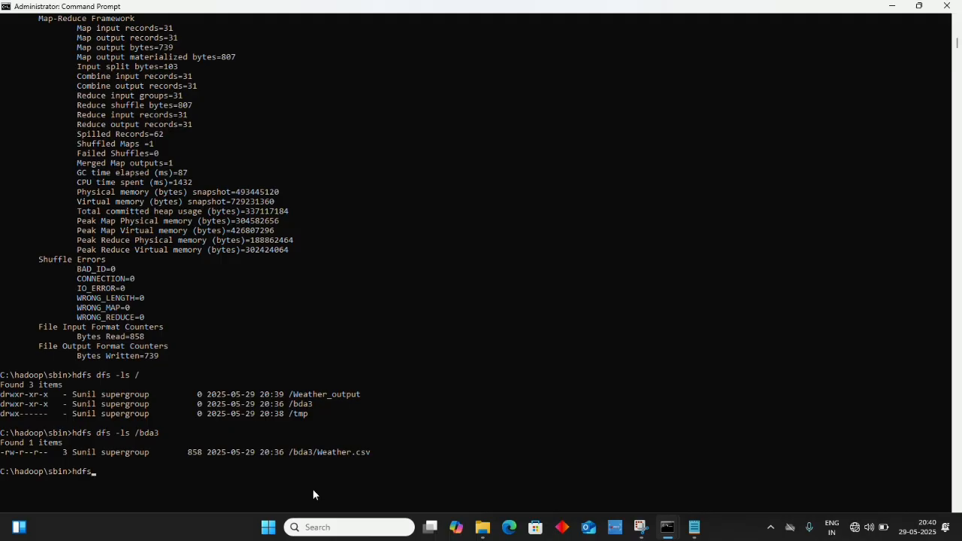
pyautogui.write('dfs -ls /')
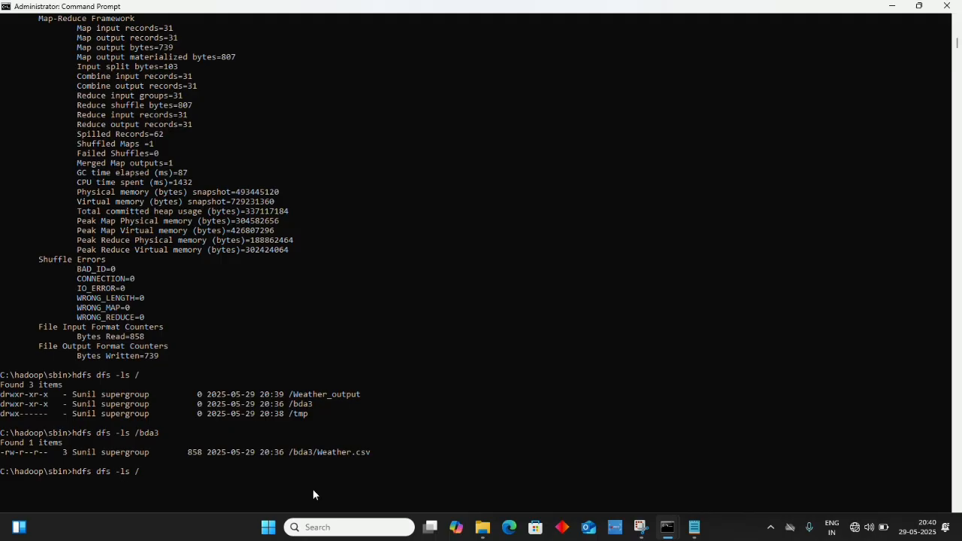
pyautogui.write('Wea')
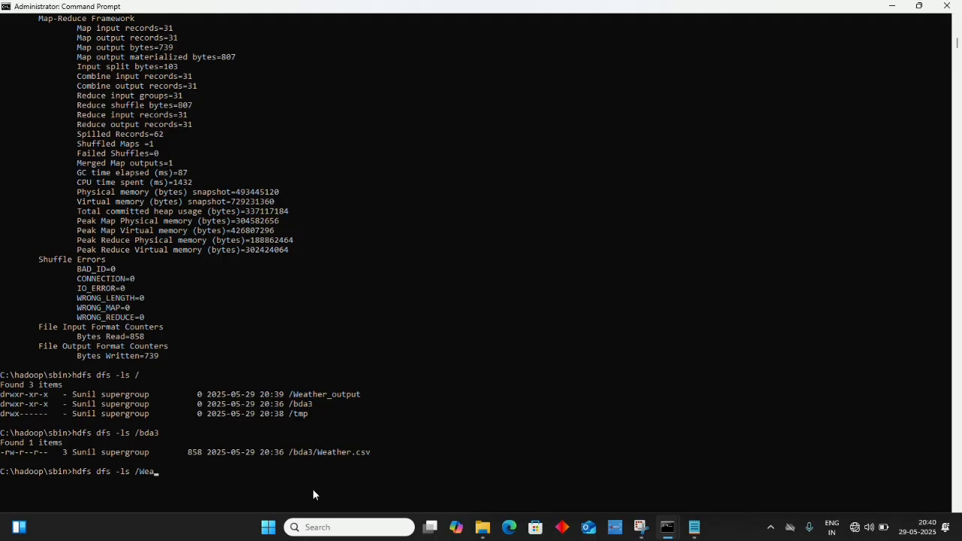
pyautogui.write('ther')
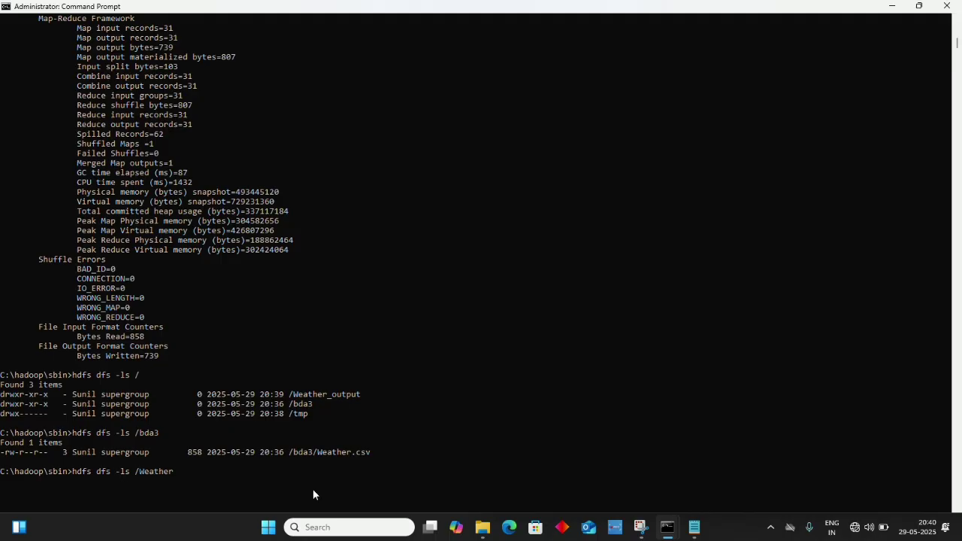
pyautogui.write('_outp')
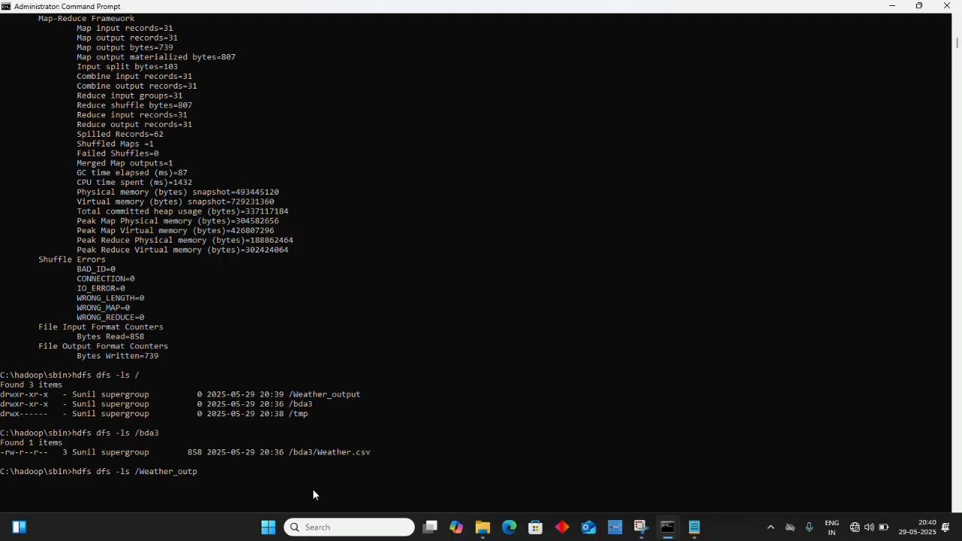
pyautogui.write('ut')
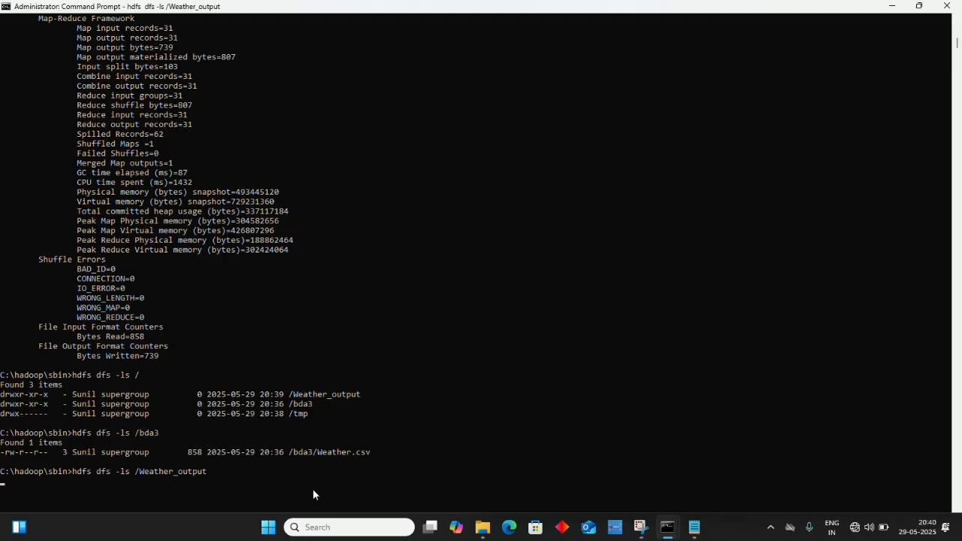
pyautogui.moveTo(211, 472)
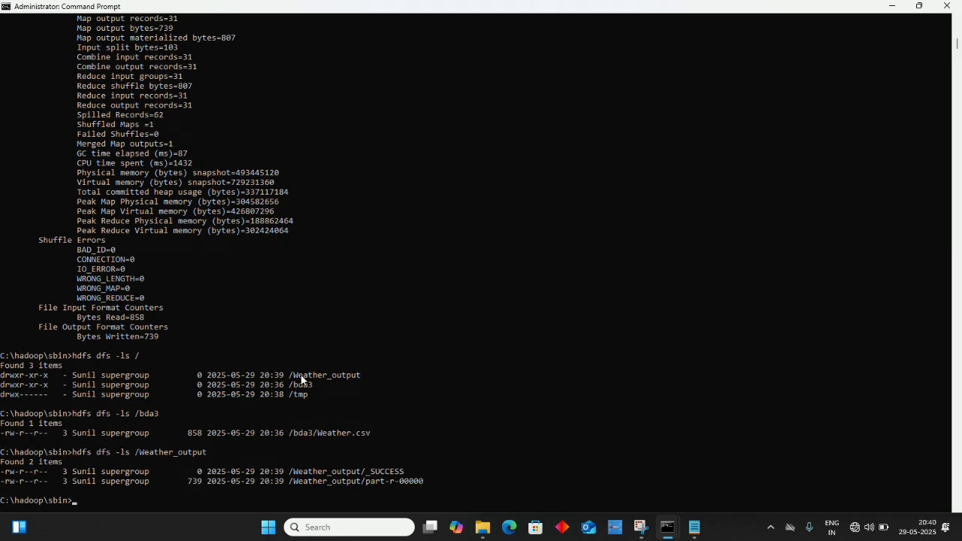
pyautogui.moveTo(232, 451)
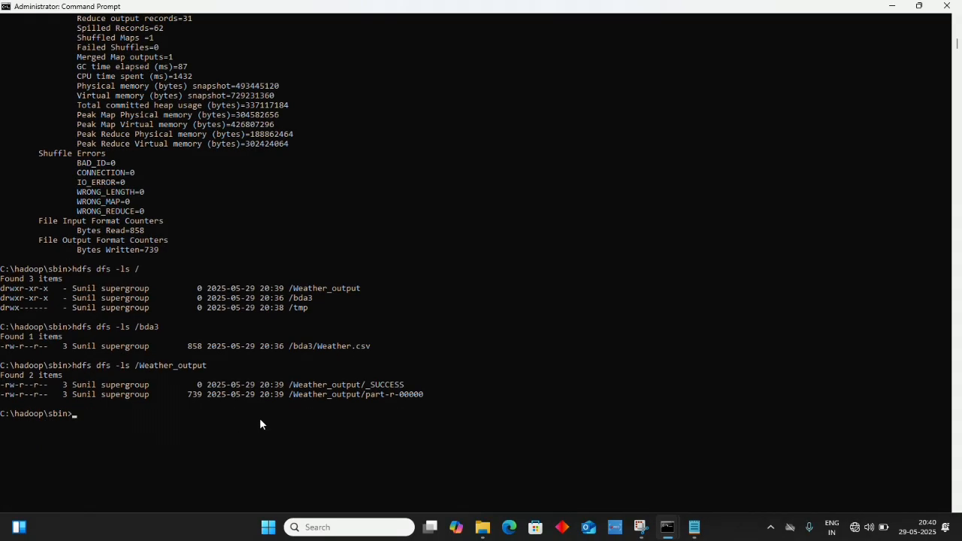
pyautogui.moveTo(180, 403)
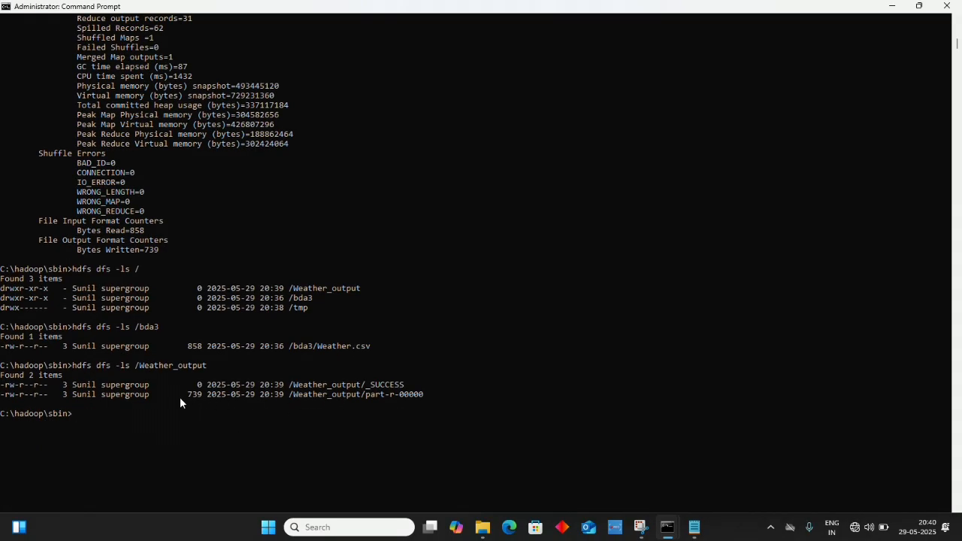
pyautogui.moveTo(370, 397)
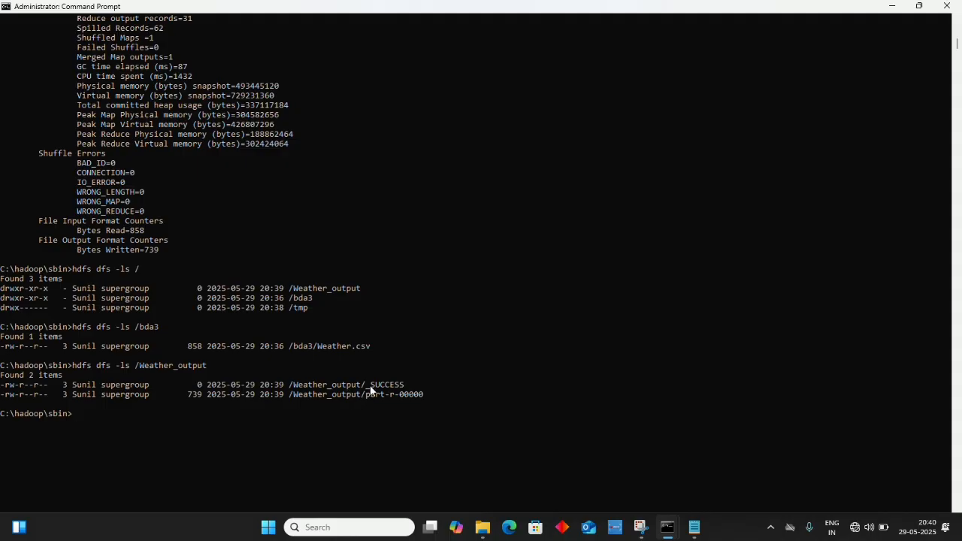
pyautogui.moveTo(388, 402)
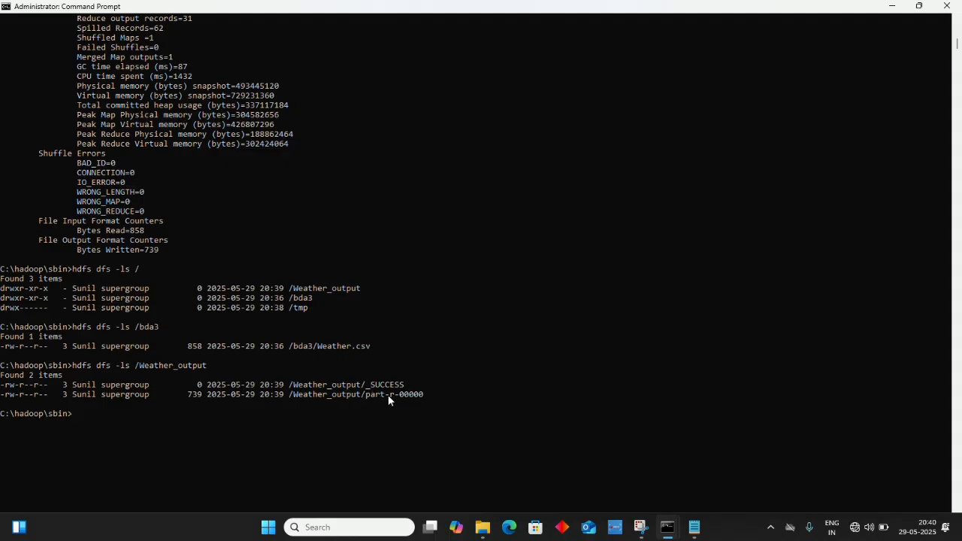
pyautogui.moveTo(418, 403)
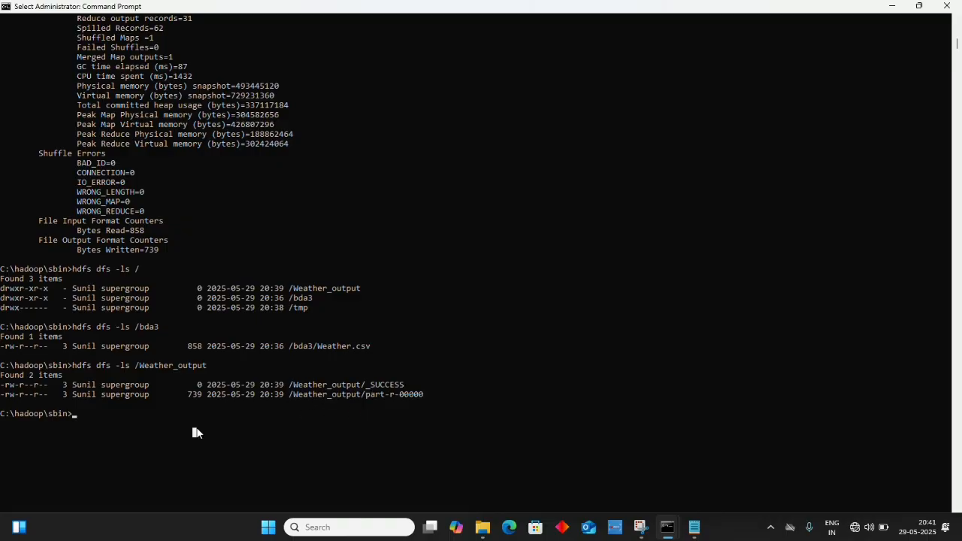
# Enter hdfs dfs -cat /Weather_output/part-r-00000 to print each March 2025 date's weather message.
pyautogui.write('hdfs')
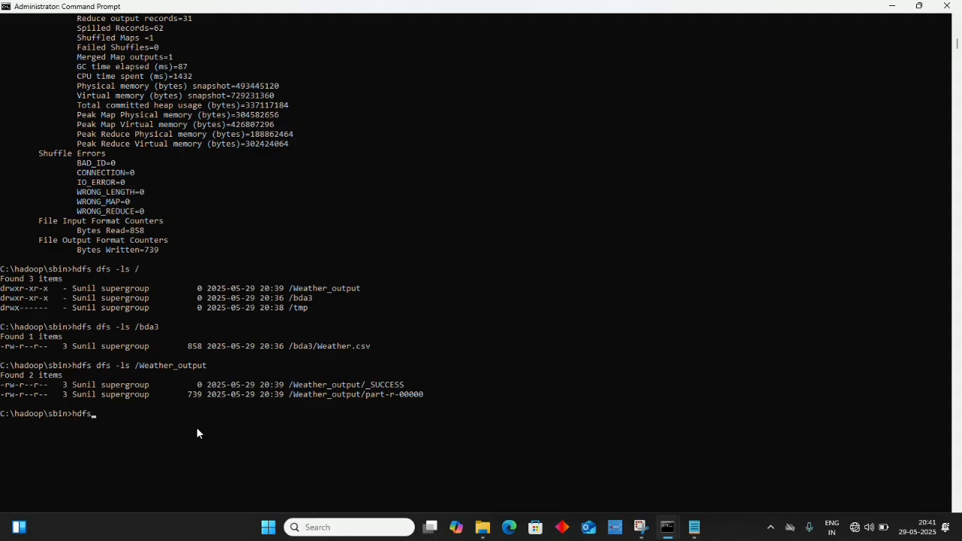
pyautogui.write('dfs')
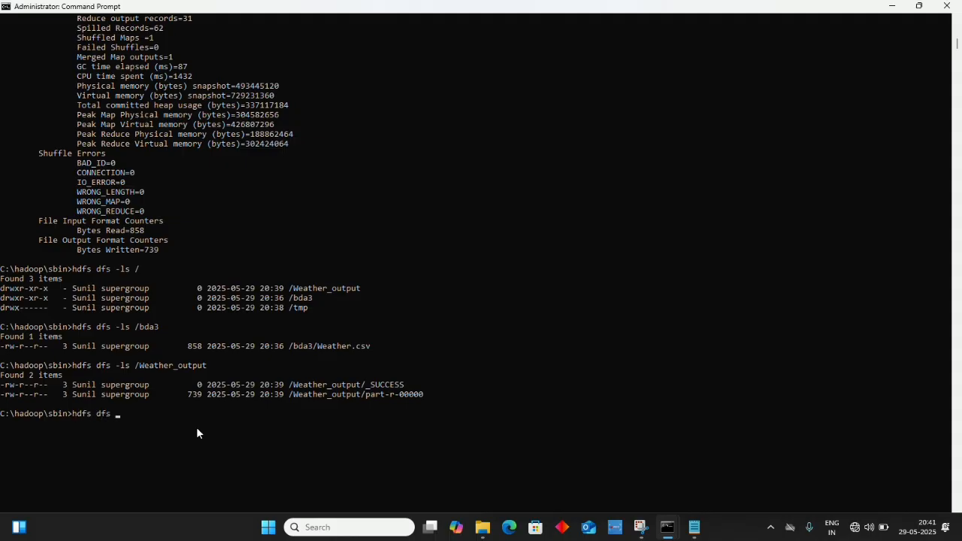
pyautogui.write('-')
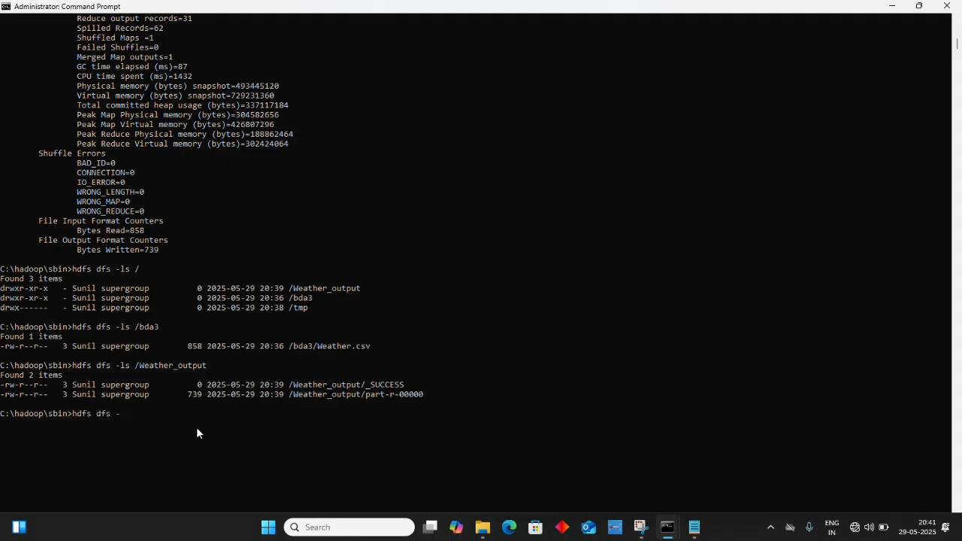
pyautogui.write('cat')
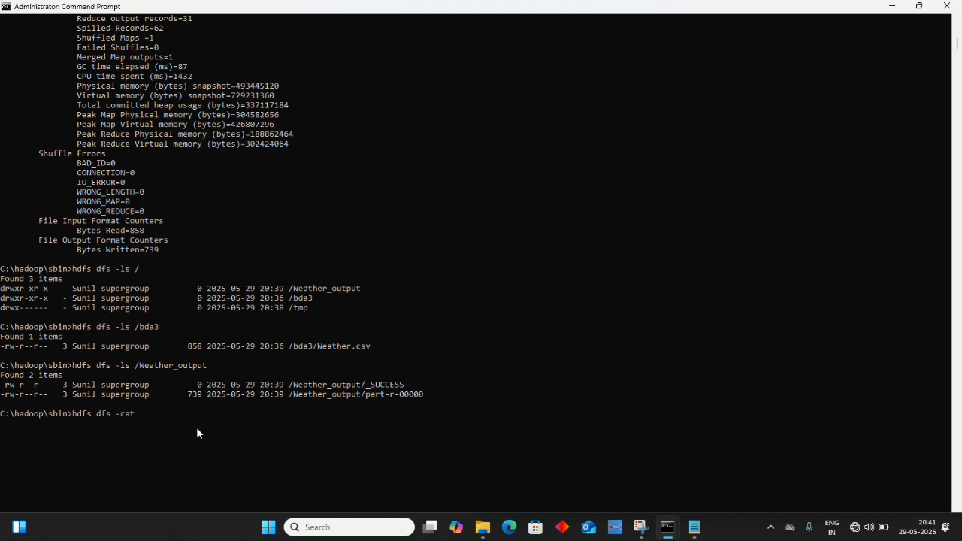
pyautogui.write('/')
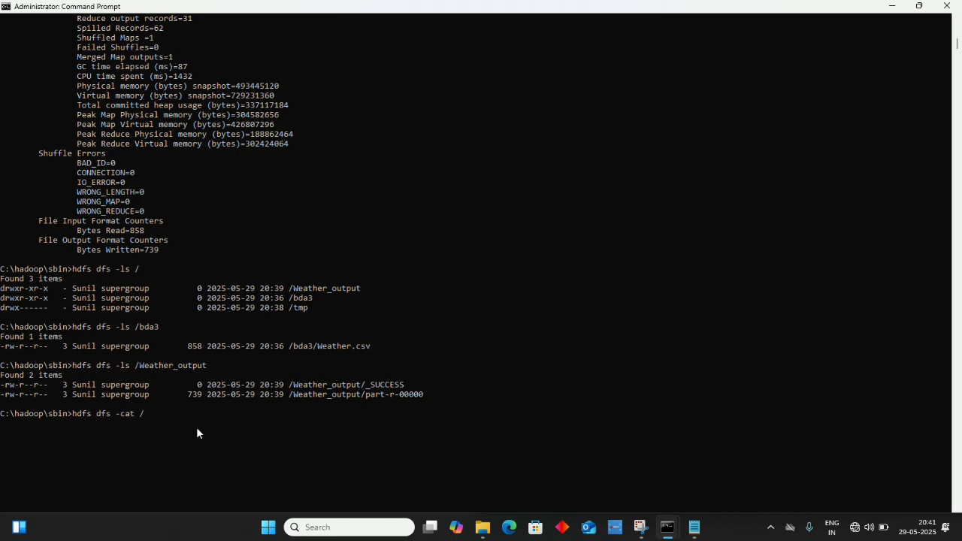
pyautogui.write('Wea')
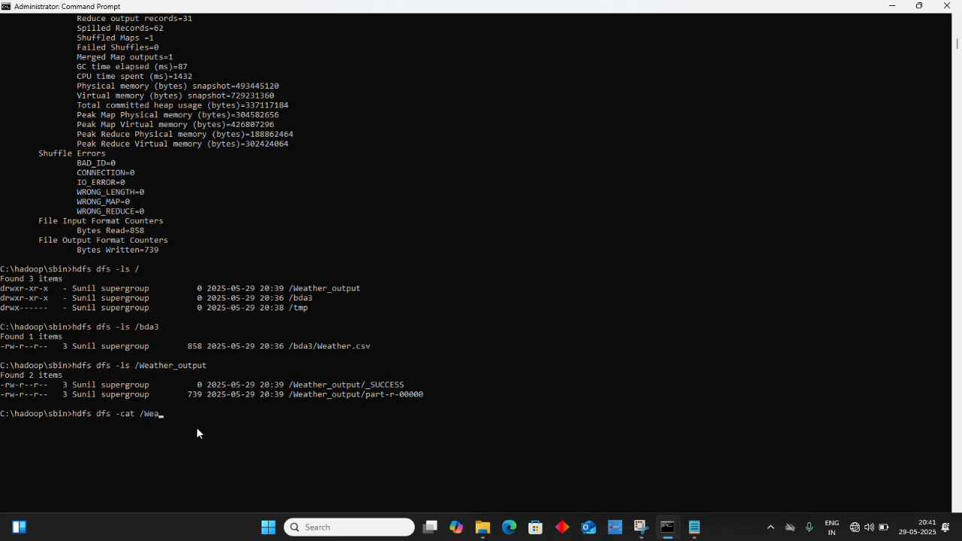
pyautogui.write('thre')
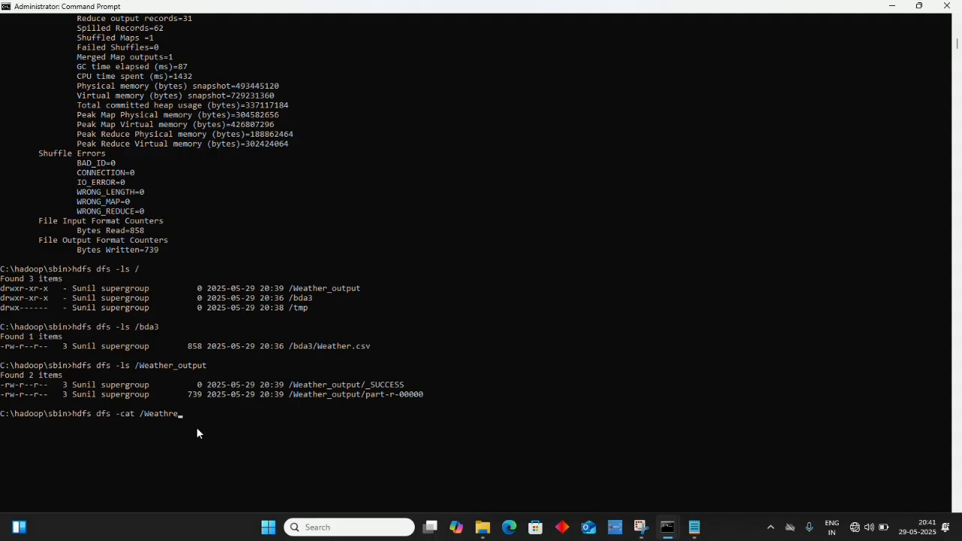
pyautogui.press('BackSpace')
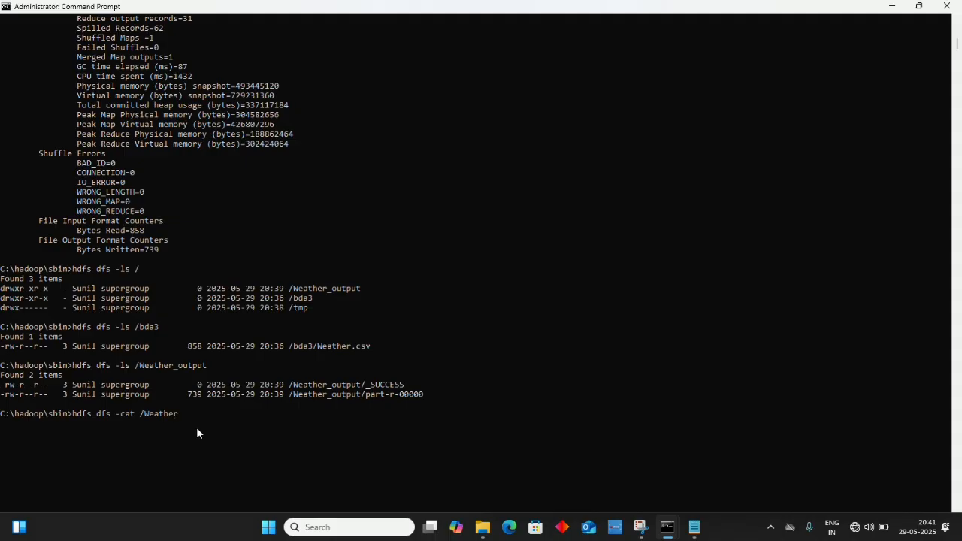
pyautogui.write('_output/')
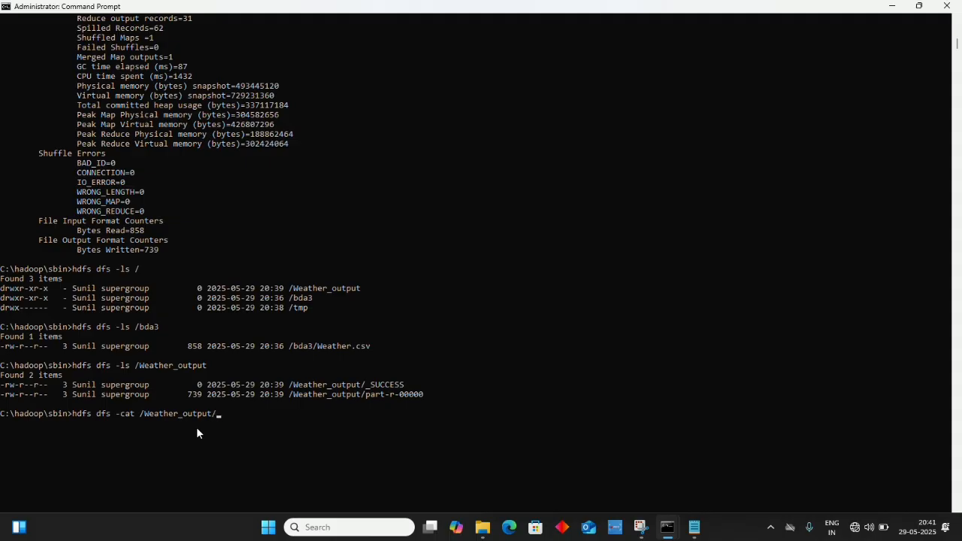
pyautogui.write('part-r-')
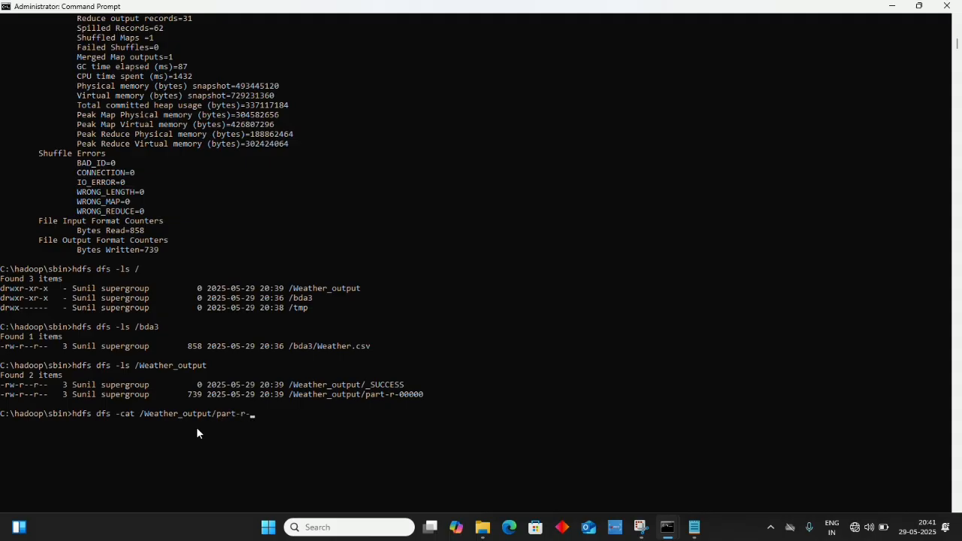
pyautogui.write('00000')
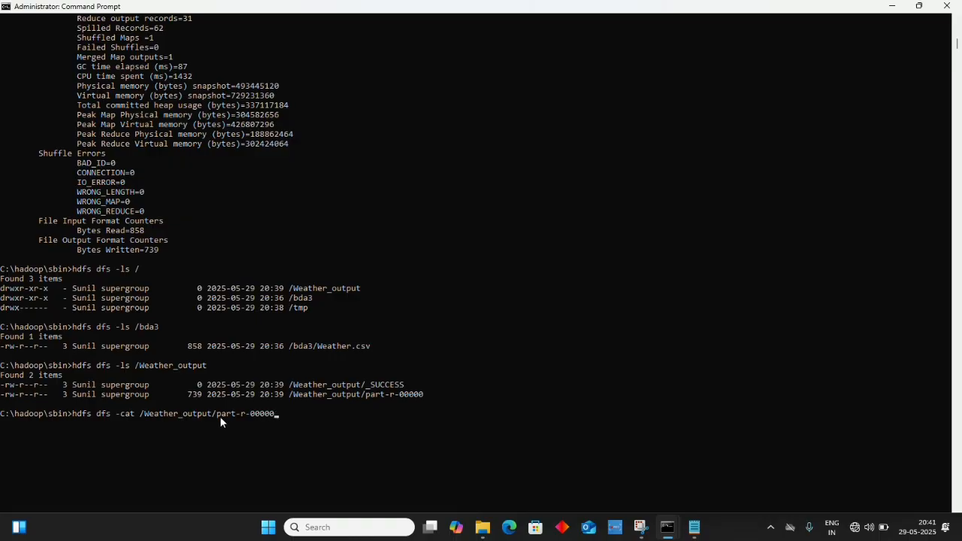
pyautogui.moveTo(436, 400)
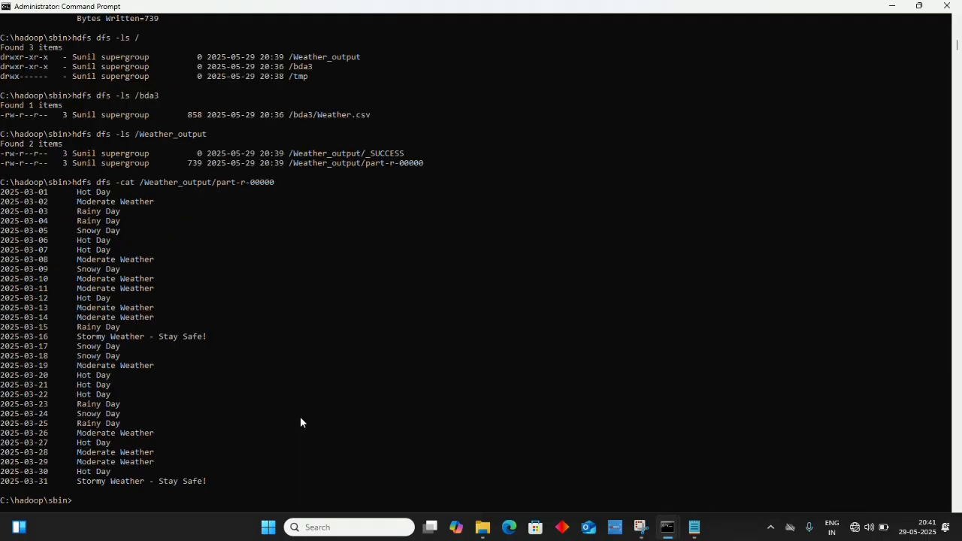
pyautogui.moveTo(3, 192)
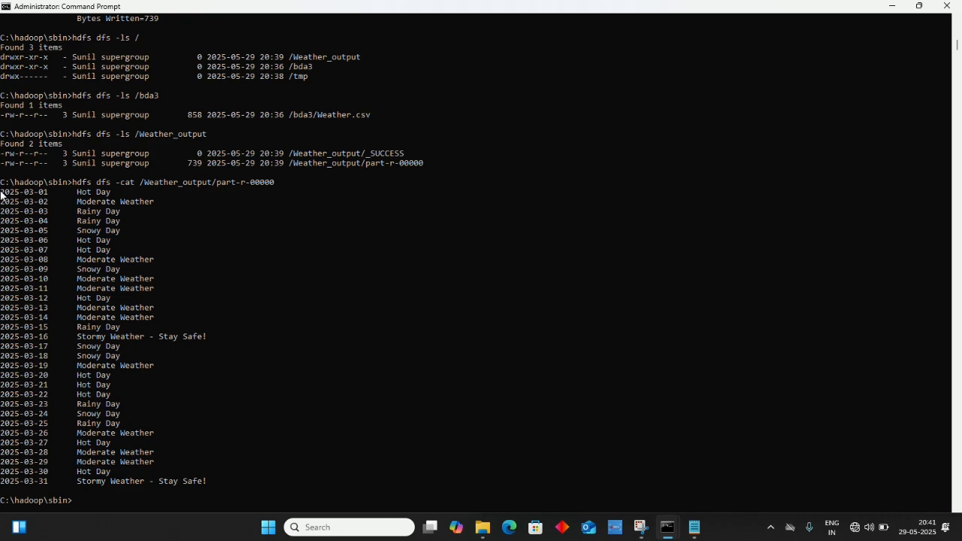
pyautogui.moveTo(88, 513)
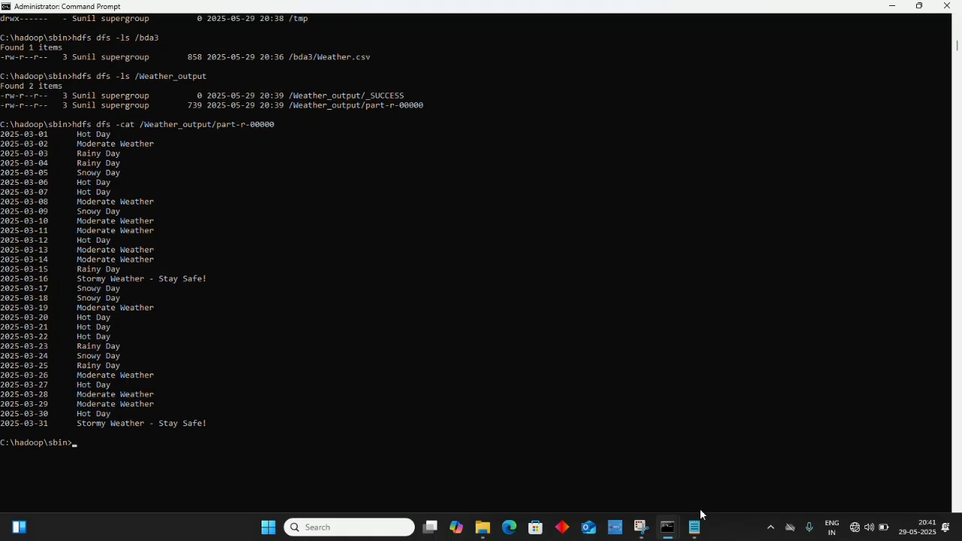
# Open WeatherDataProcessor.java from b2 in Notepad and scroll through the mapper's classification code.
pyautogui.click(693, 526)
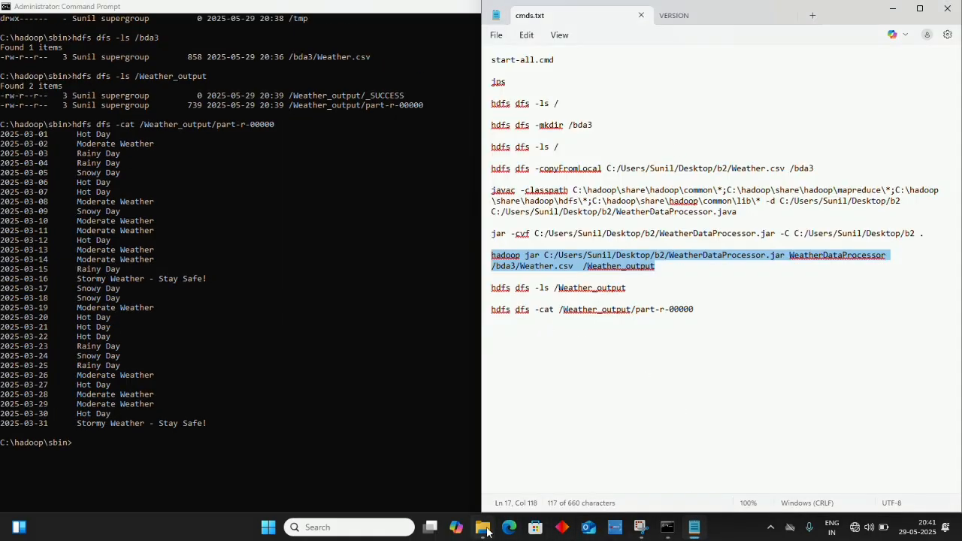
pyautogui.click(483, 526)
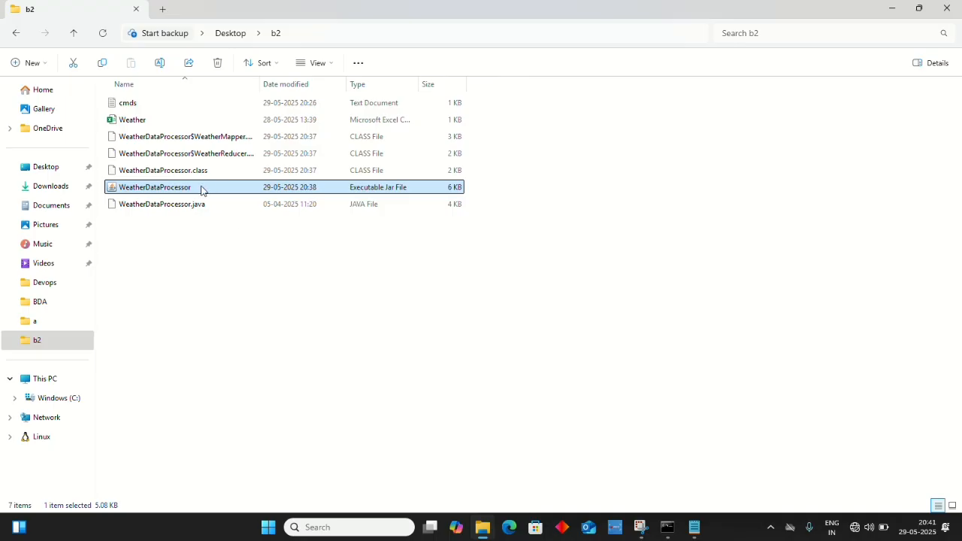
pyautogui.doubleClick(162, 204)
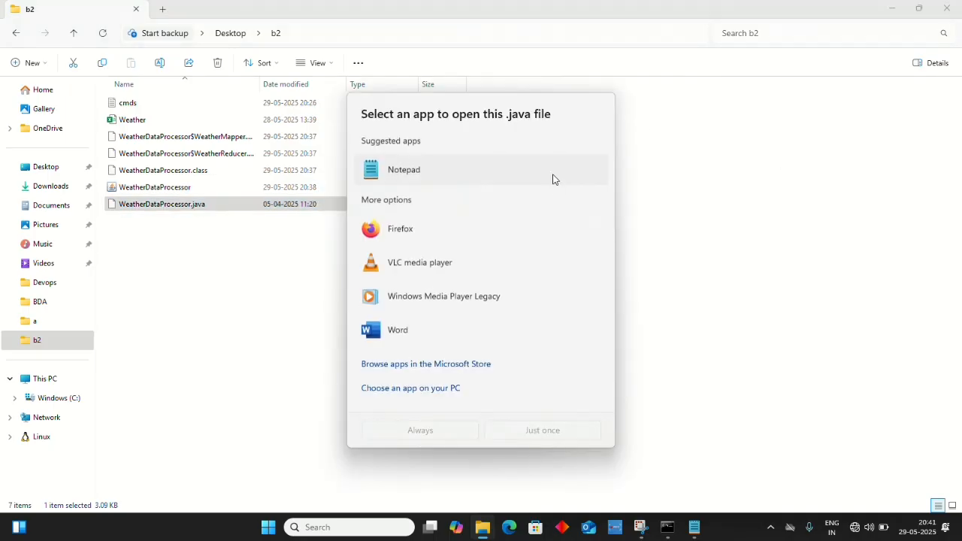
pyautogui.click(543, 430)
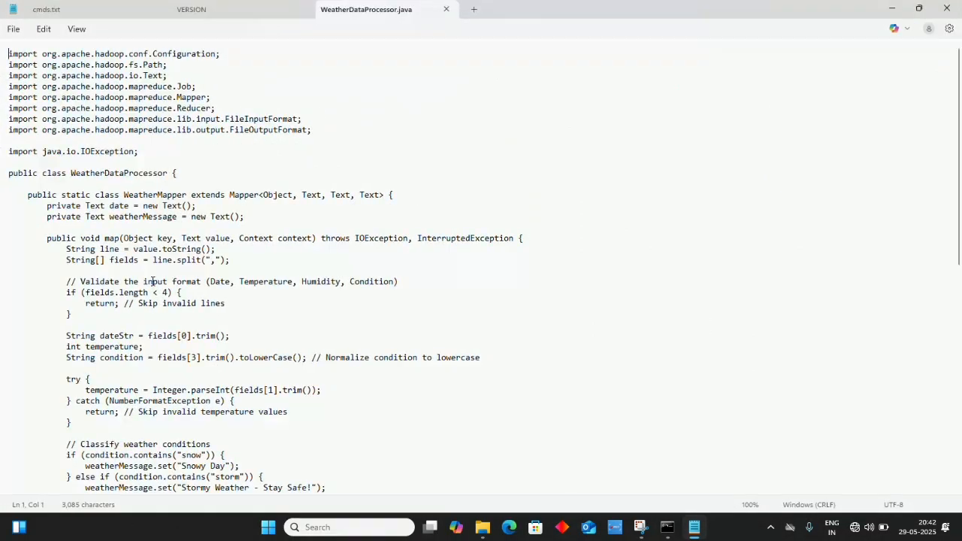
pyautogui.scroll(-3)
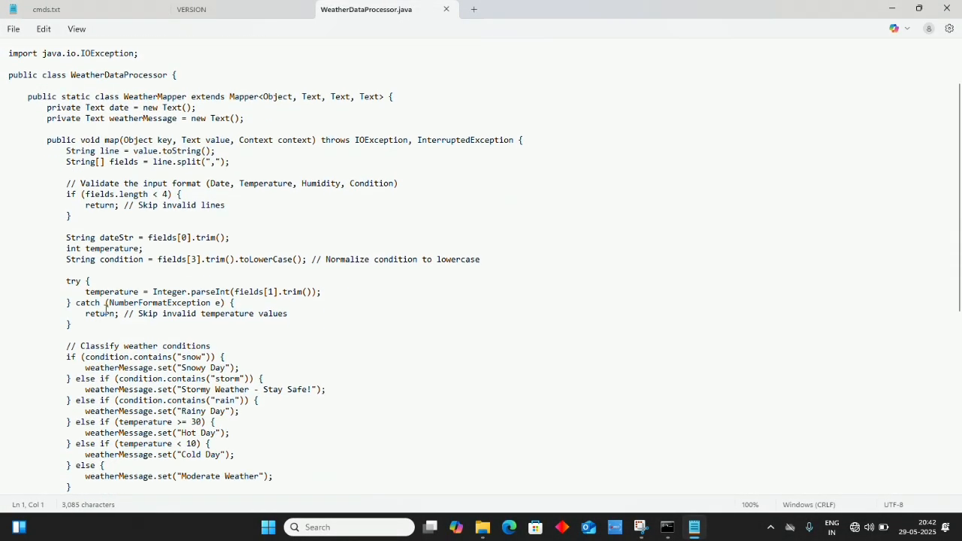
pyautogui.scroll(-3)
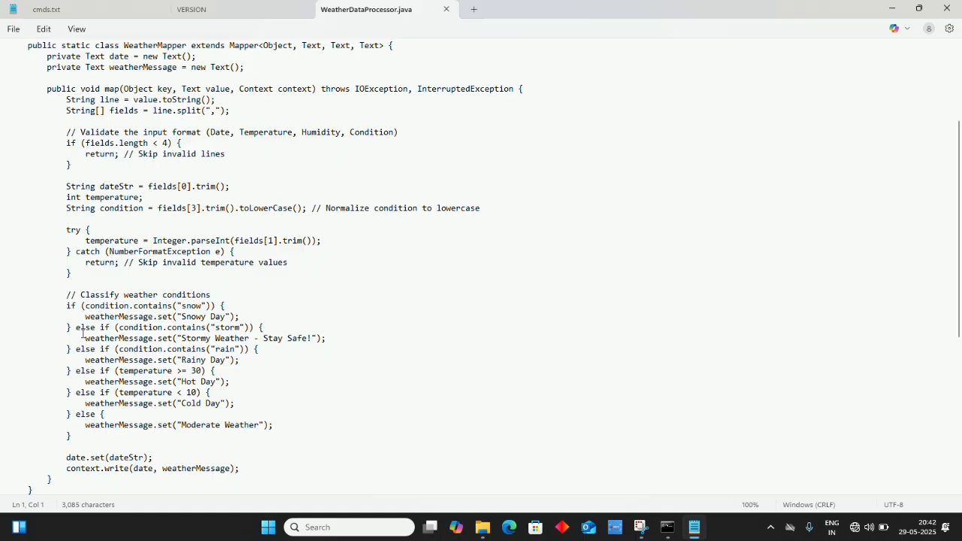
pyautogui.moveTo(215, 328)
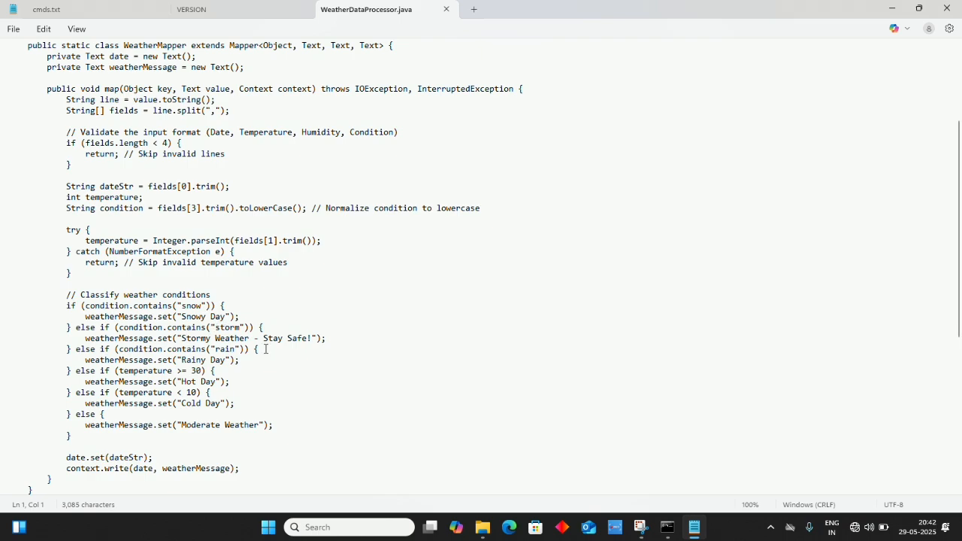
pyautogui.moveTo(234, 359)
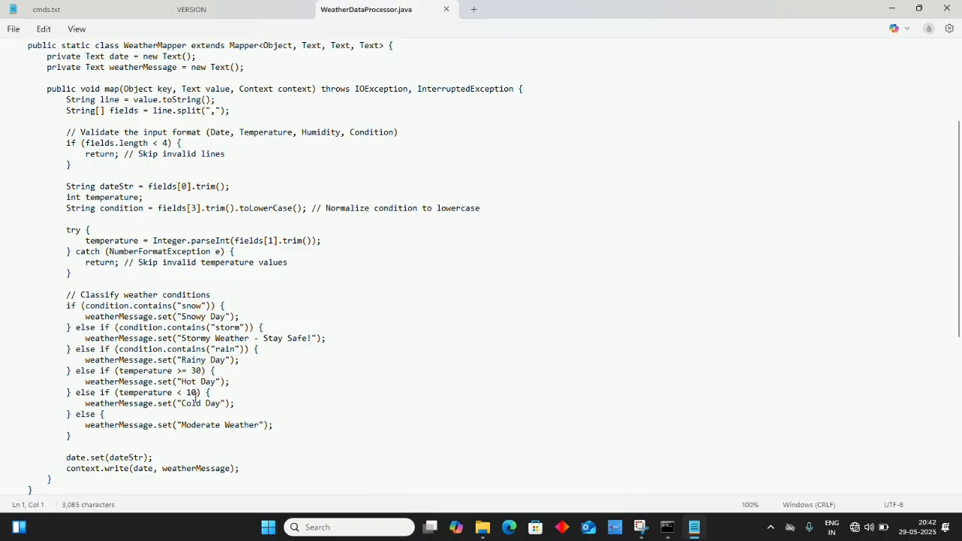
pyautogui.moveTo(111, 428)
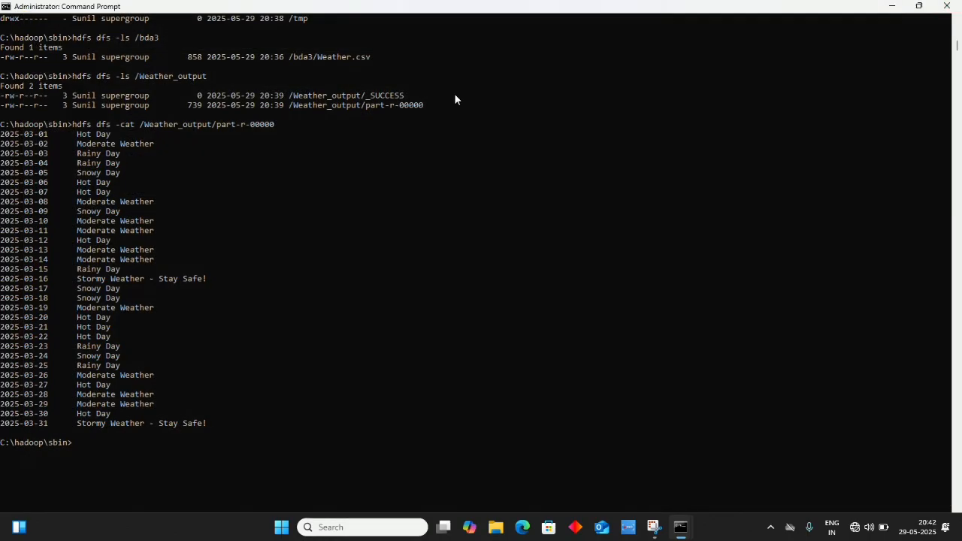
pyautogui.moveTo(89, 145)
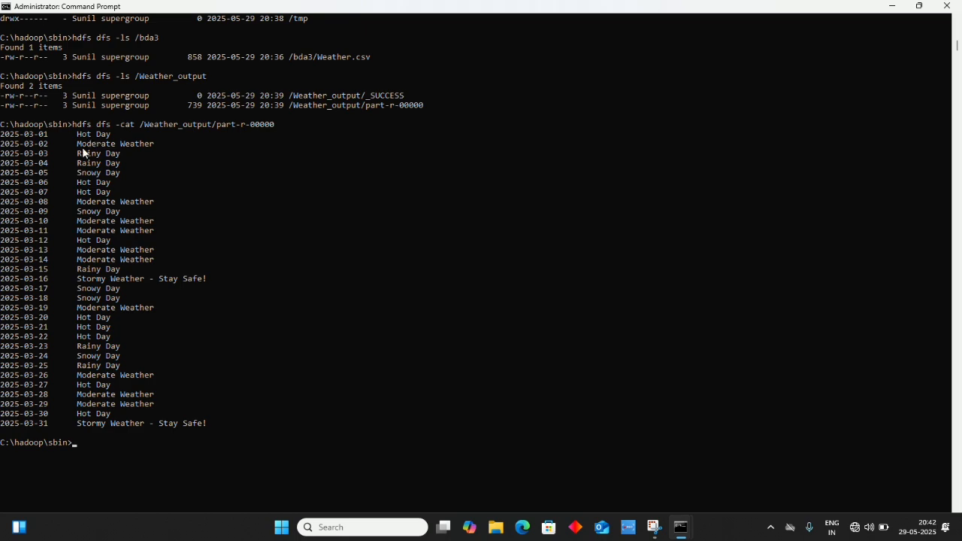
pyautogui.moveTo(133, 150)
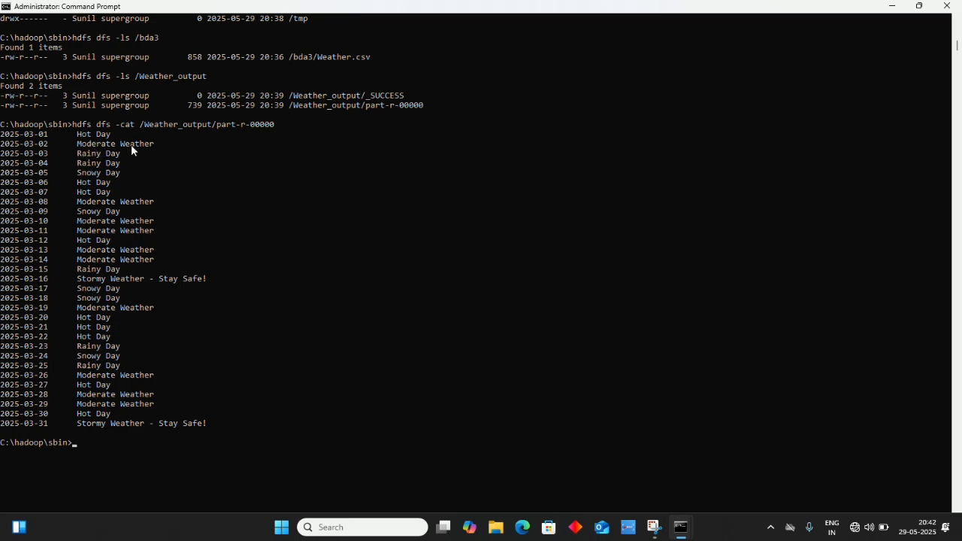
pyautogui.moveTo(144, 159)
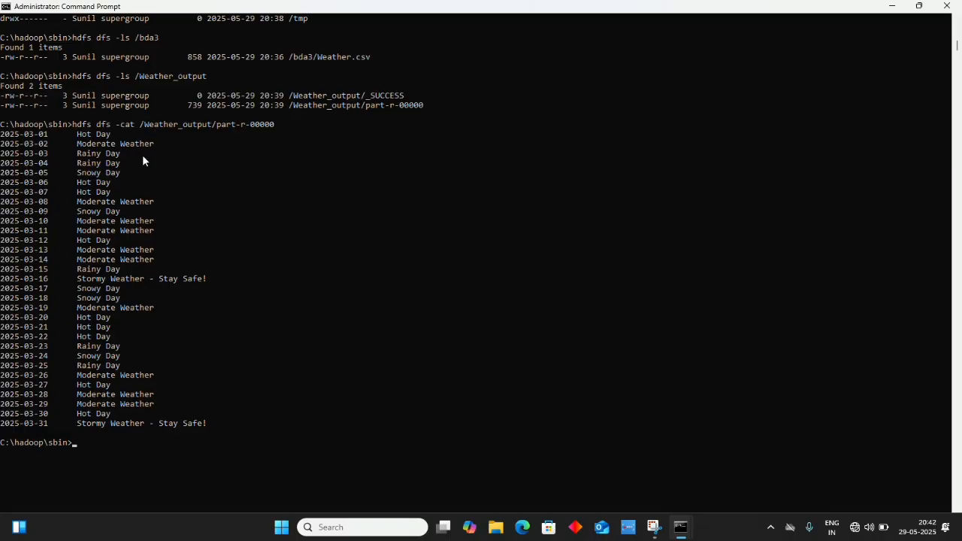
pyautogui.moveTo(169, 171)
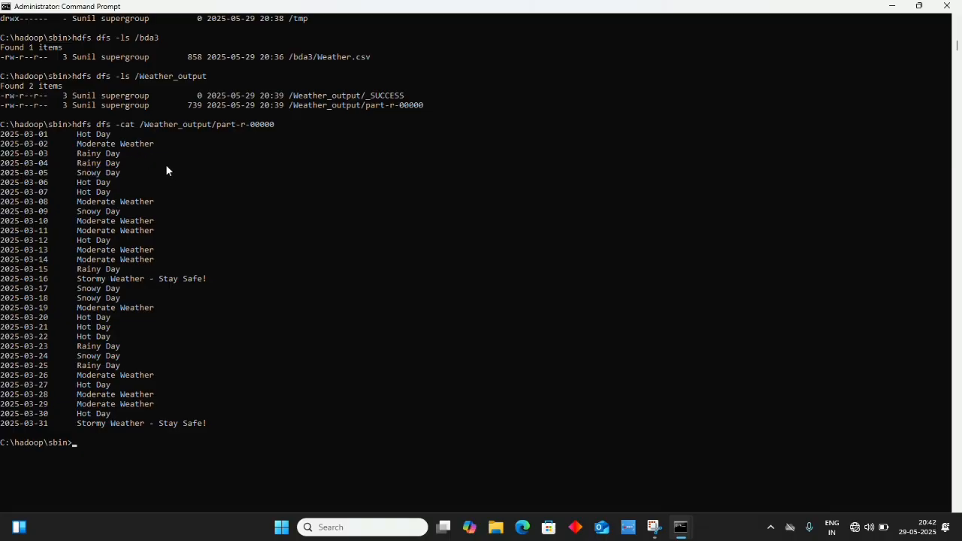
pyautogui.moveTo(87, 158)
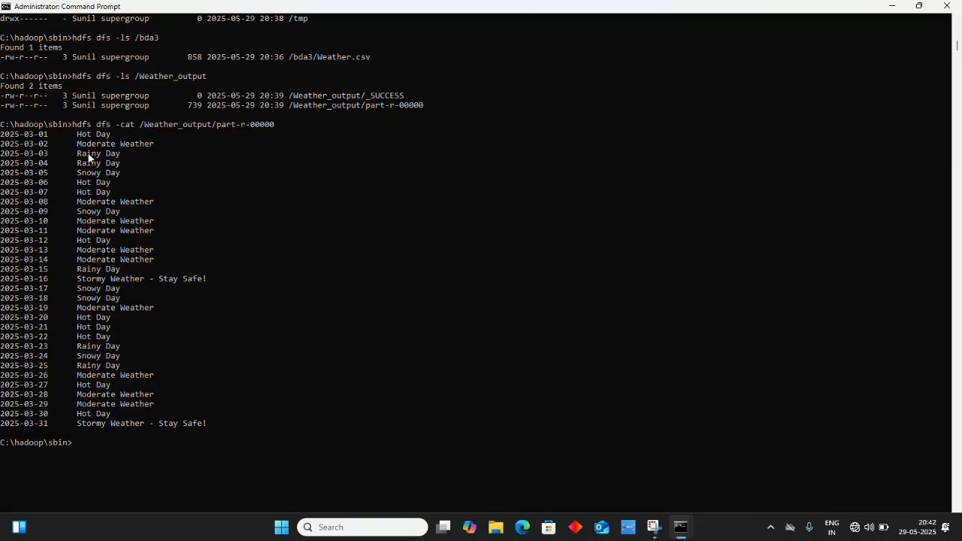
pyautogui.moveTo(90, 219)
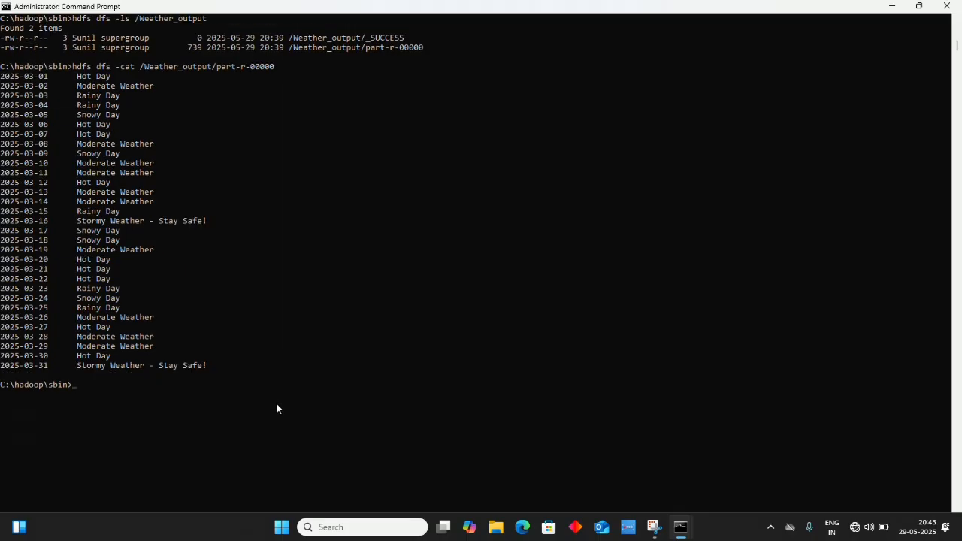
# Run stop-all.cmd to shut down the Hadoop daemons, then exit the terminal.
pyautogui.write('s')
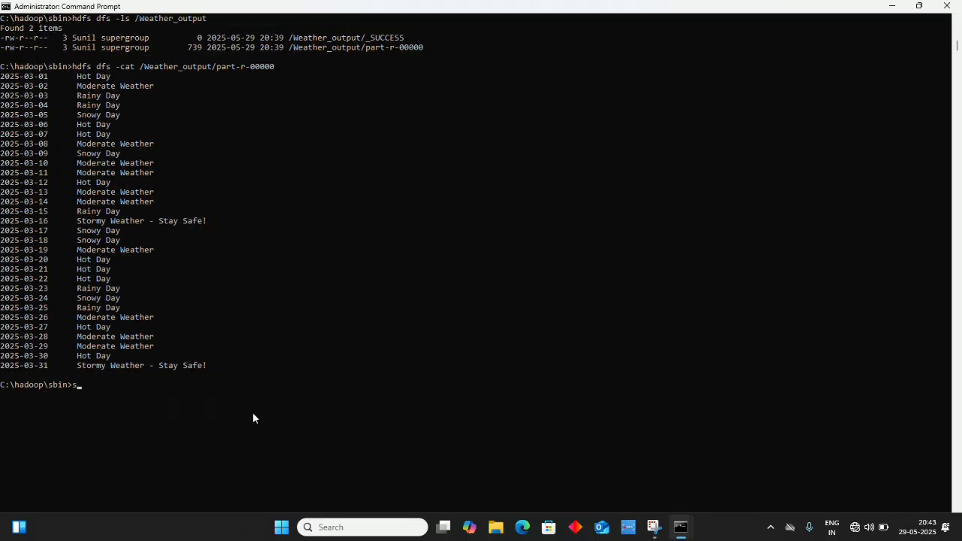
pyautogui.write('top')
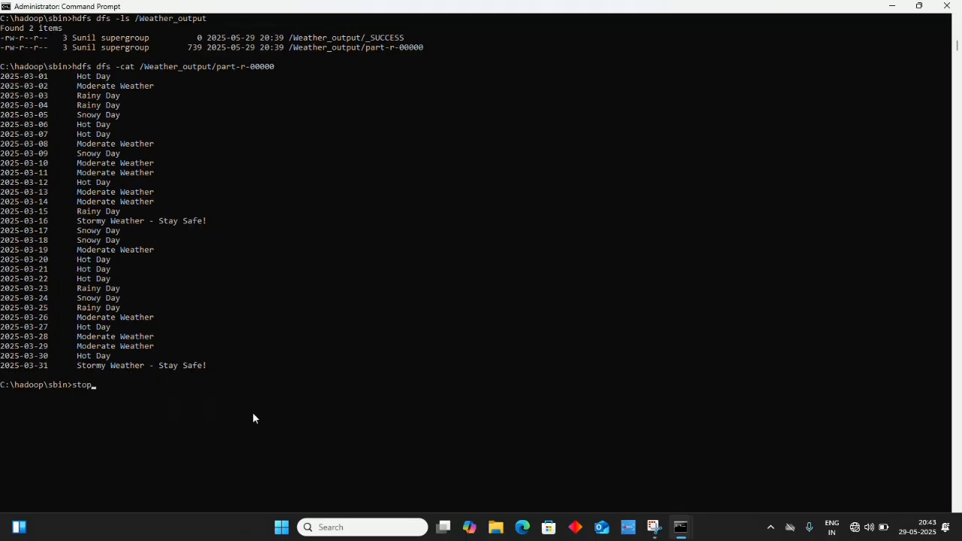
pyautogui.write('-all')
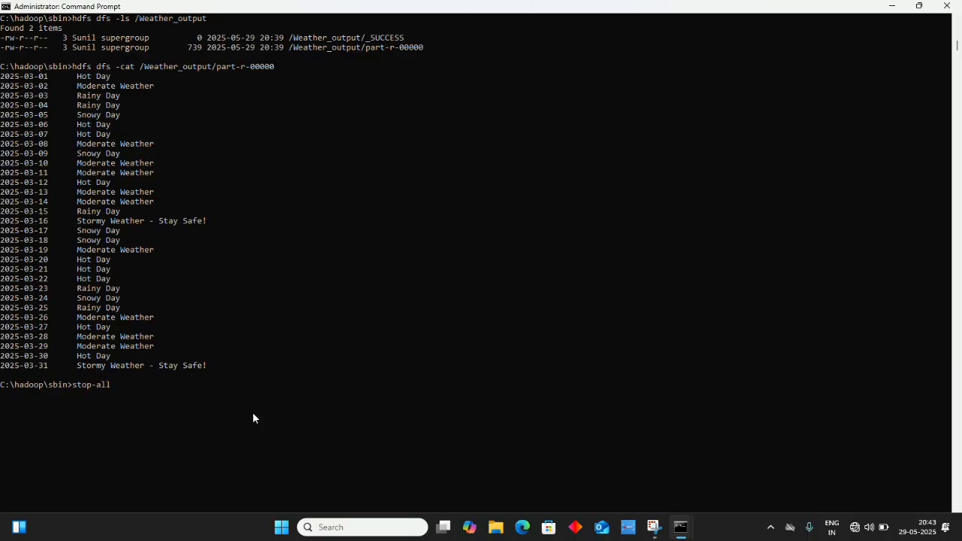
pyautogui.write('.cmd')
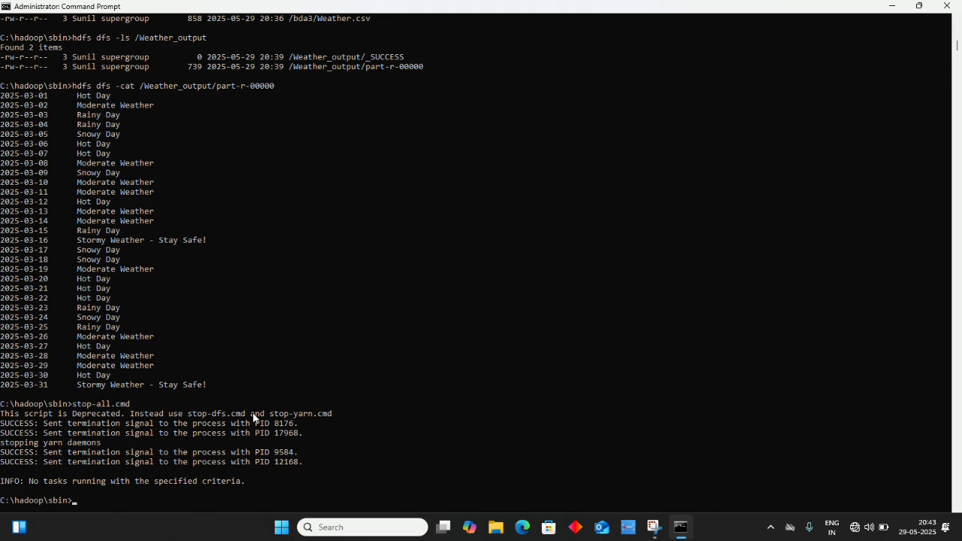
pyautogui.write('exit')
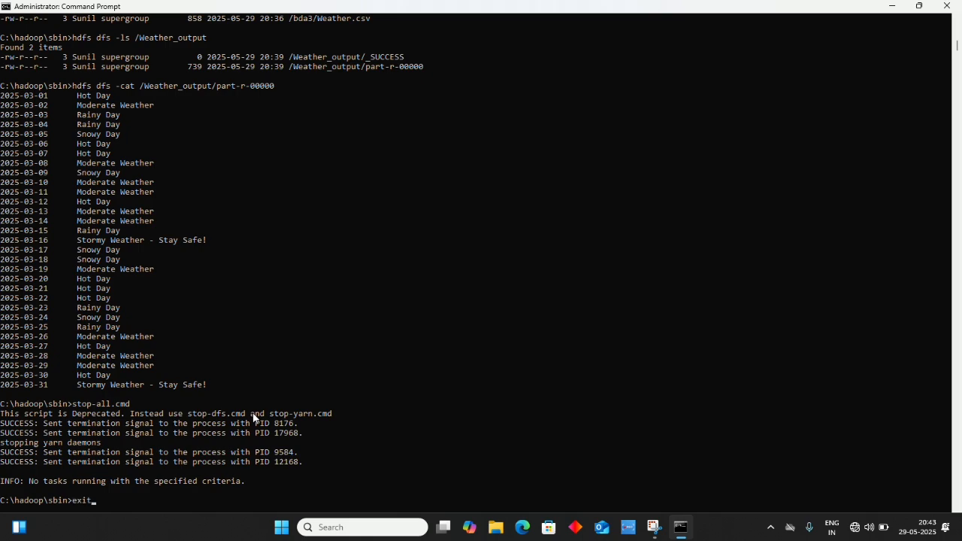